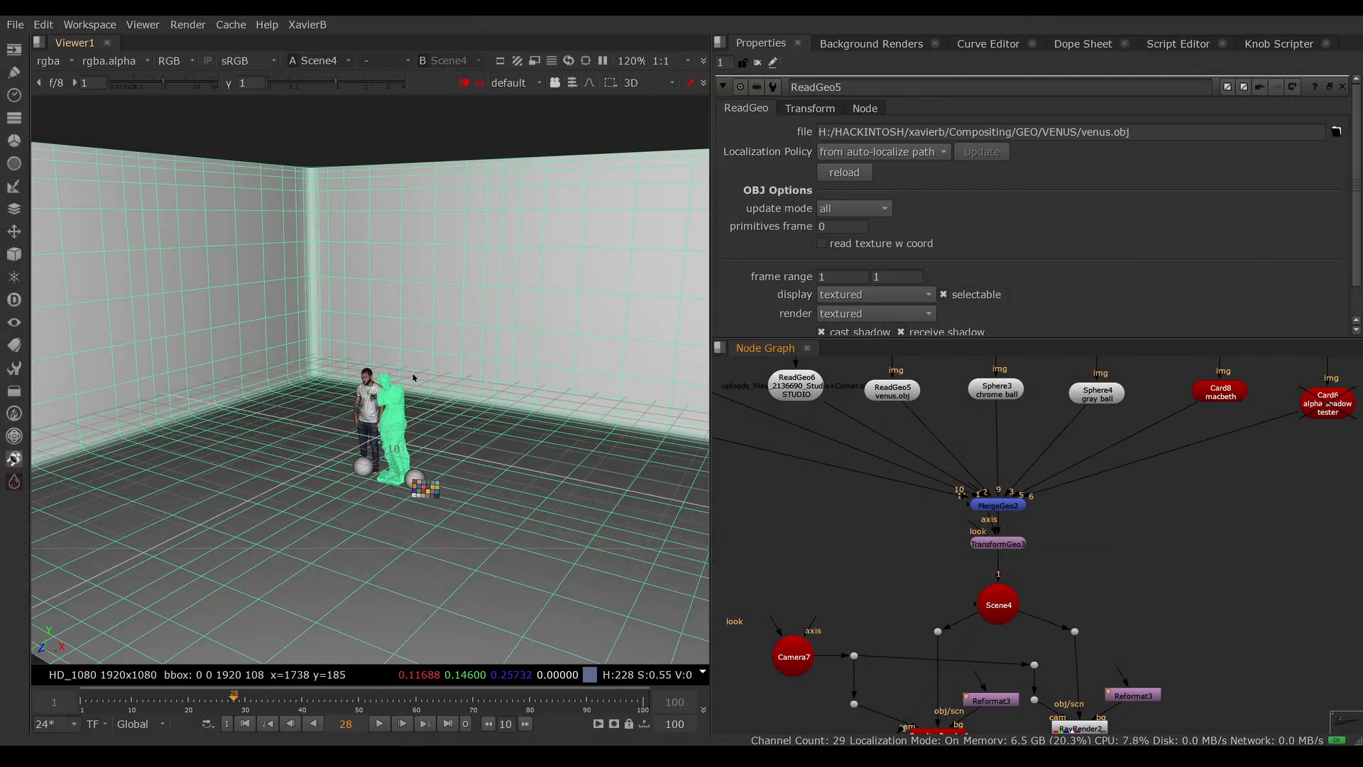
Point the viewer at the ScanlineRender output, showing a black 634x356 frame.
{"action": "left_click", "coordinate": [796, 385]}
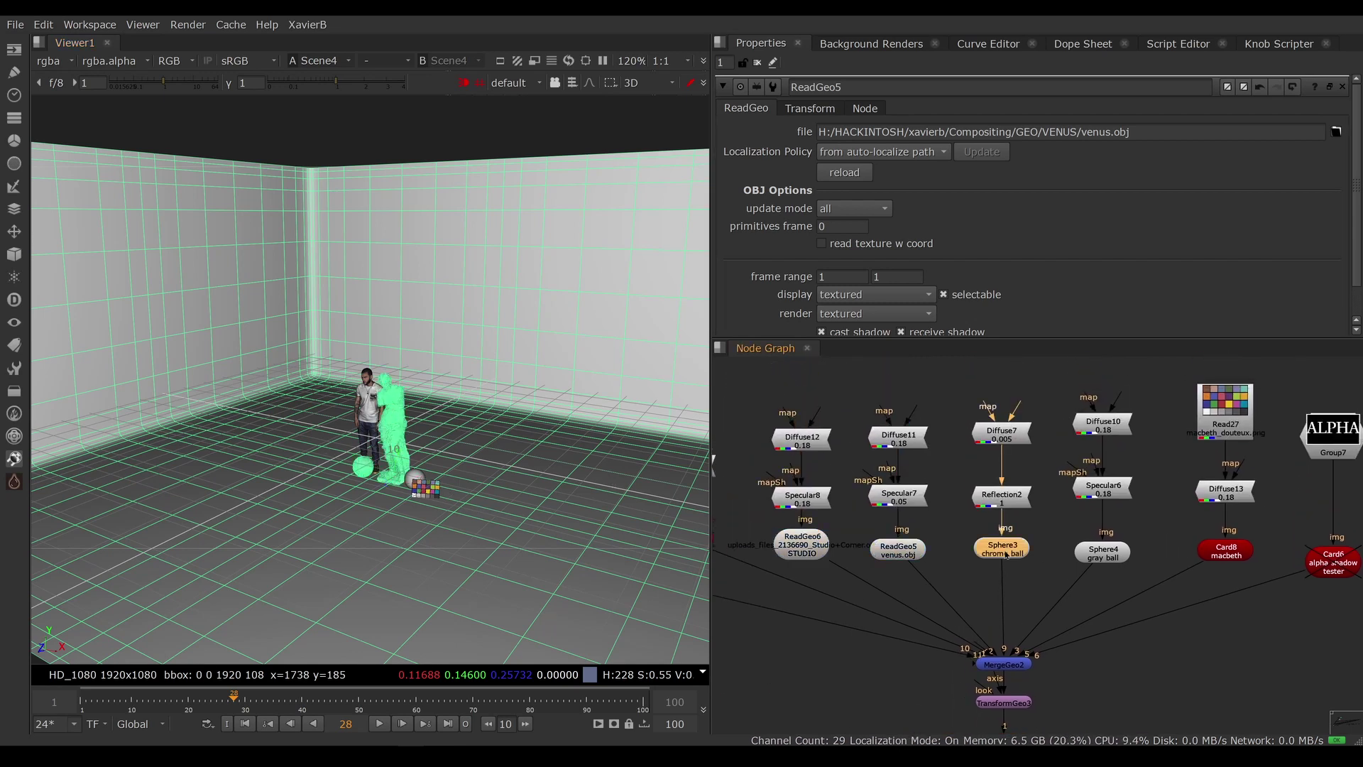
{"action": "left_click", "coordinate": [898, 549]}
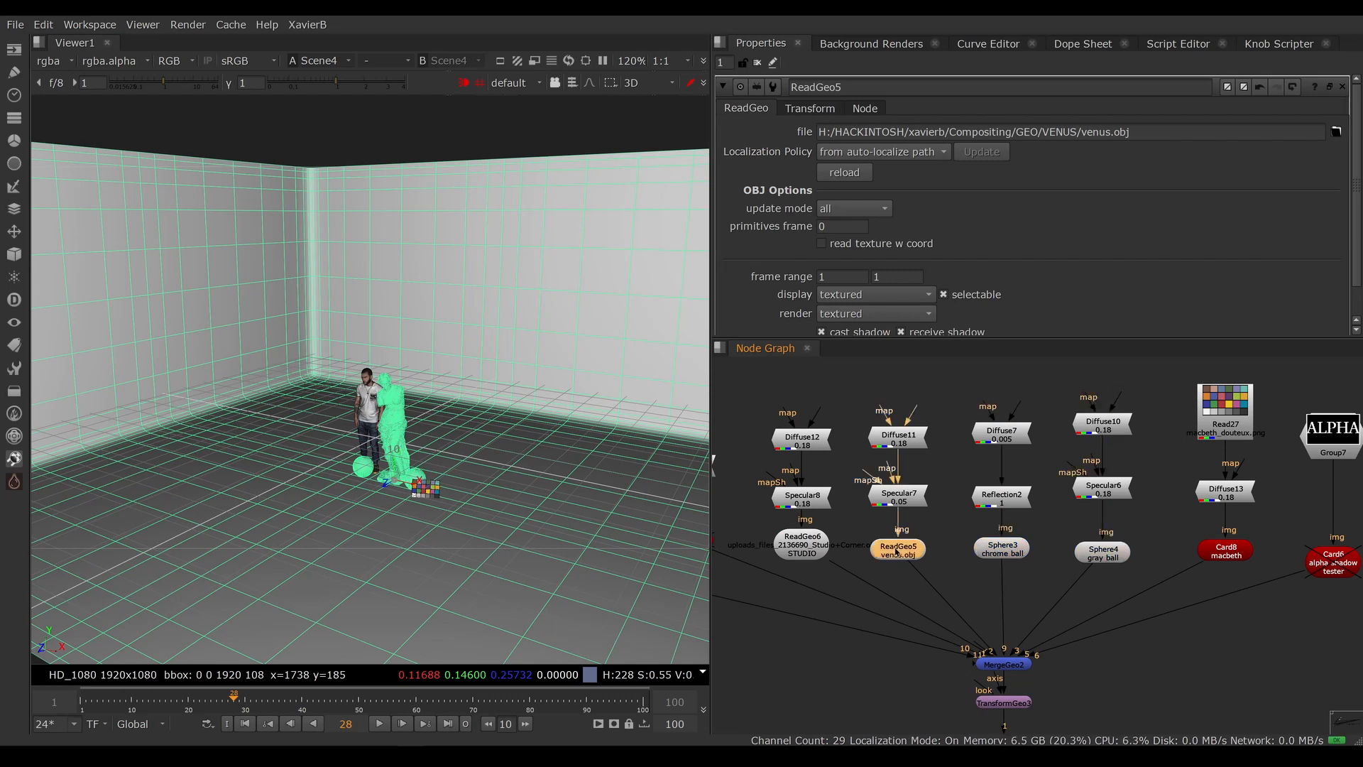
{"action": "left_click", "coordinate": [898, 495]}
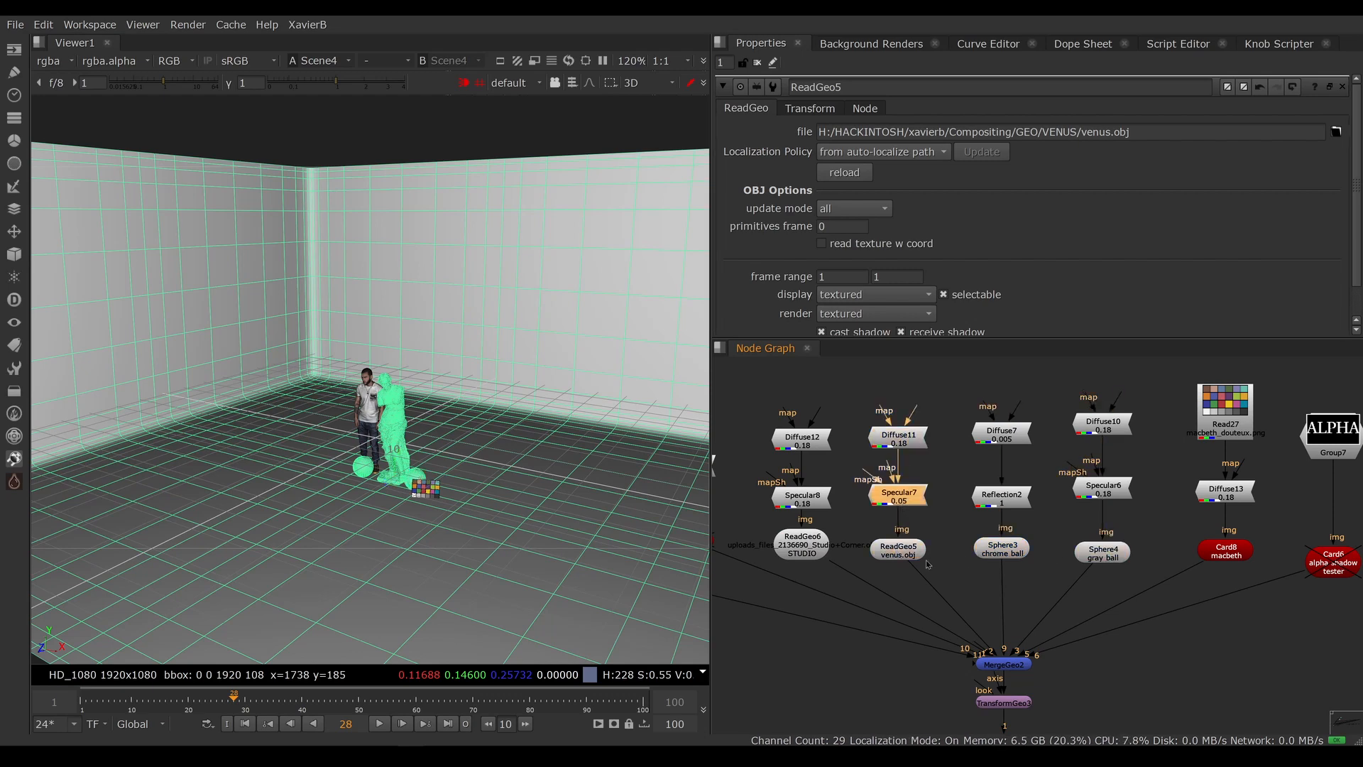
{"action": "left_click", "coordinate": [1000, 549]}
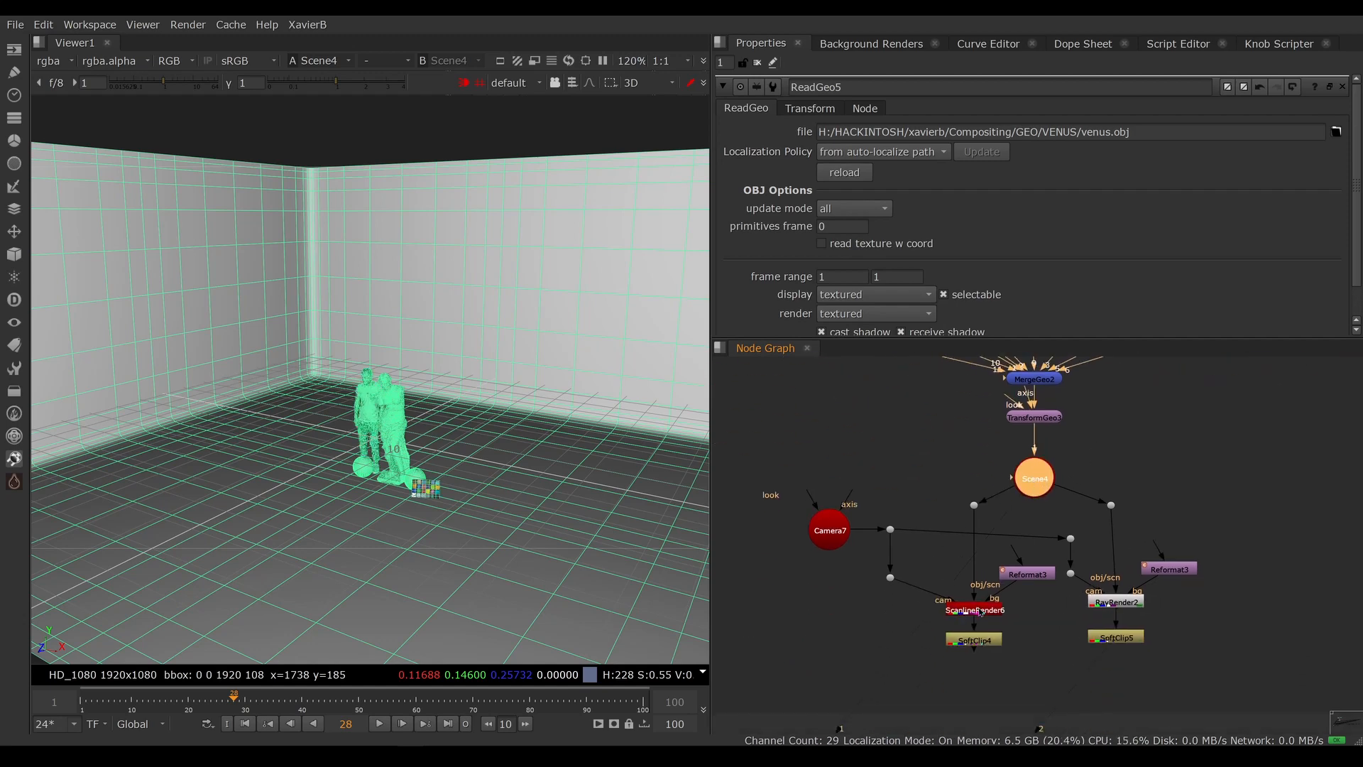
{"action": "left_click", "coordinate": [973, 611]}
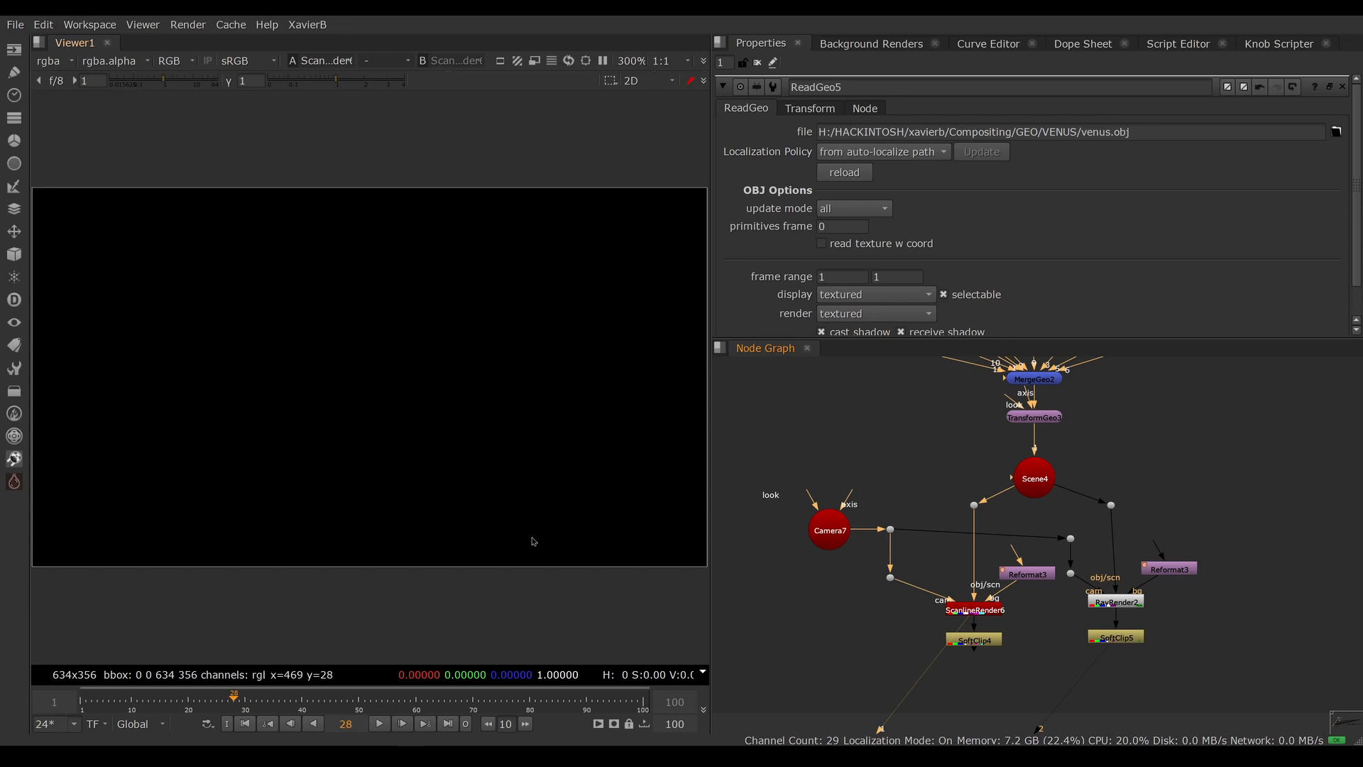
{"action": "mouse_move", "coordinate": [1145, 477]}
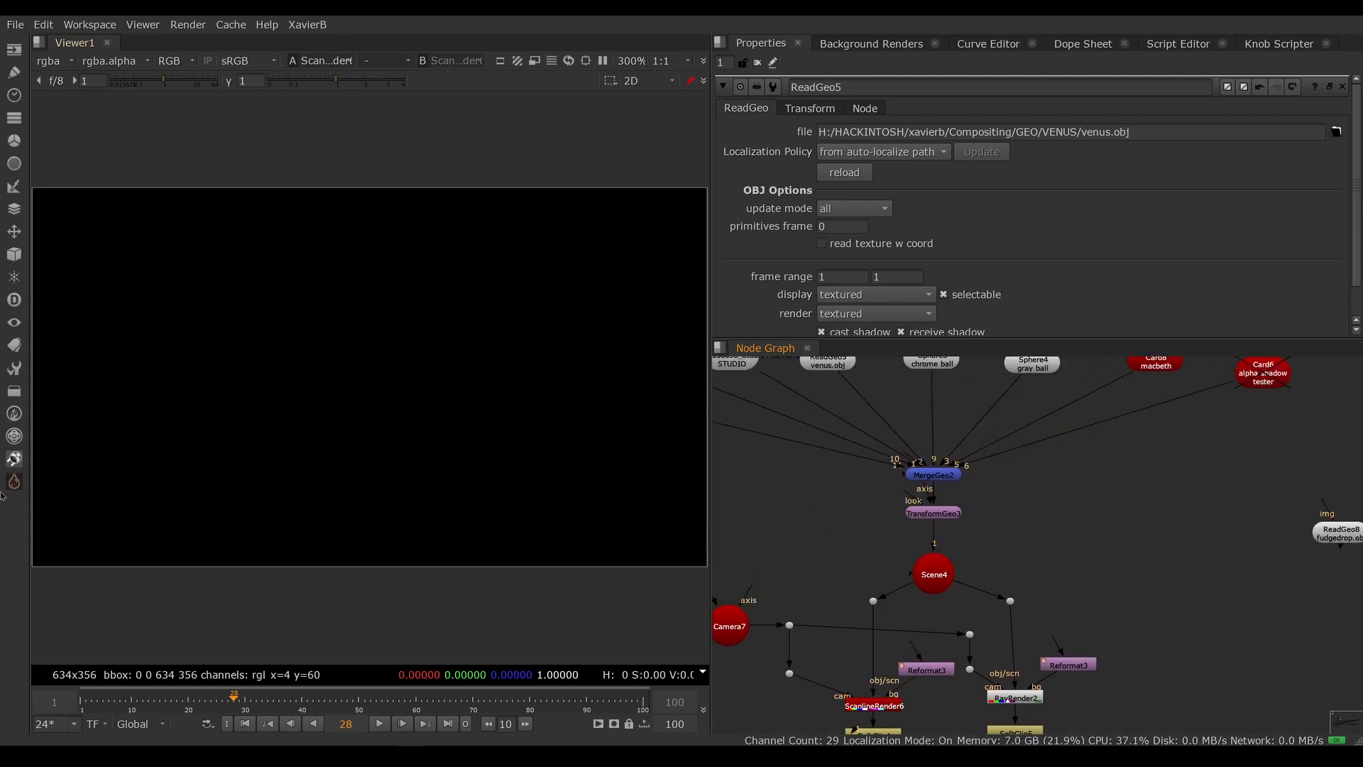
Add a PxF_GeoLight node from the PxF_Lights menu.
{"action": "left_click", "coordinate": [13, 481]}
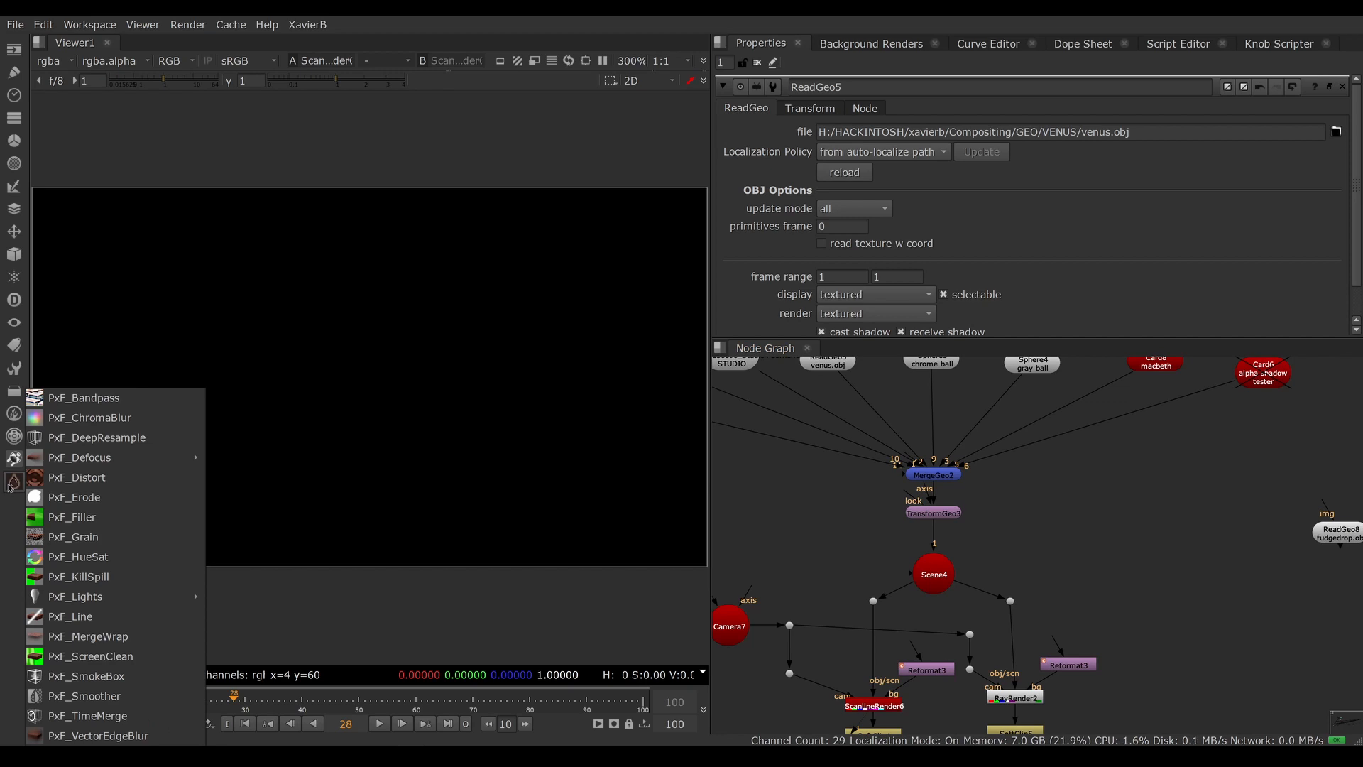
{"action": "mouse_move", "coordinate": [75, 597]}
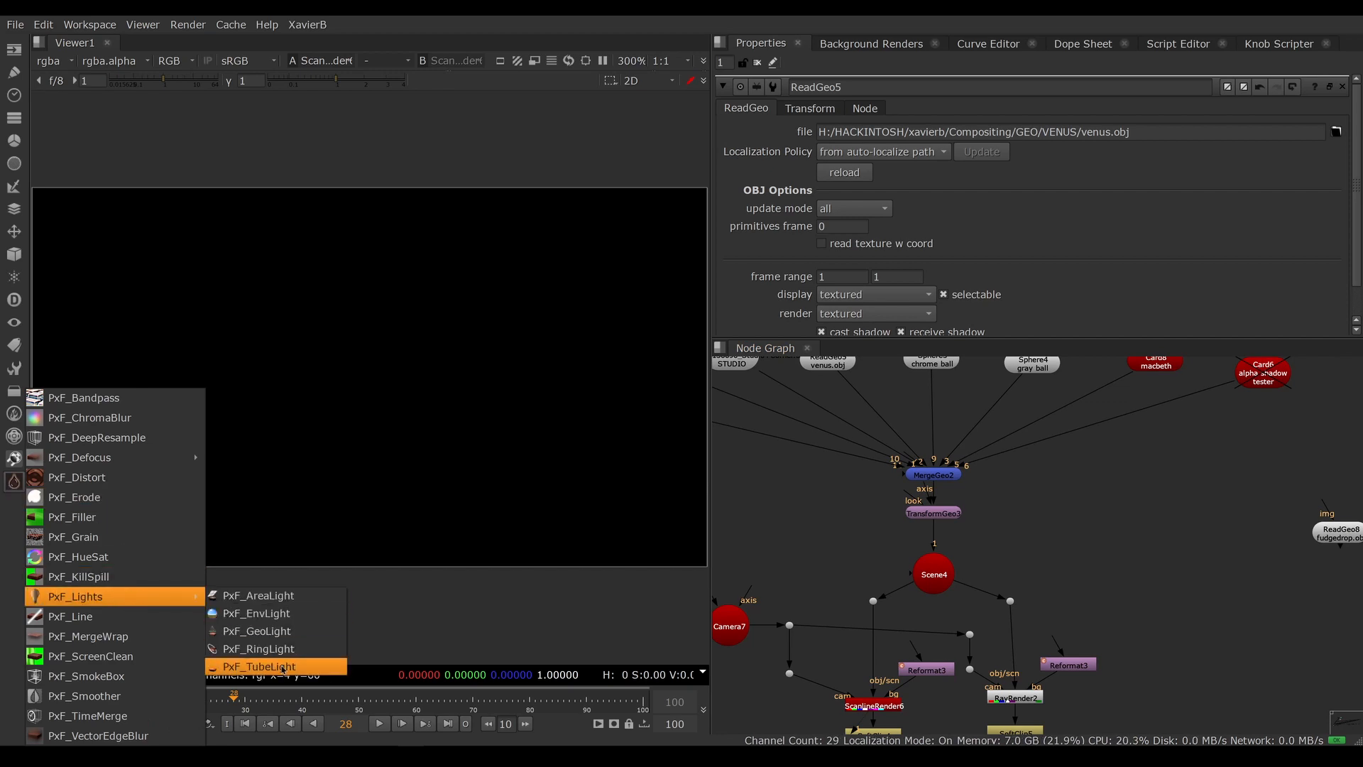
{"action": "left_click", "coordinate": [257, 631]}
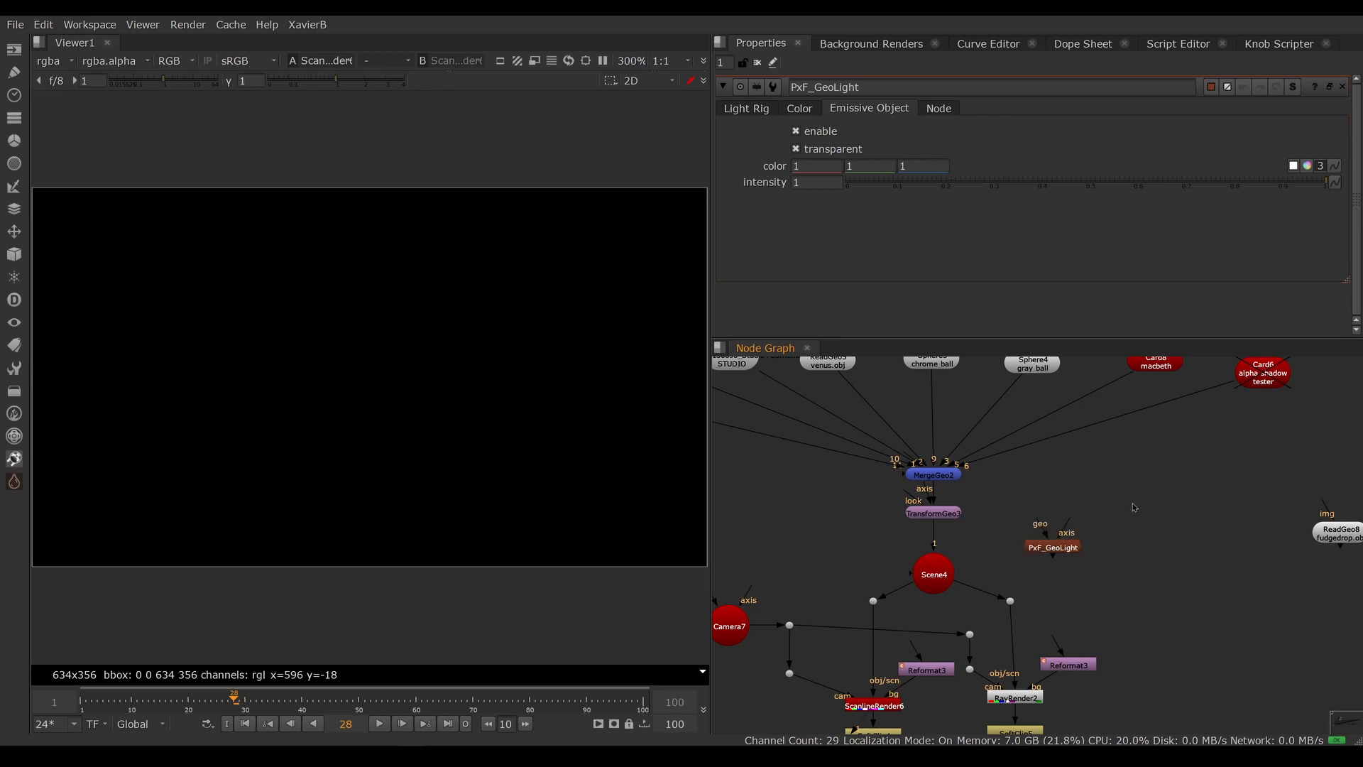
Create a Sphere node and position it in the node graph.
{"action": "type", "text": "Sphere [Geometry"}
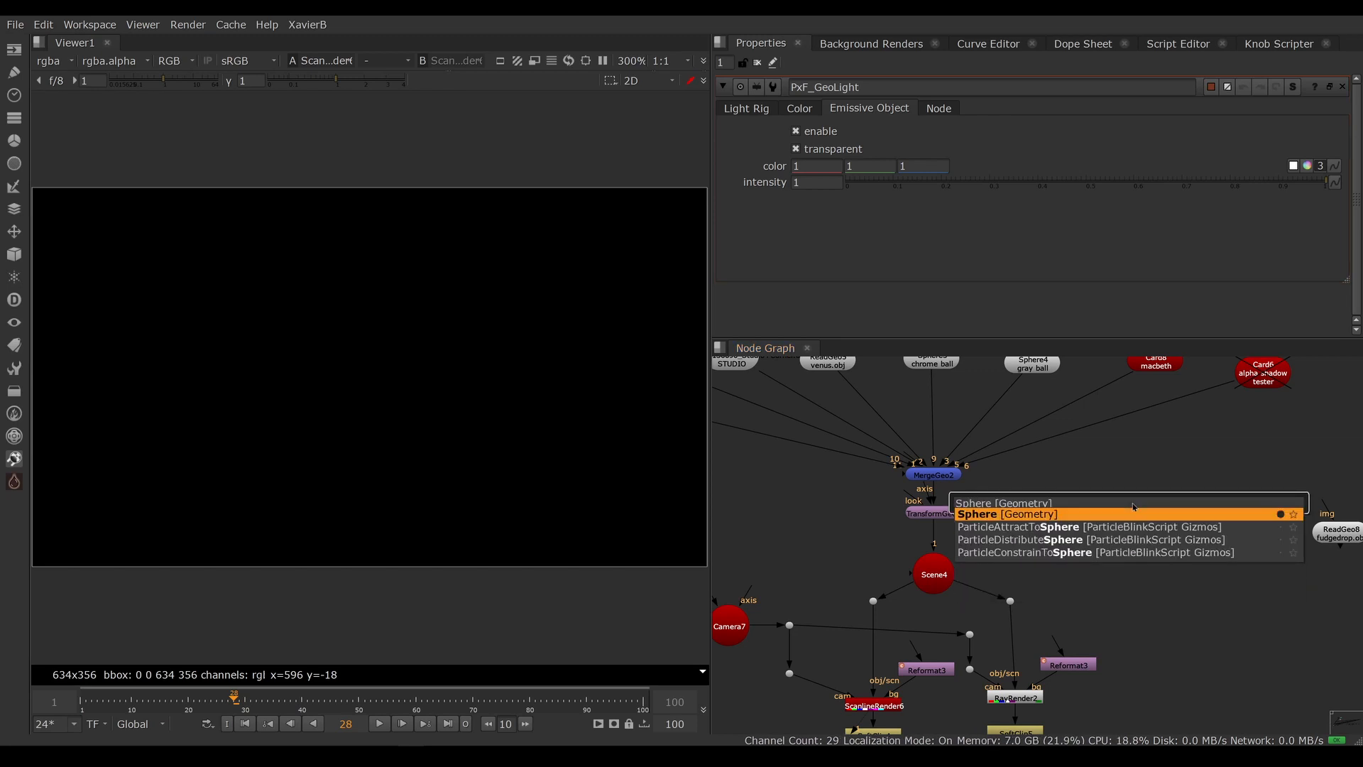
{"action": "left_click", "coordinate": [1005, 513]}
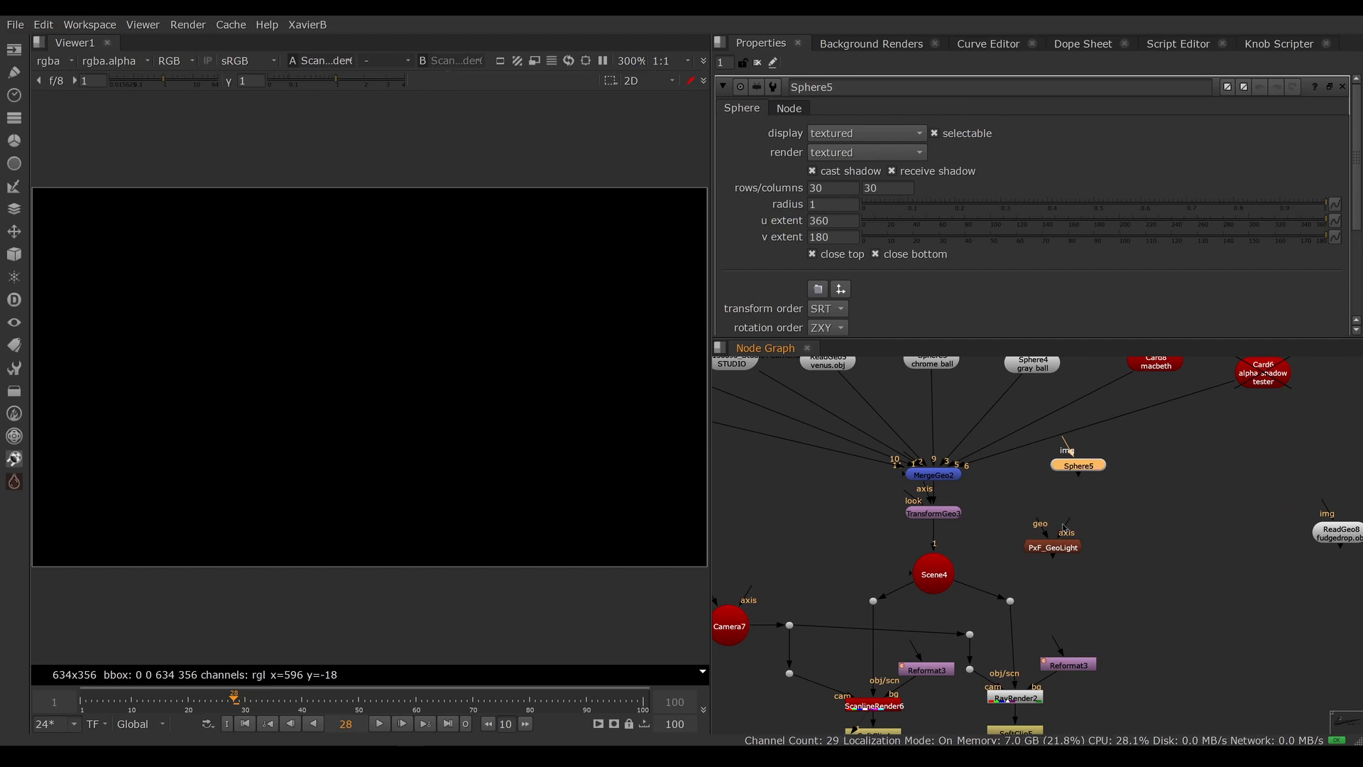
{"action": "left_click_drag", "start_coordinate": [1077, 464], "coordinate": [1085, 484]}
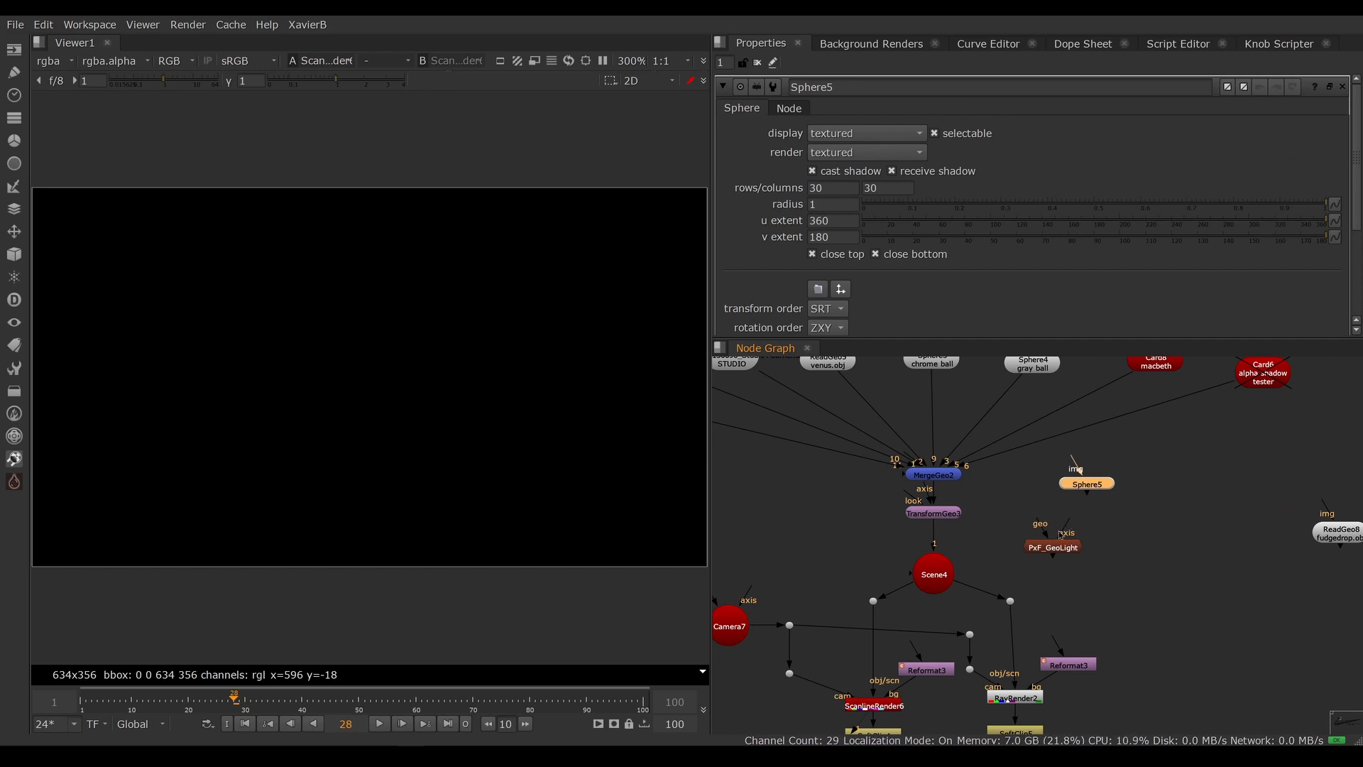
{"action": "mouse_move", "coordinate": [1078, 492]}
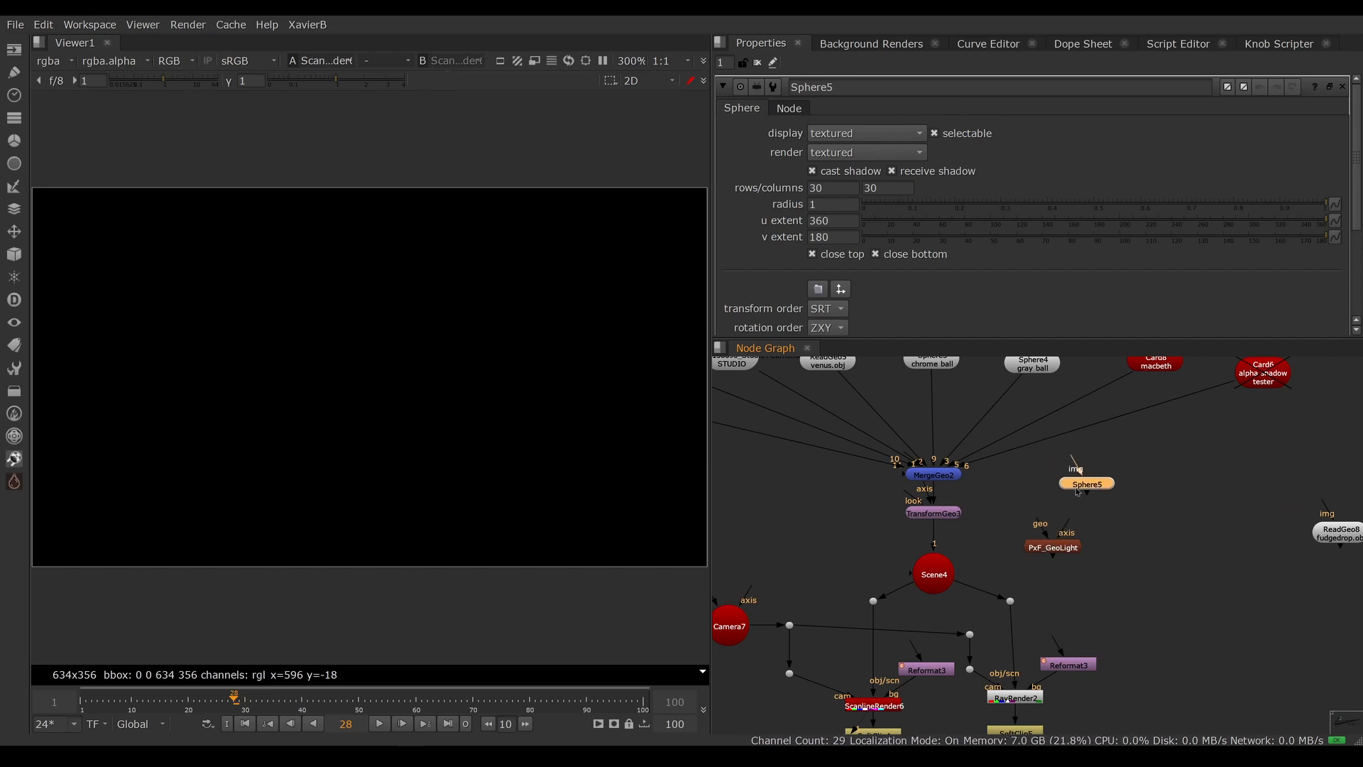
{"action": "left_click_drag", "start_coordinate": [1087, 483], "coordinate": [1093, 496]}
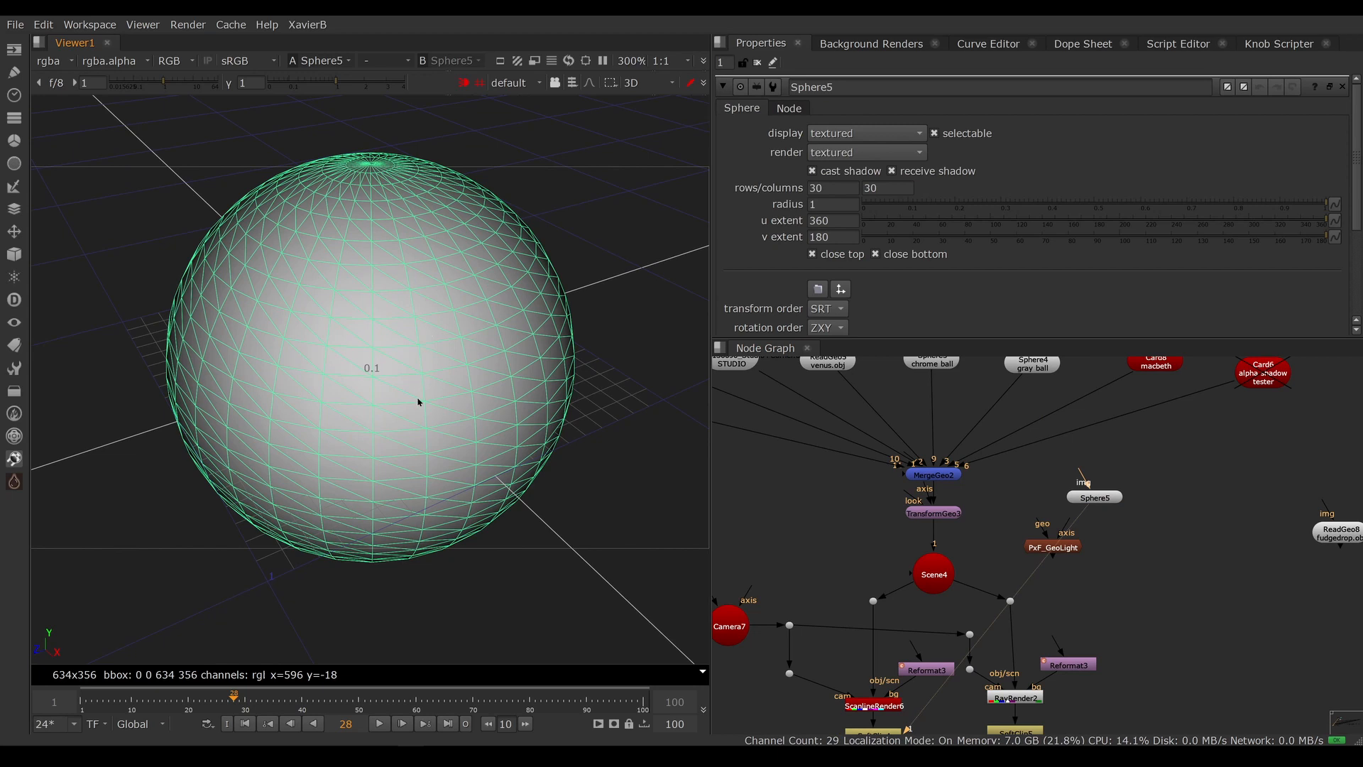
{"action": "mouse_move", "coordinate": [318, 442]}
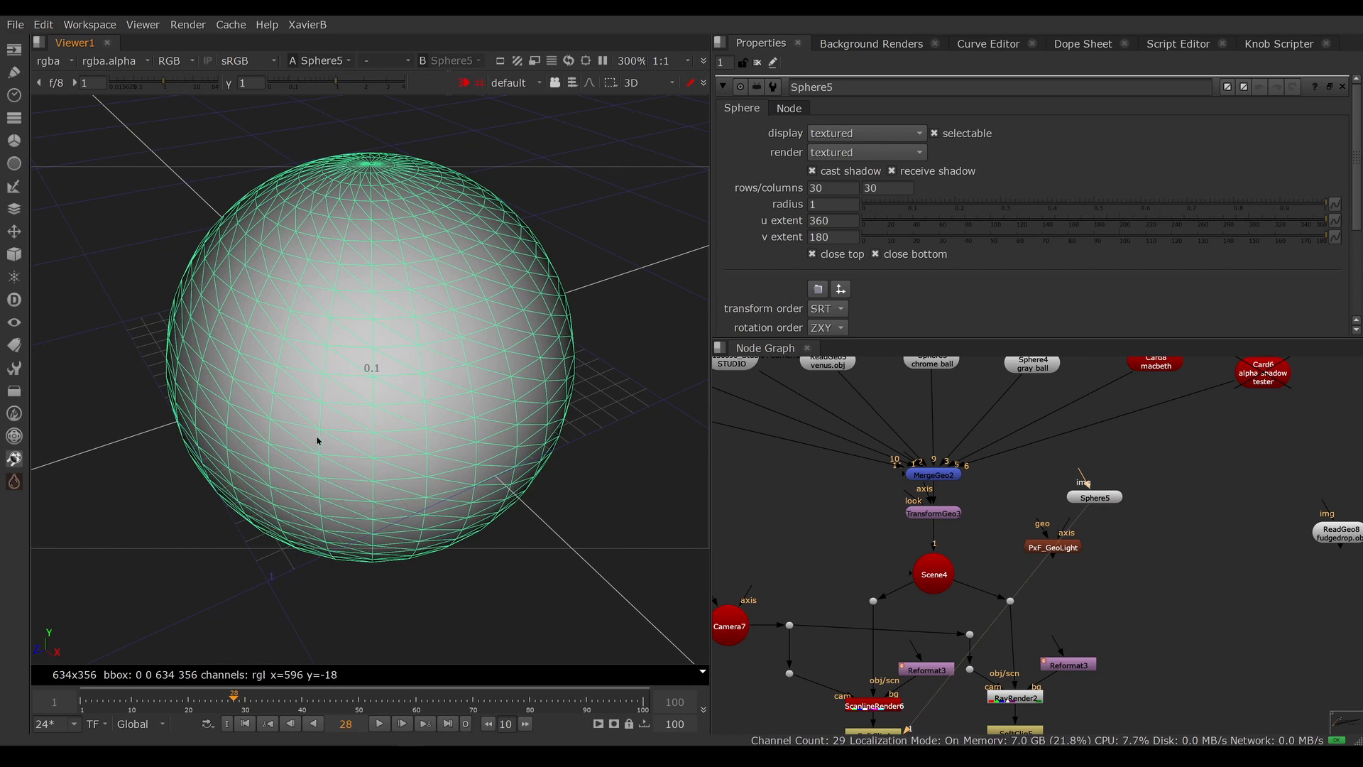
Set the sphere's rows and columns to 5 for a faceted shape.
{"action": "left_click", "coordinate": [1095, 497]}
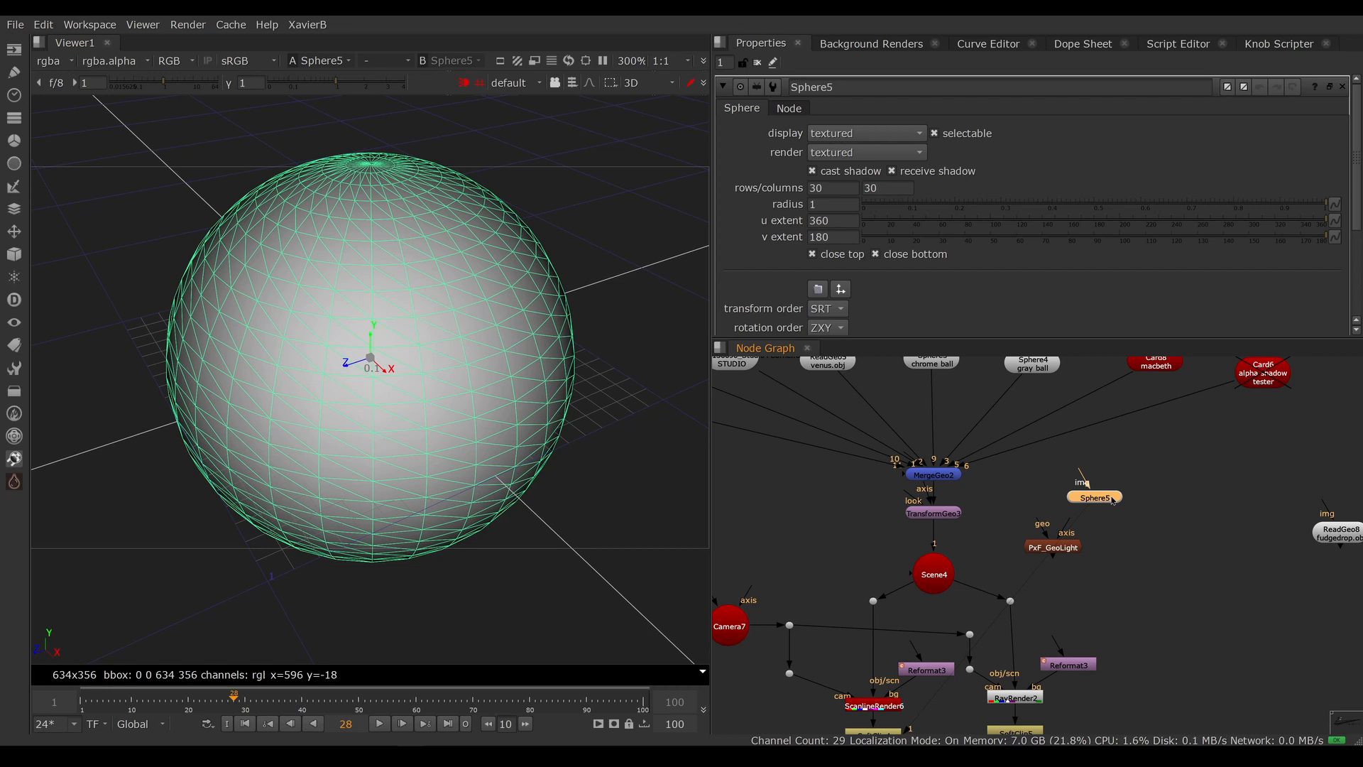
{"action": "left_click", "coordinate": [832, 187]}
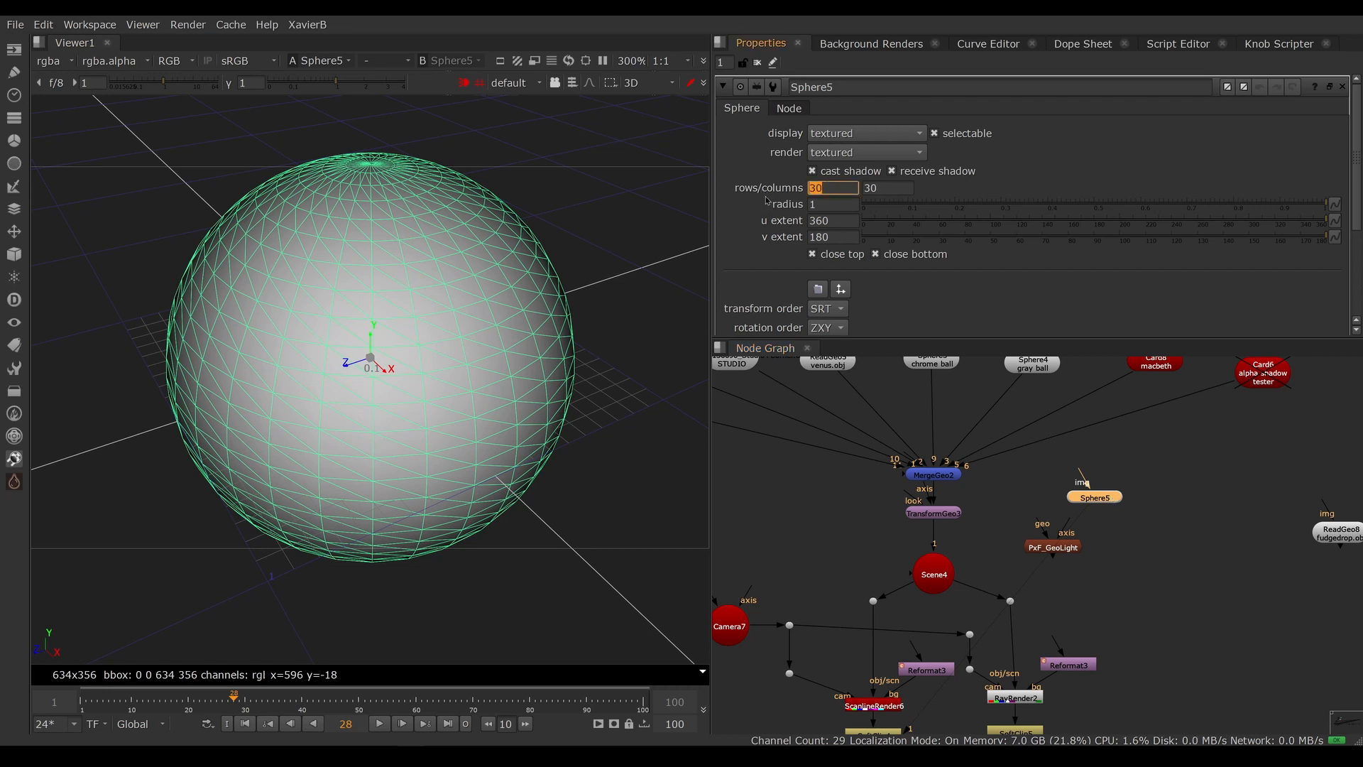
{"action": "type", "text": "5"}
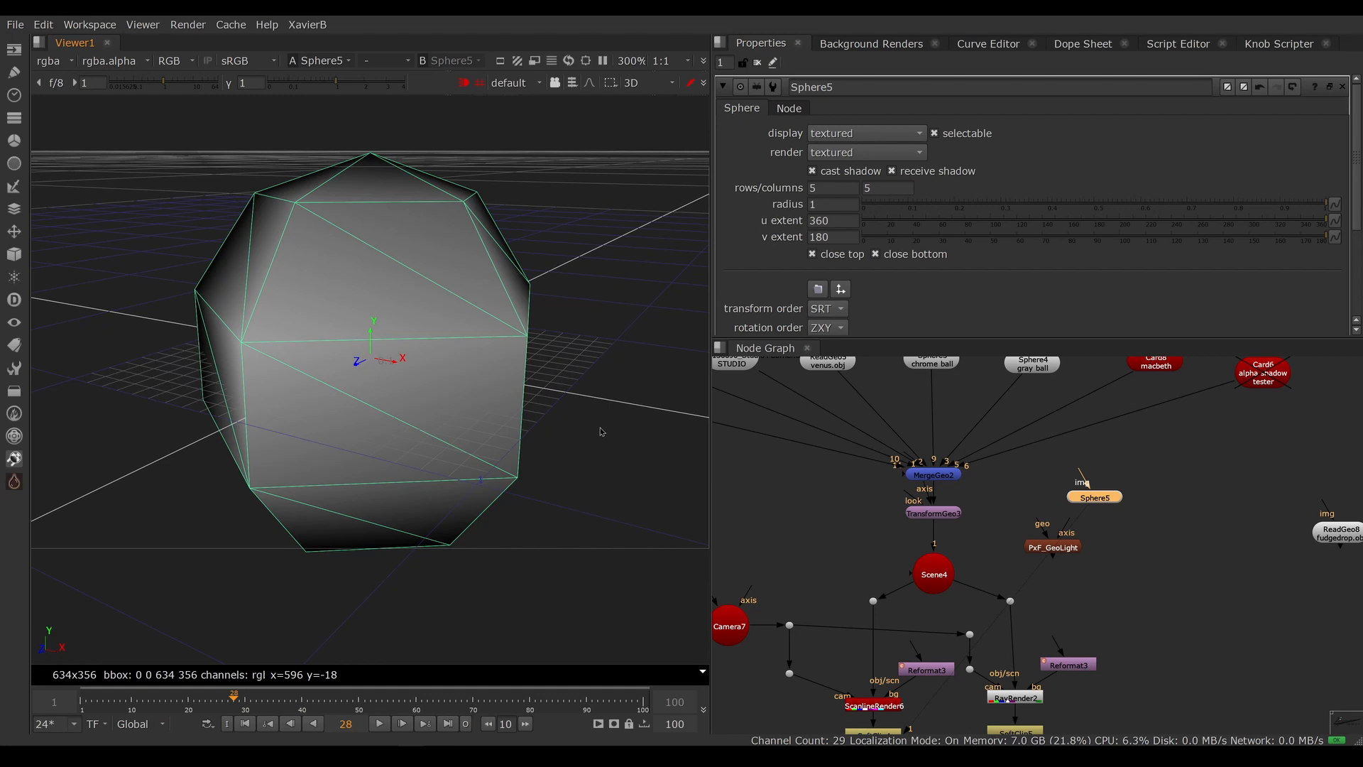
{"action": "mouse_move", "coordinate": [580, 387]}
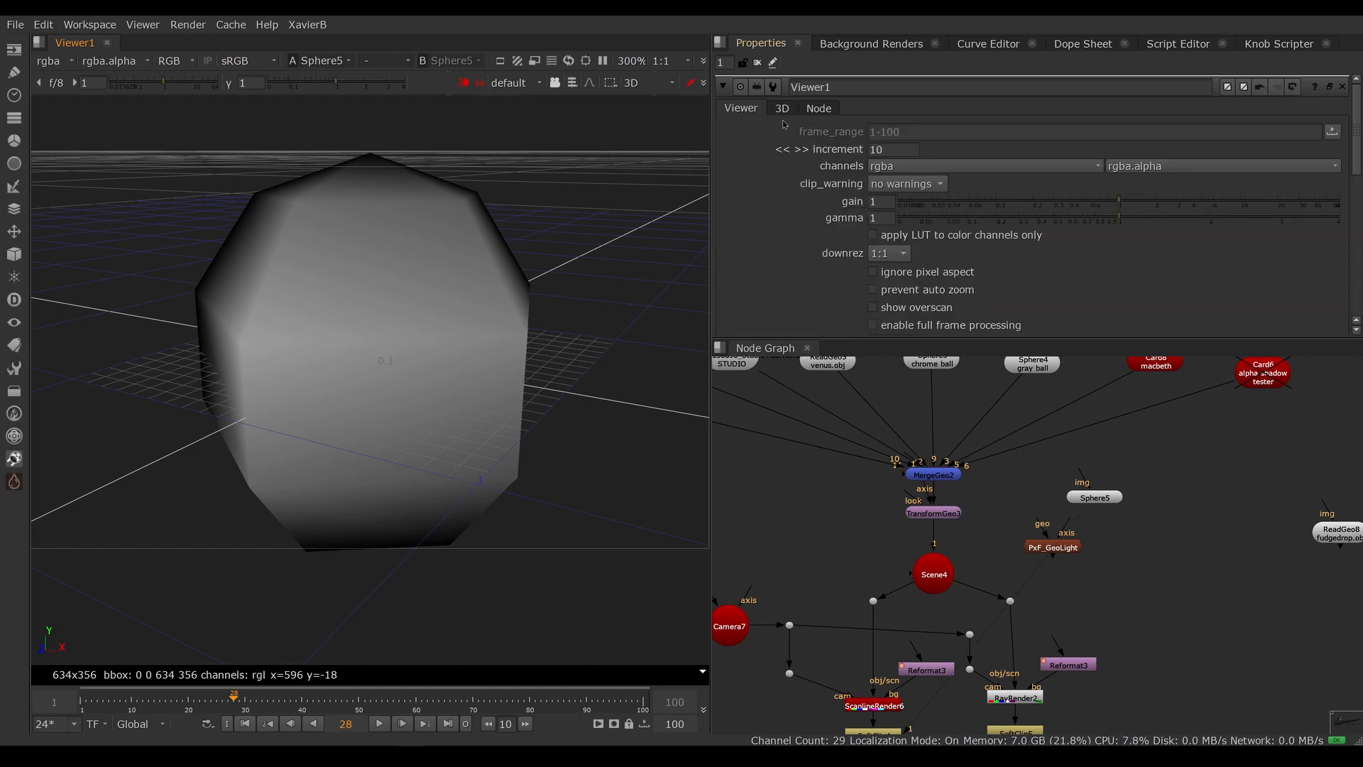
Switch the viewer's 3D display settings to wireframe.
{"action": "left_click", "coordinate": [781, 108]}
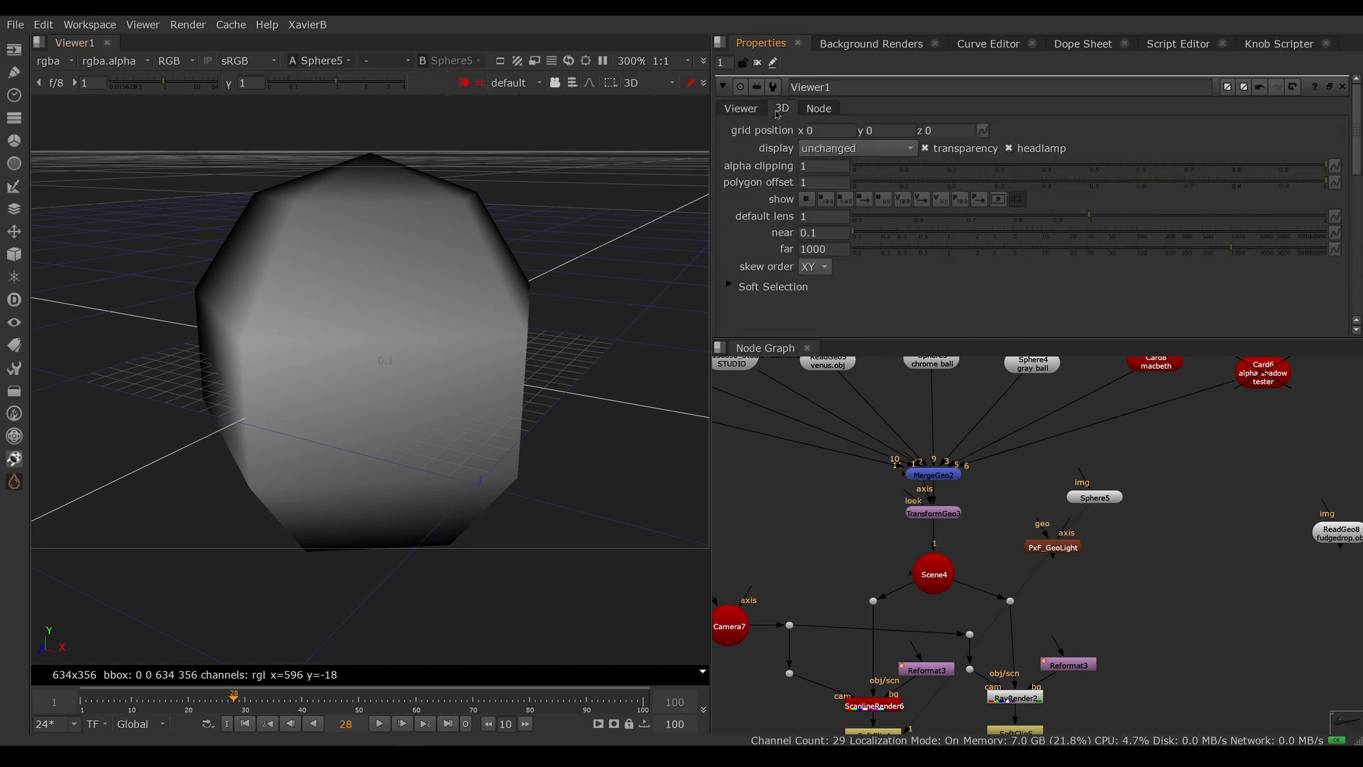
{"action": "left_click", "coordinate": [856, 147]}
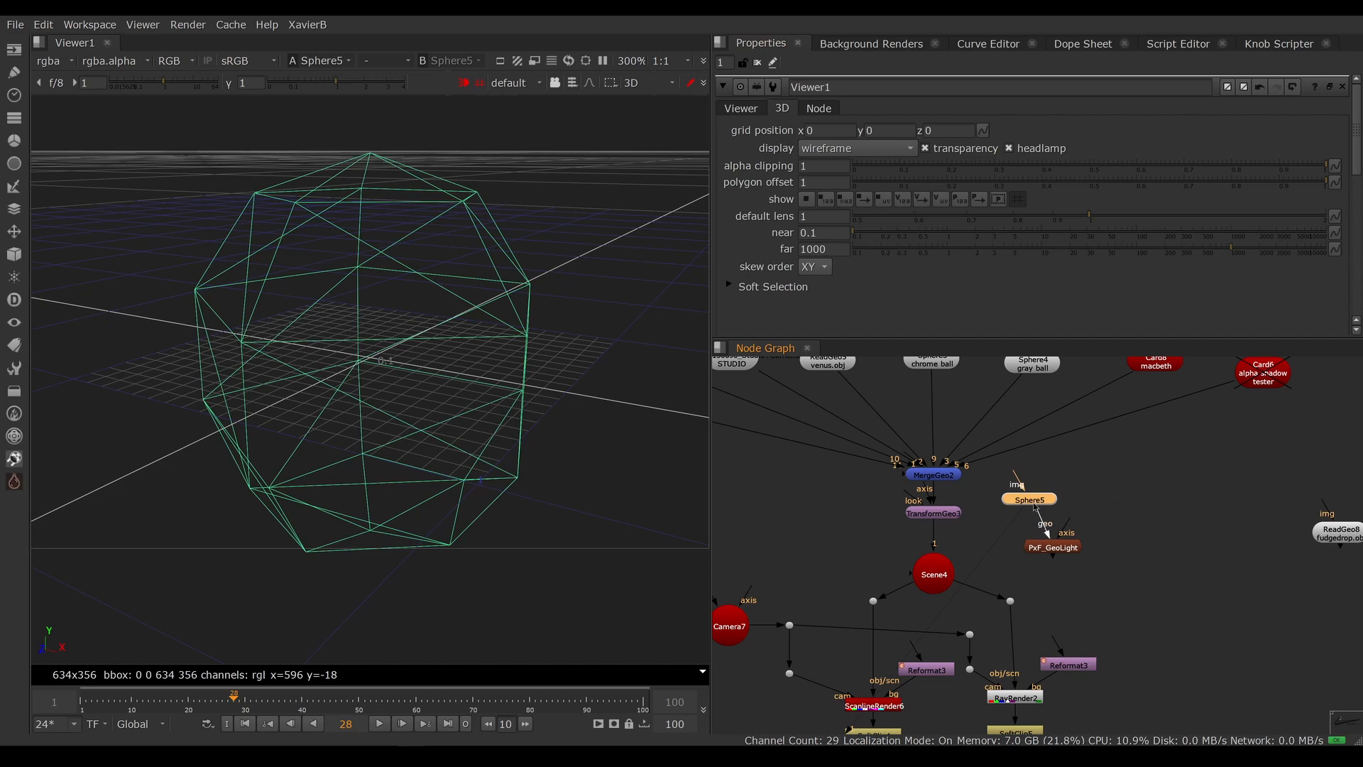
Display the GeoLight's generated lights and view the lit man and statue render.
{"action": "left_click", "coordinate": [1053, 546]}
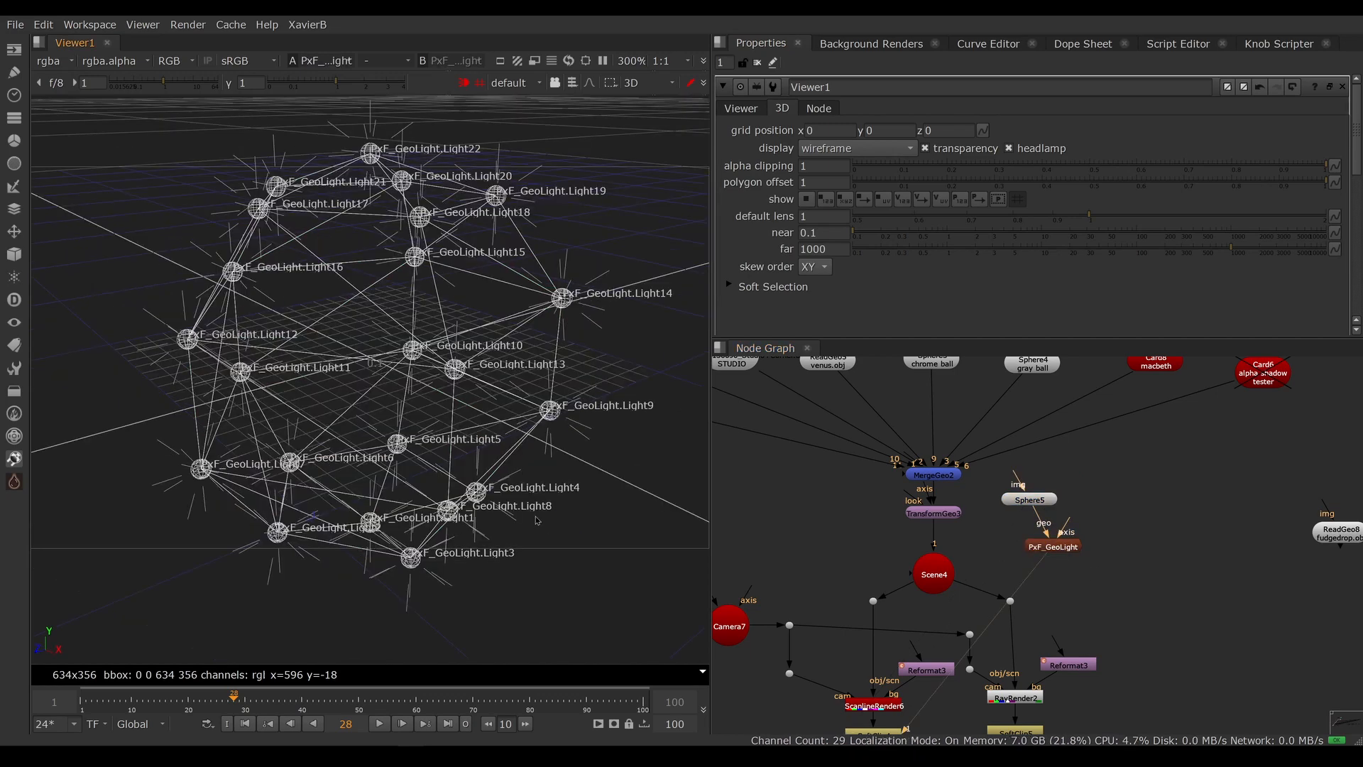
{"action": "mouse_move", "coordinate": [556, 524]}
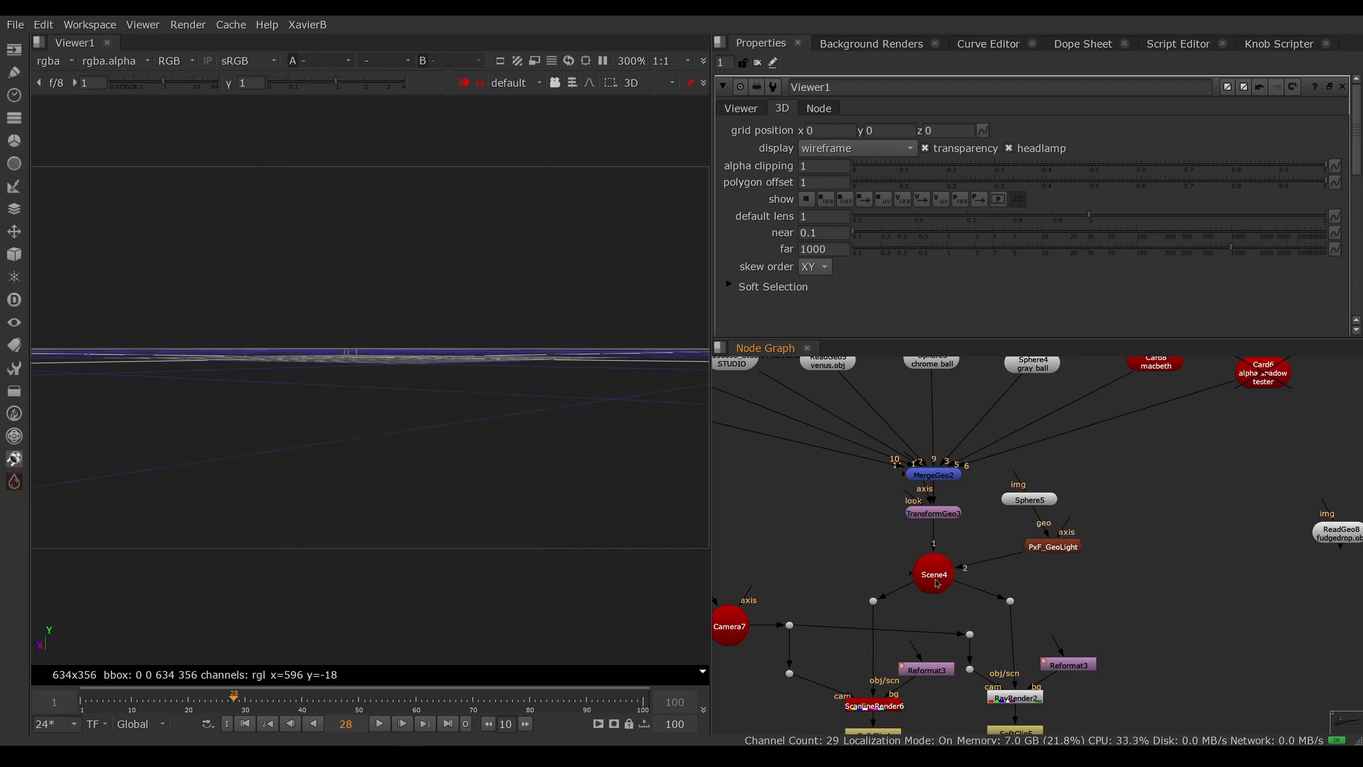
{"action": "scroll", "scroll_direction": "down", "scroll_amount": 3}
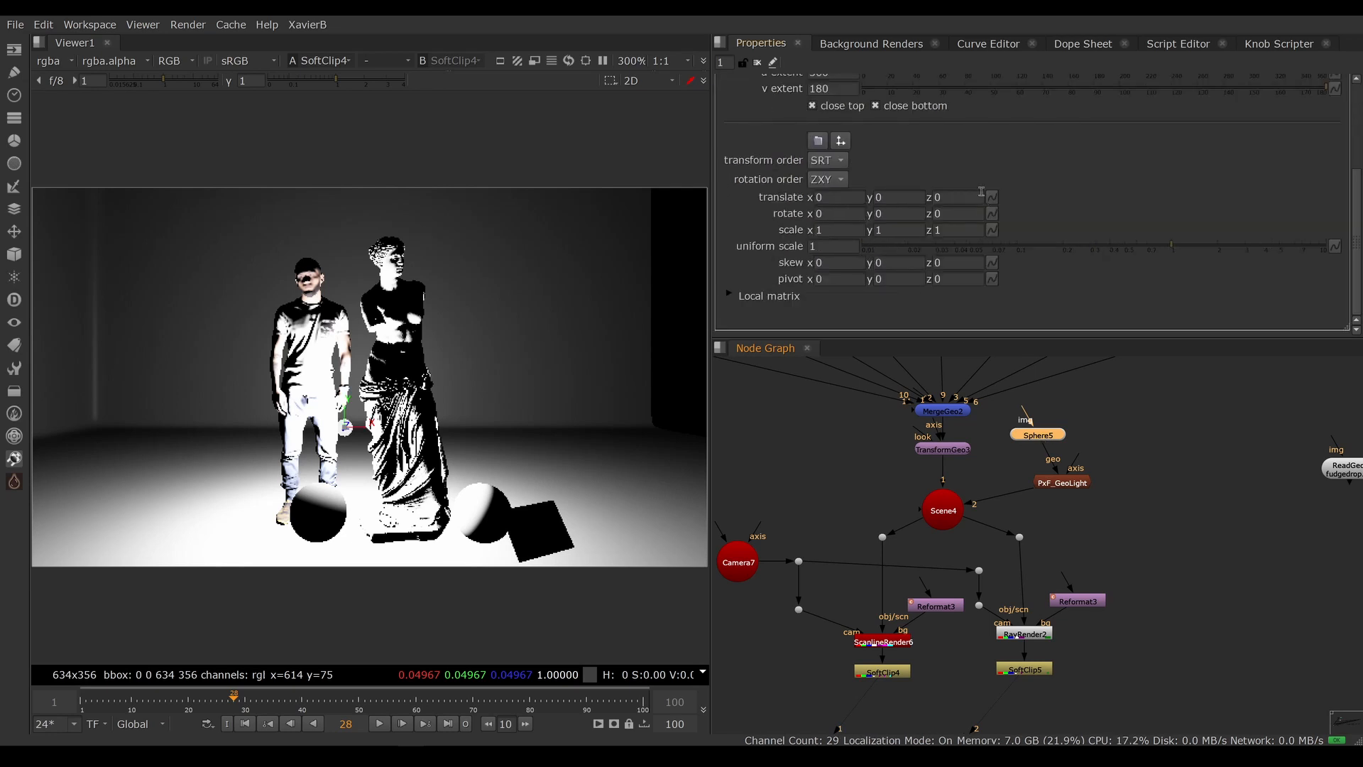
{"action": "mouse_move", "coordinate": [925, 463]}
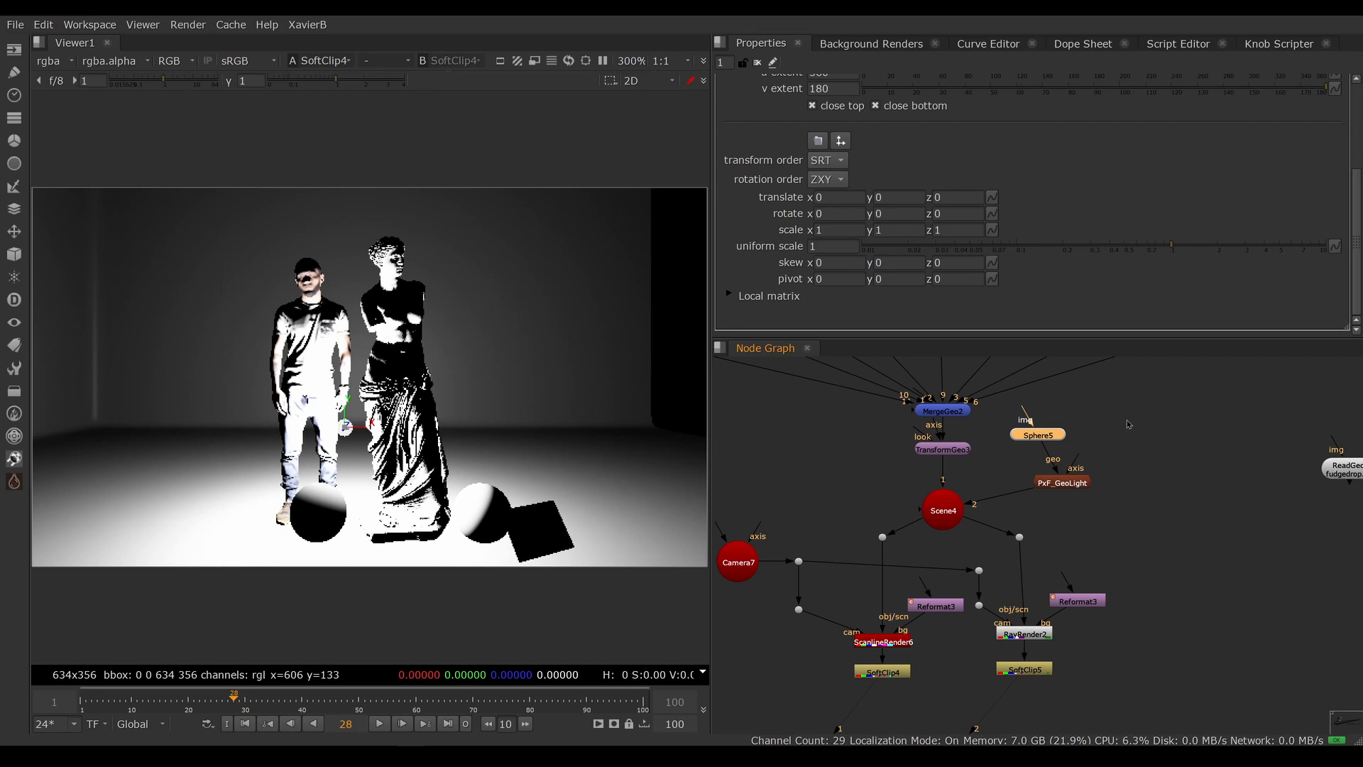
{"action": "mouse_move", "coordinate": [1098, 442]}
{"action": "type", "text": "ax"}
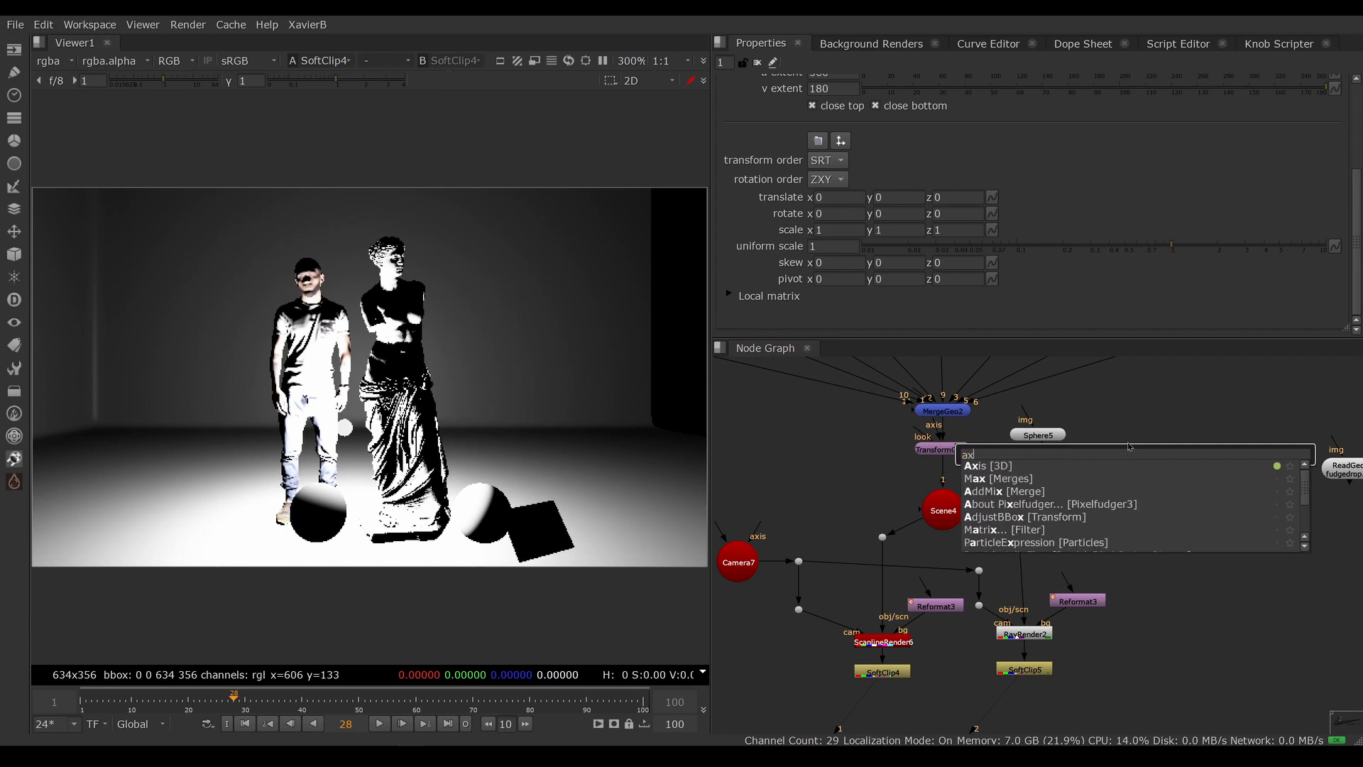
Add Axis4 to drive the light rig at translate 25, 7 with uniform scale 10.
{"action": "left_click", "coordinate": [980, 466]}
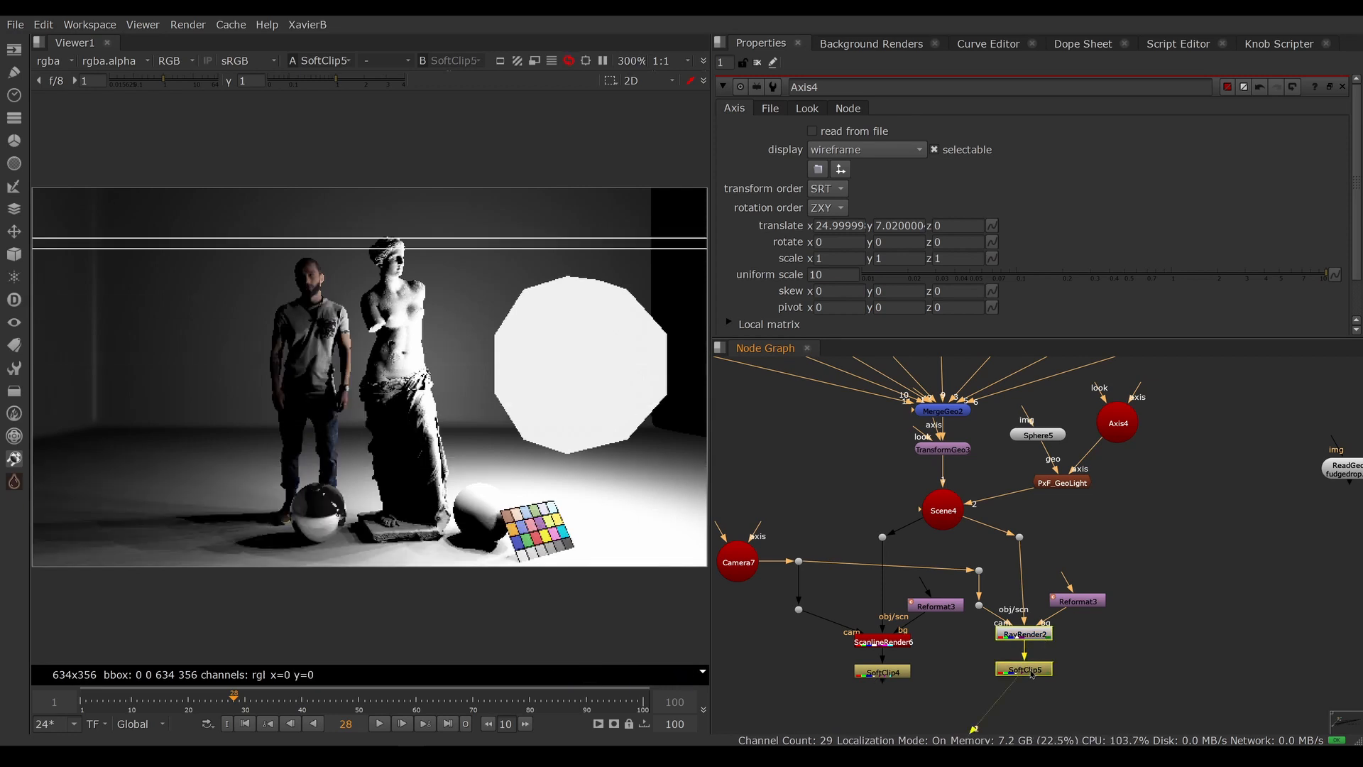
Inspect the 22-light GeoLight rig around the 5-row sphere.
{"action": "left_click_drag", "start_coordinate": [200, 518], "coordinate": [322, 560]}
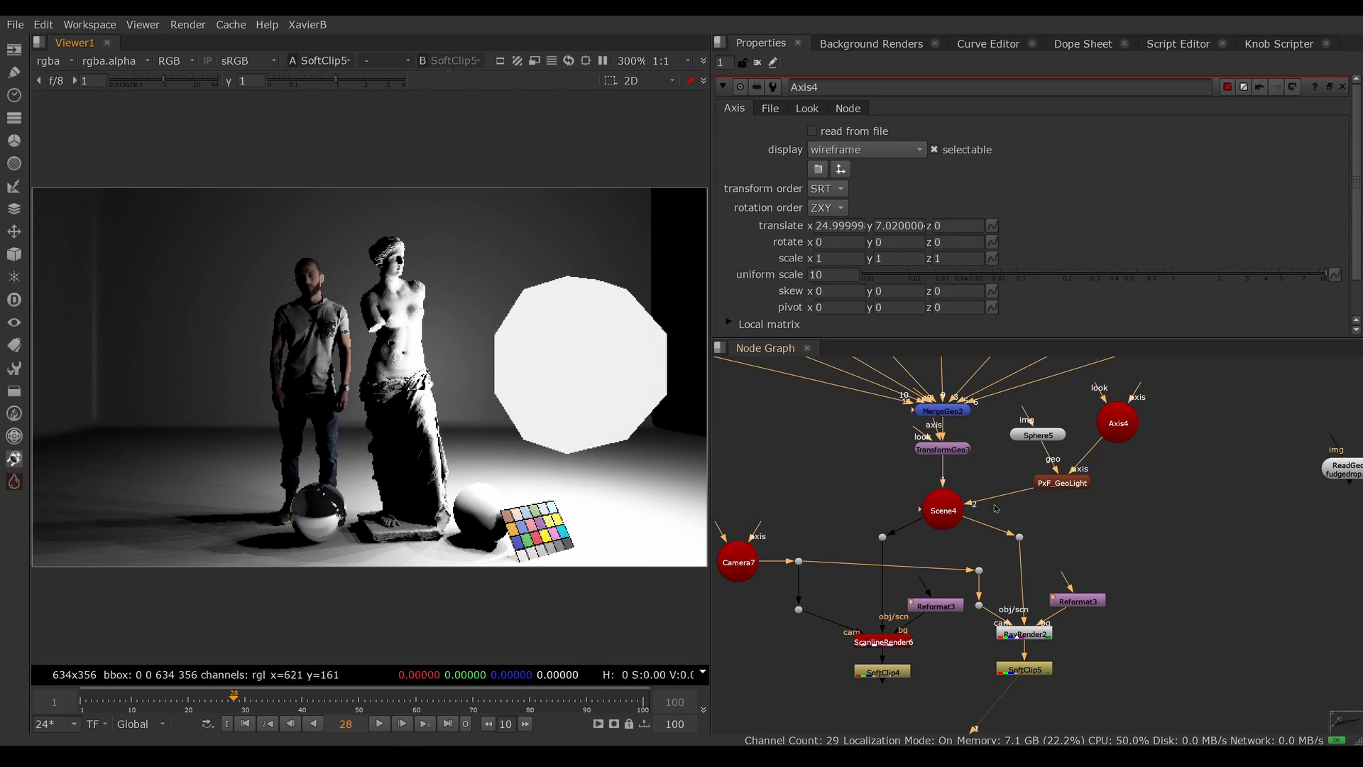
{"action": "mouse_move", "coordinate": [1033, 444]}
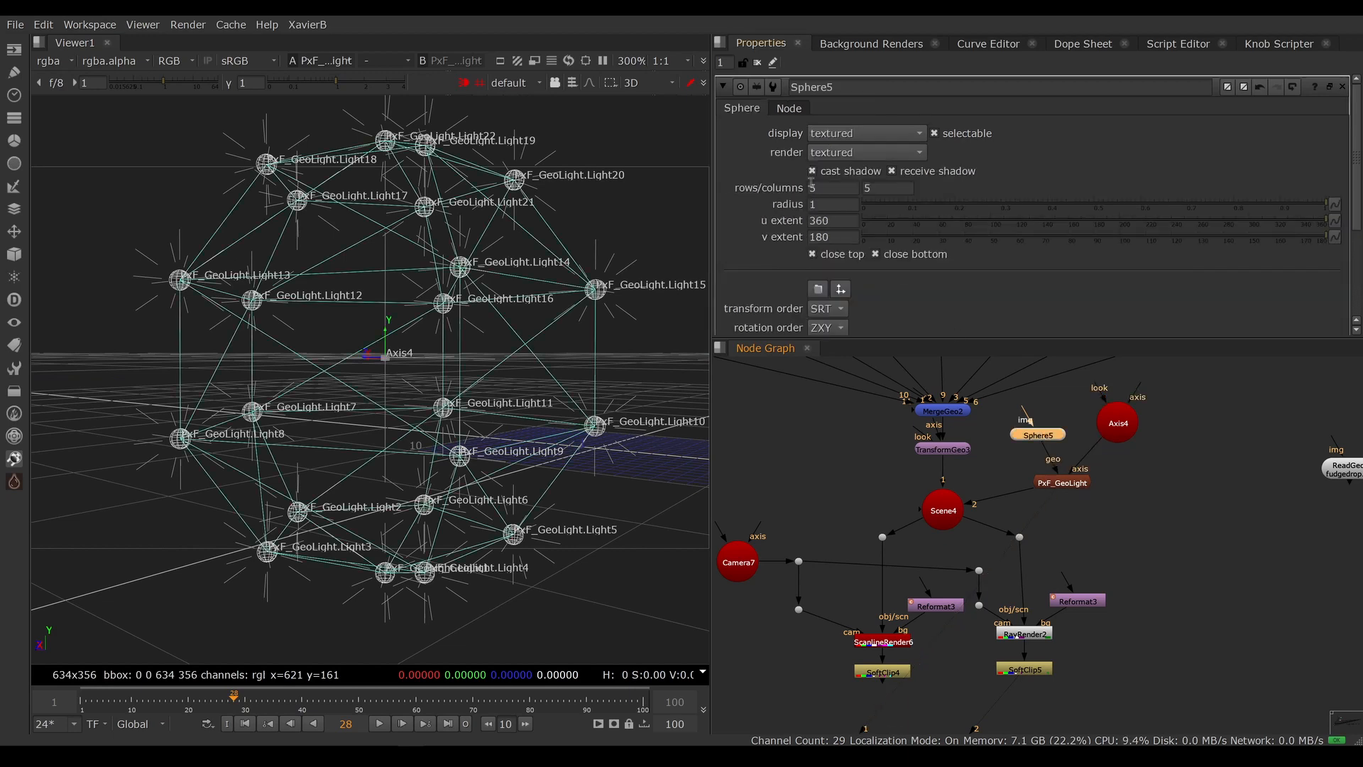
Raise Sphere5 rows and columns to 10 and refresh the rig to 92 lights.
{"action": "left_click", "coordinate": [831, 188]}
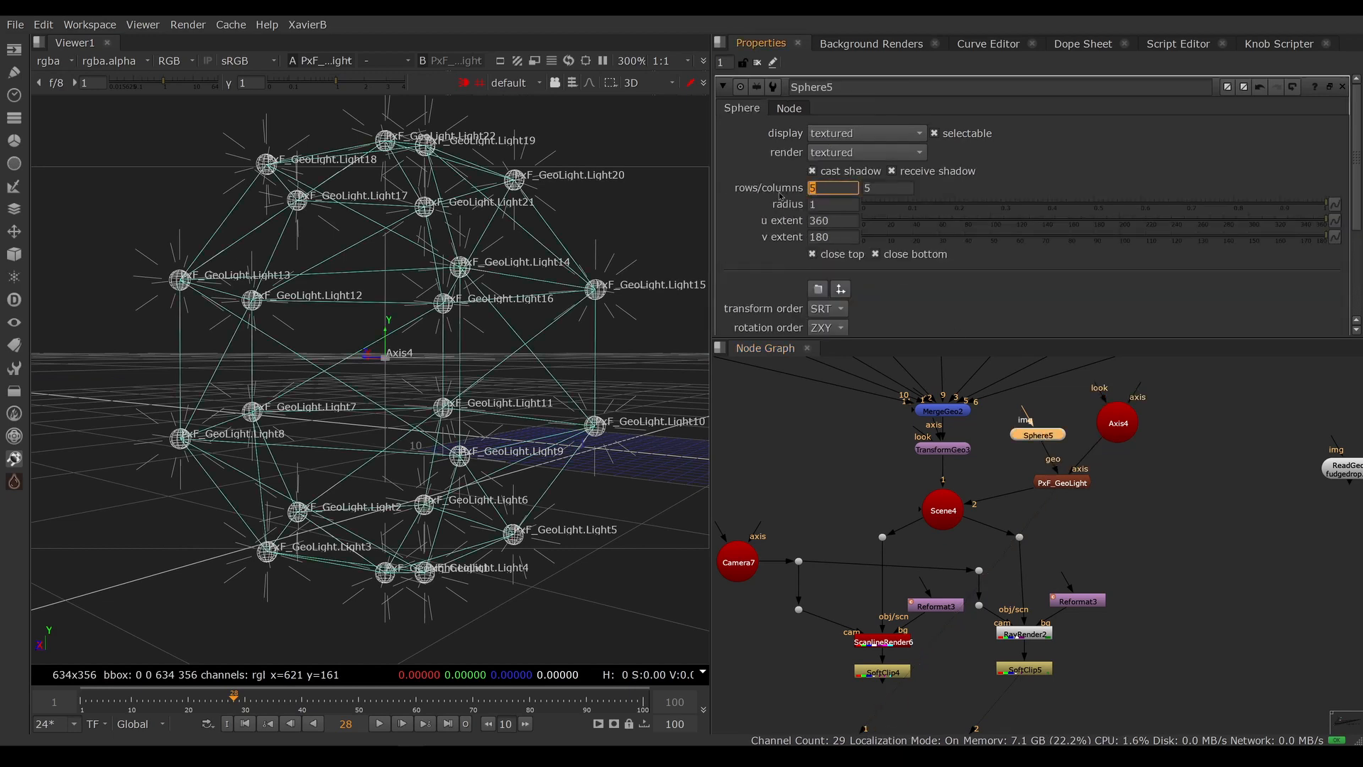
{"action": "type", "text": "10"}
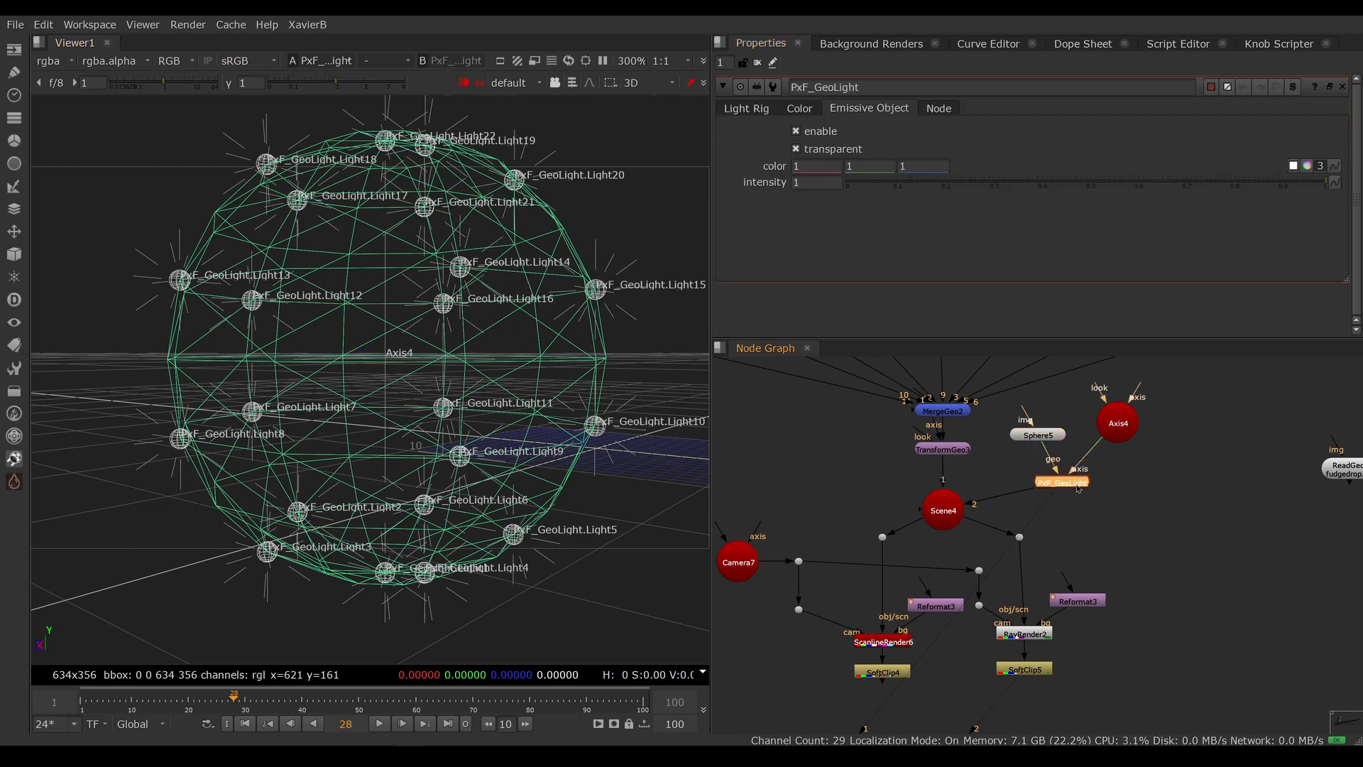
{"action": "left_click", "coordinate": [746, 108]}
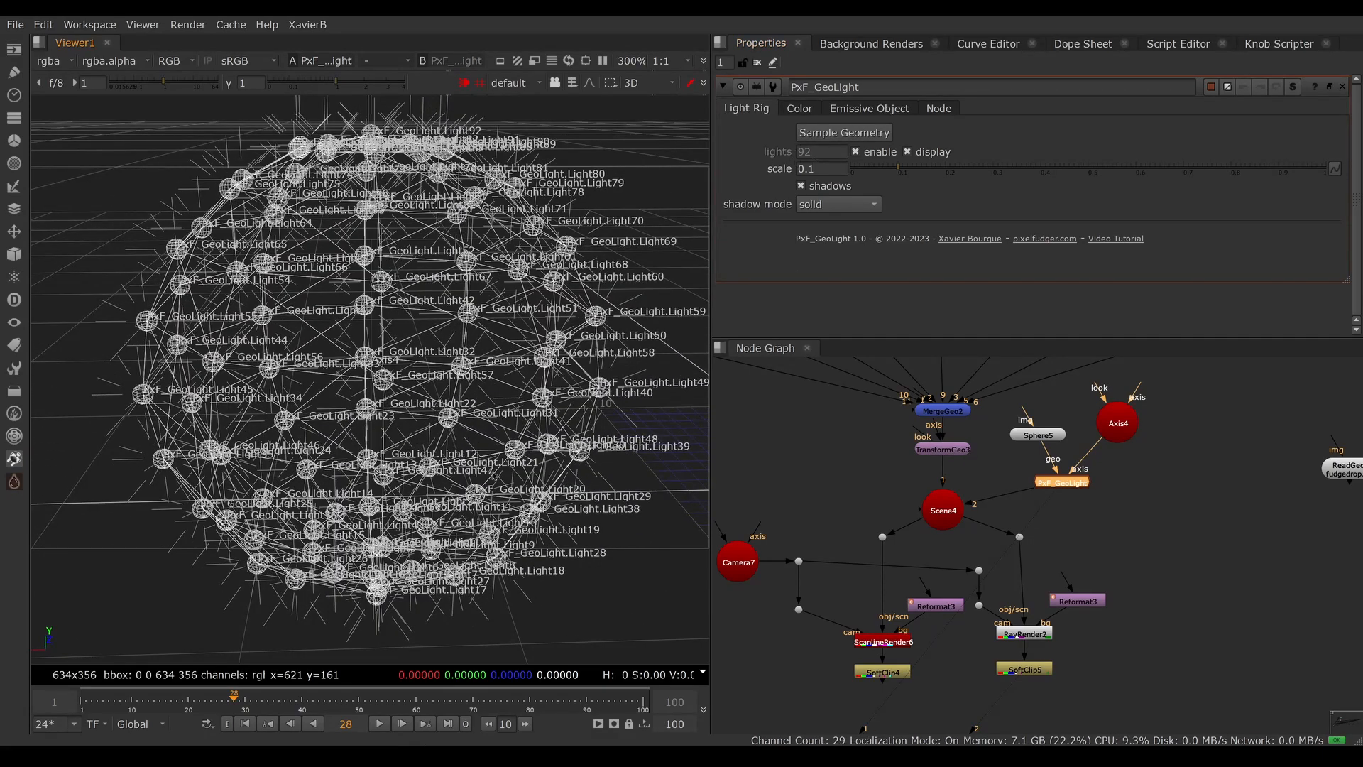
{"action": "mouse_move", "coordinate": [892, 564]}
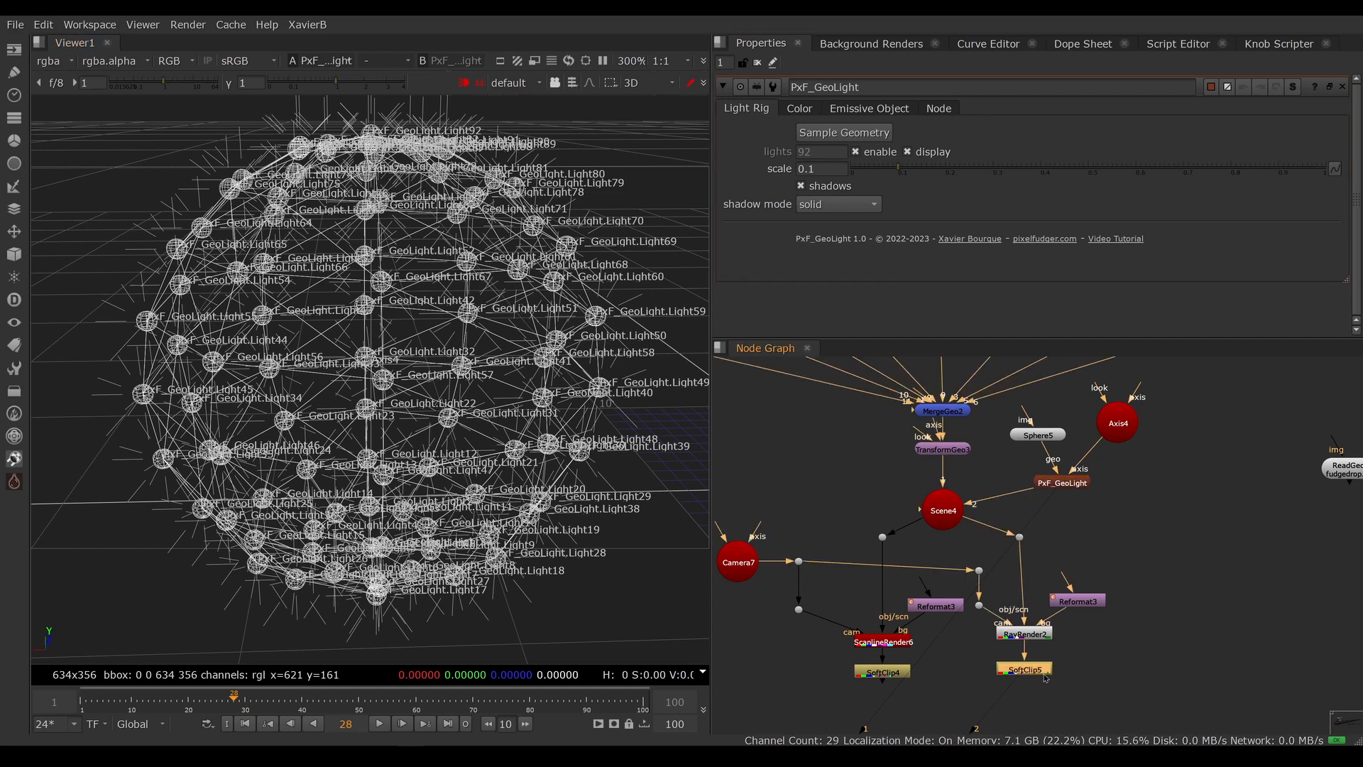
View the SoftClip5 render and set Sphere5 rows and columns to 3.
{"action": "left_click", "coordinate": [1024, 669]}
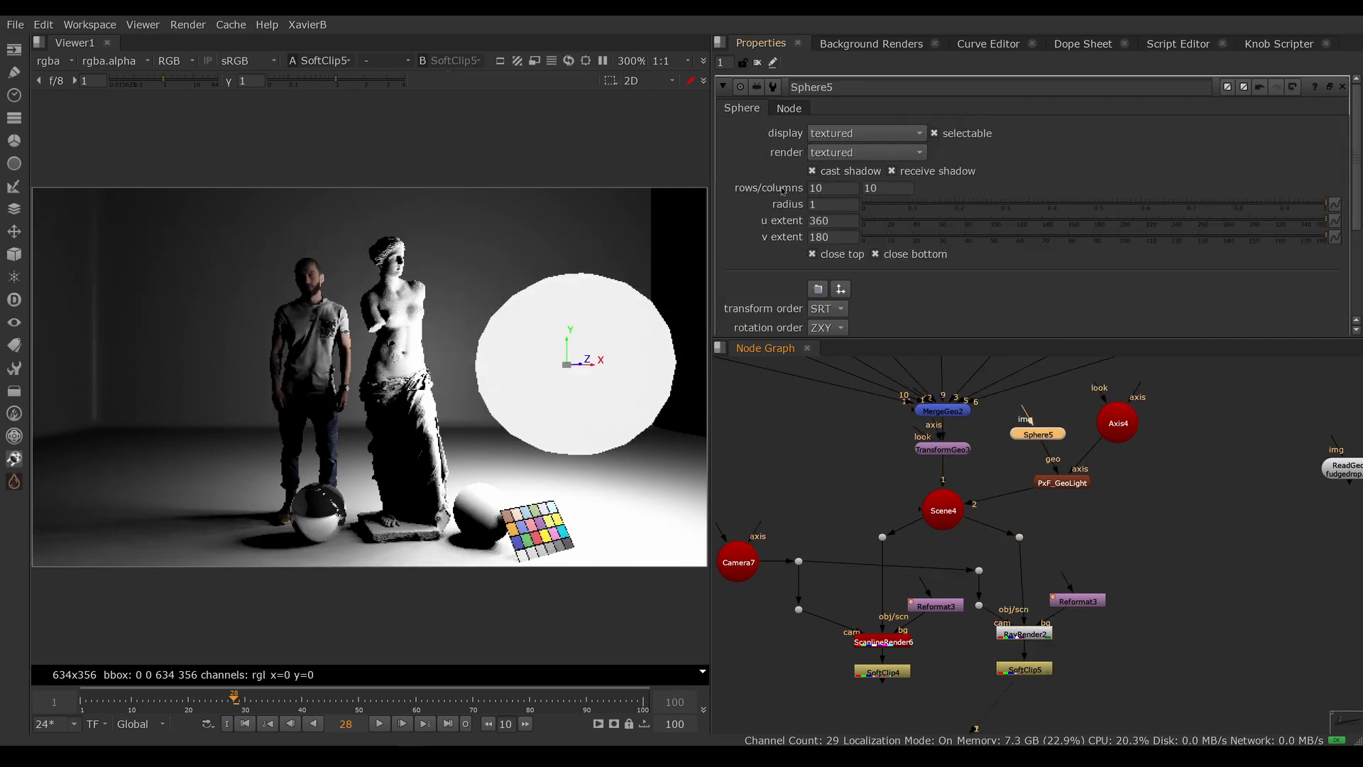
{"action": "mouse_move", "coordinate": [220, 538]}
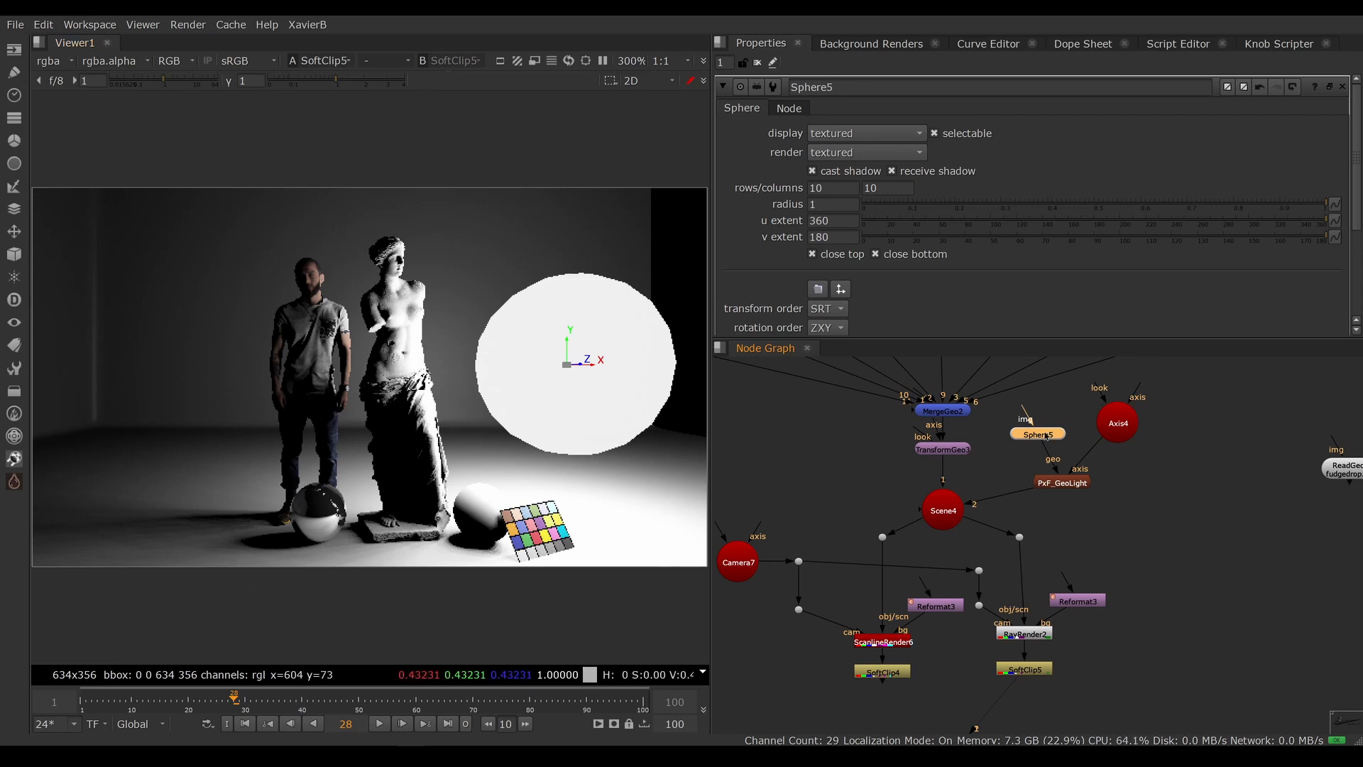
{"action": "left_click", "coordinate": [832, 187]}
{"action": "type", "text": "3"}
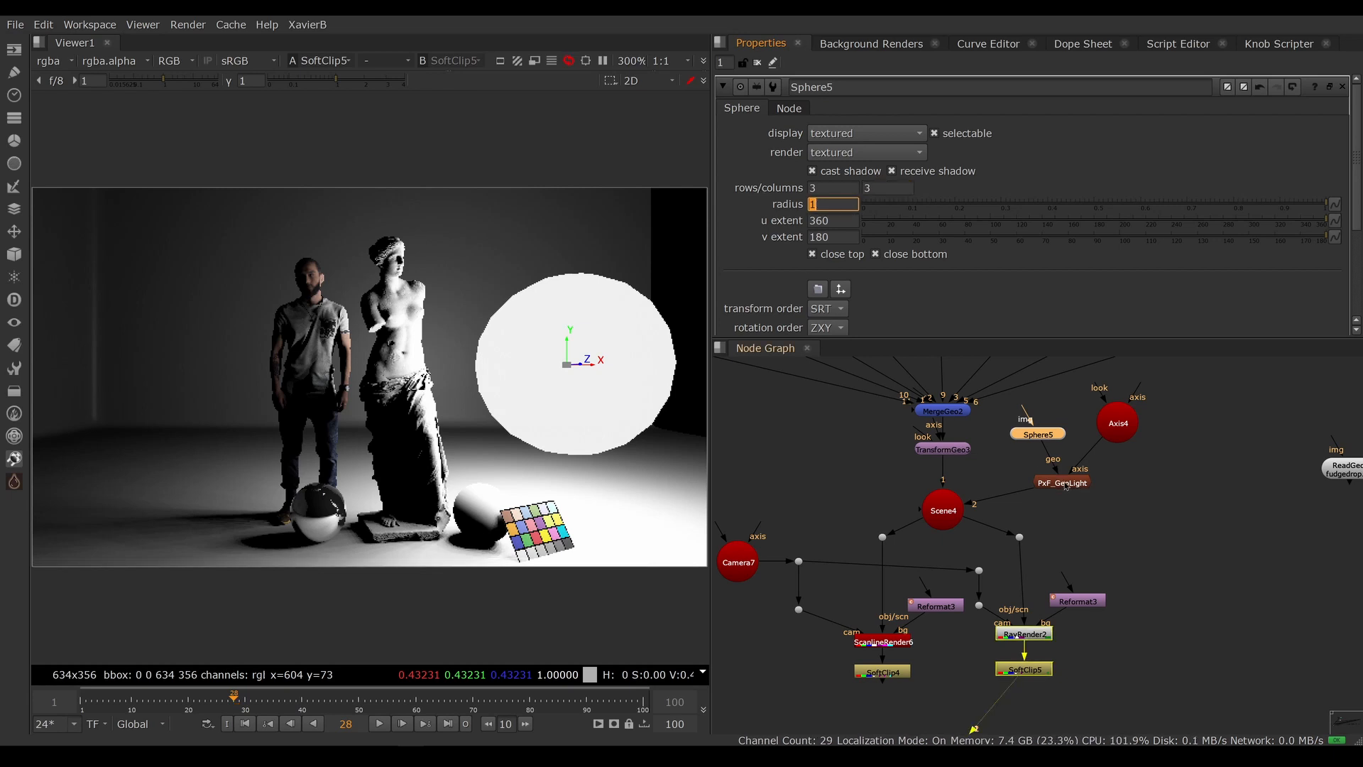
Check the 8-light rig and floor shadows, then rebuild Sphere5 at 8 rows (58 lights).
{"action": "left_click", "coordinate": [1062, 482]}
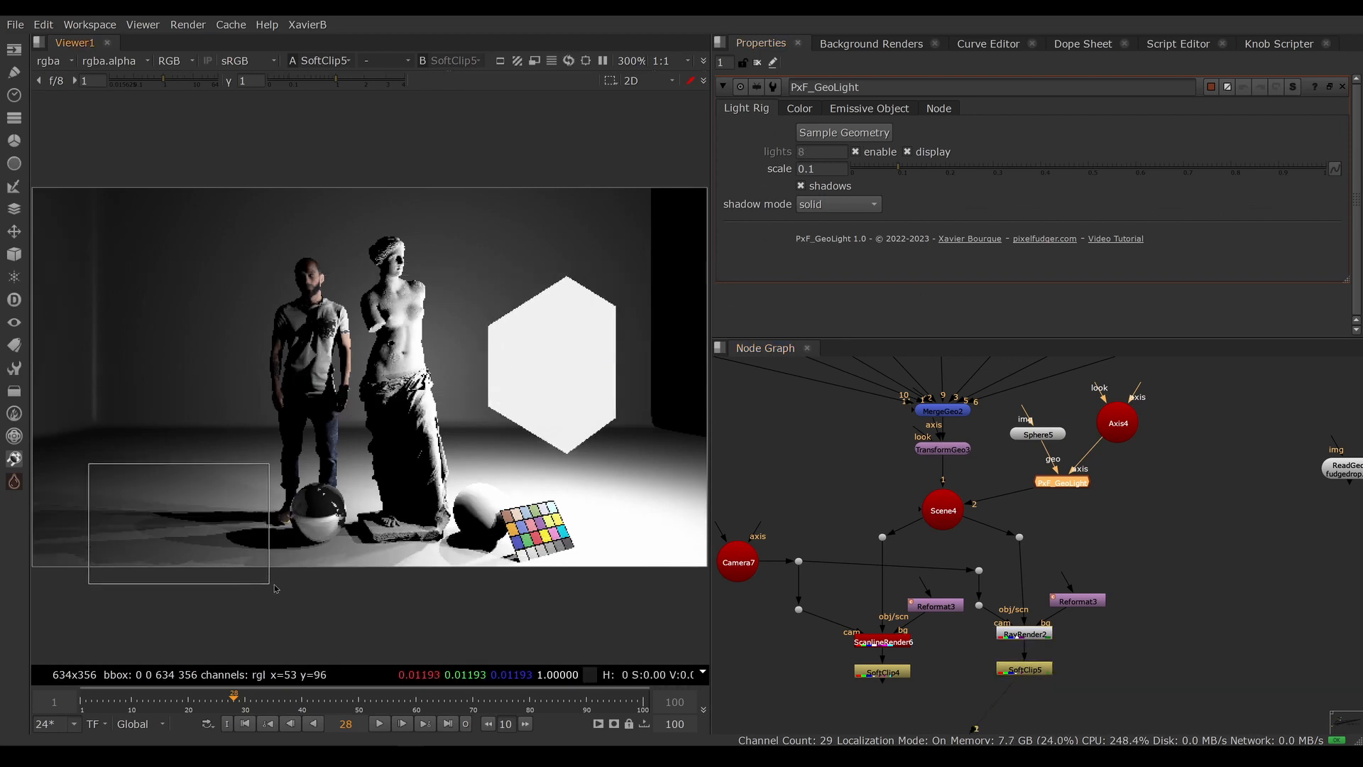
{"action": "left_click_drag", "start_coordinate": [274, 588], "coordinate": [321, 572]}
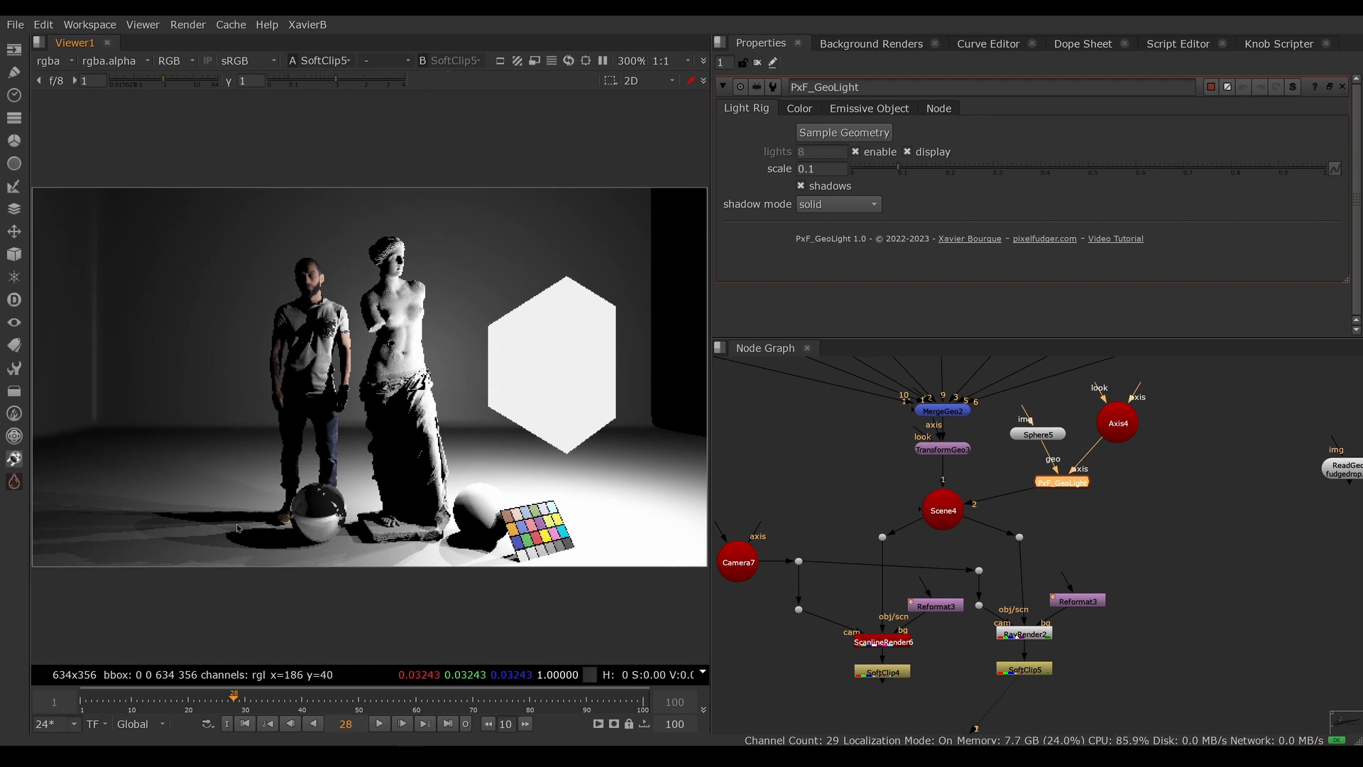
{"action": "mouse_move", "coordinate": [241, 484]}
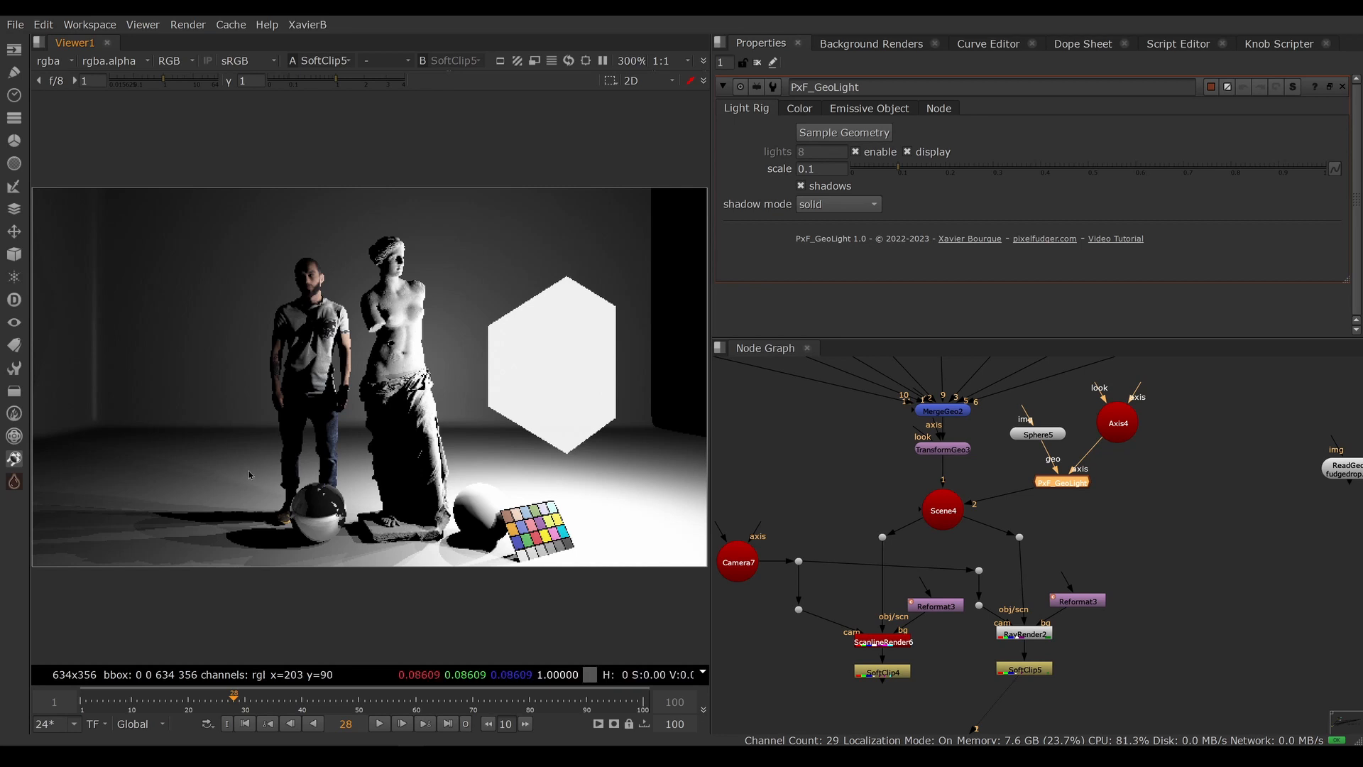
{"action": "mouse_move", "coordinate": [228, 575]}
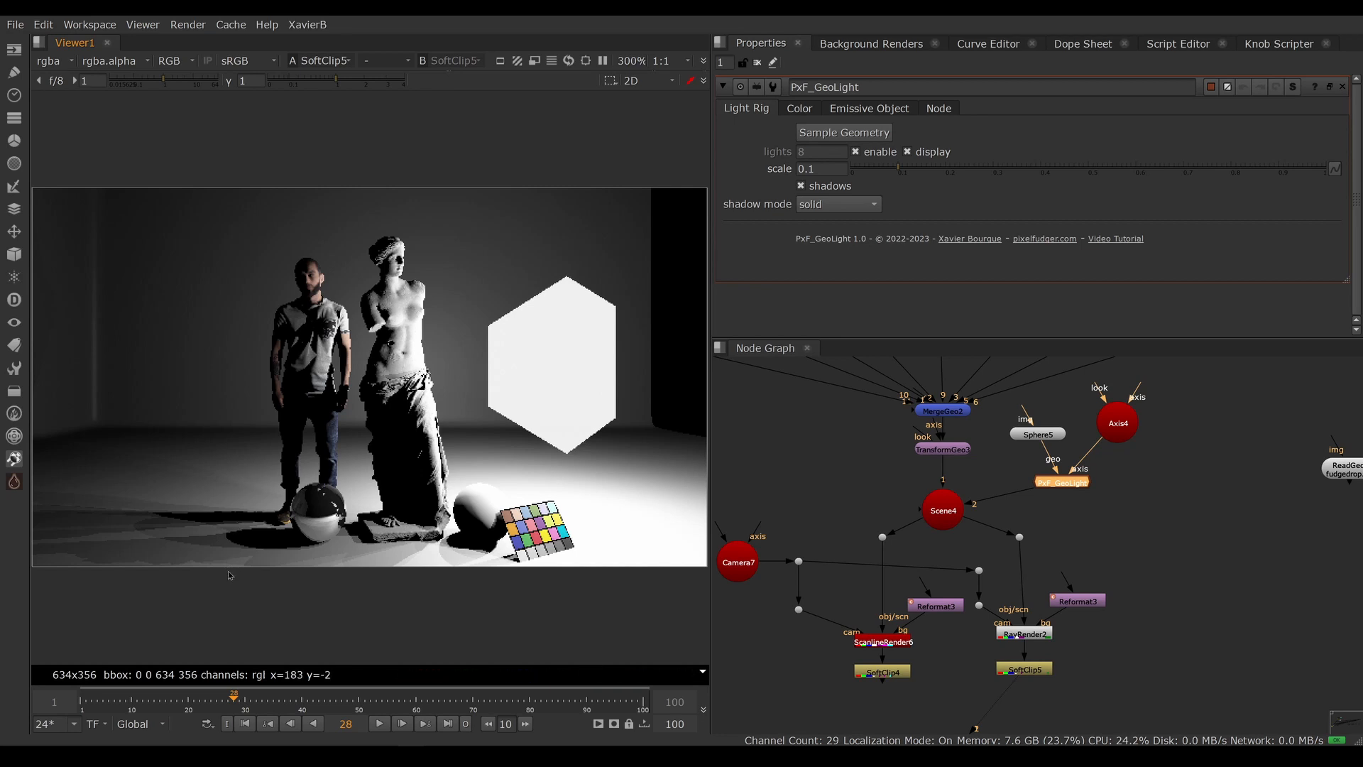
{"action": "mouse_move", "coordinate": [1005, 454]}
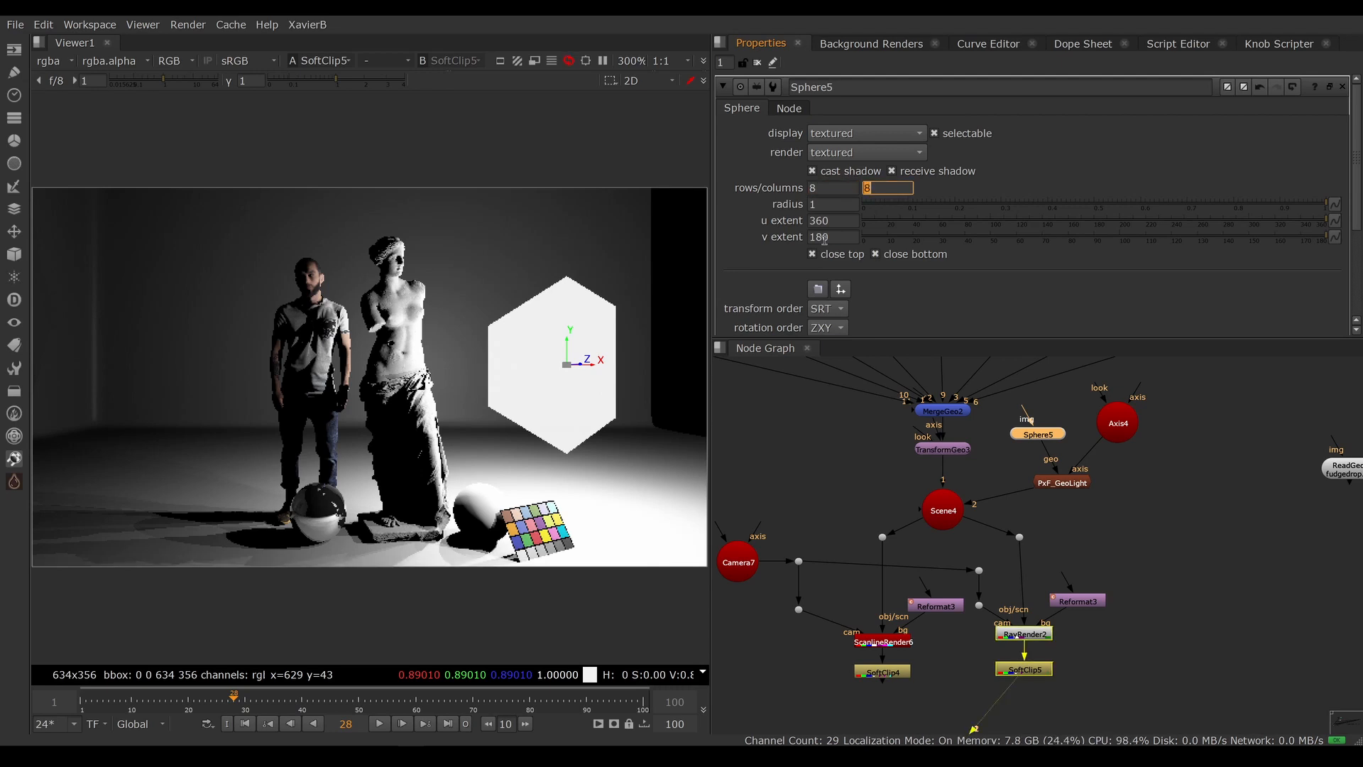
{"action": "left_click", "coordinate": [1062, 482]}
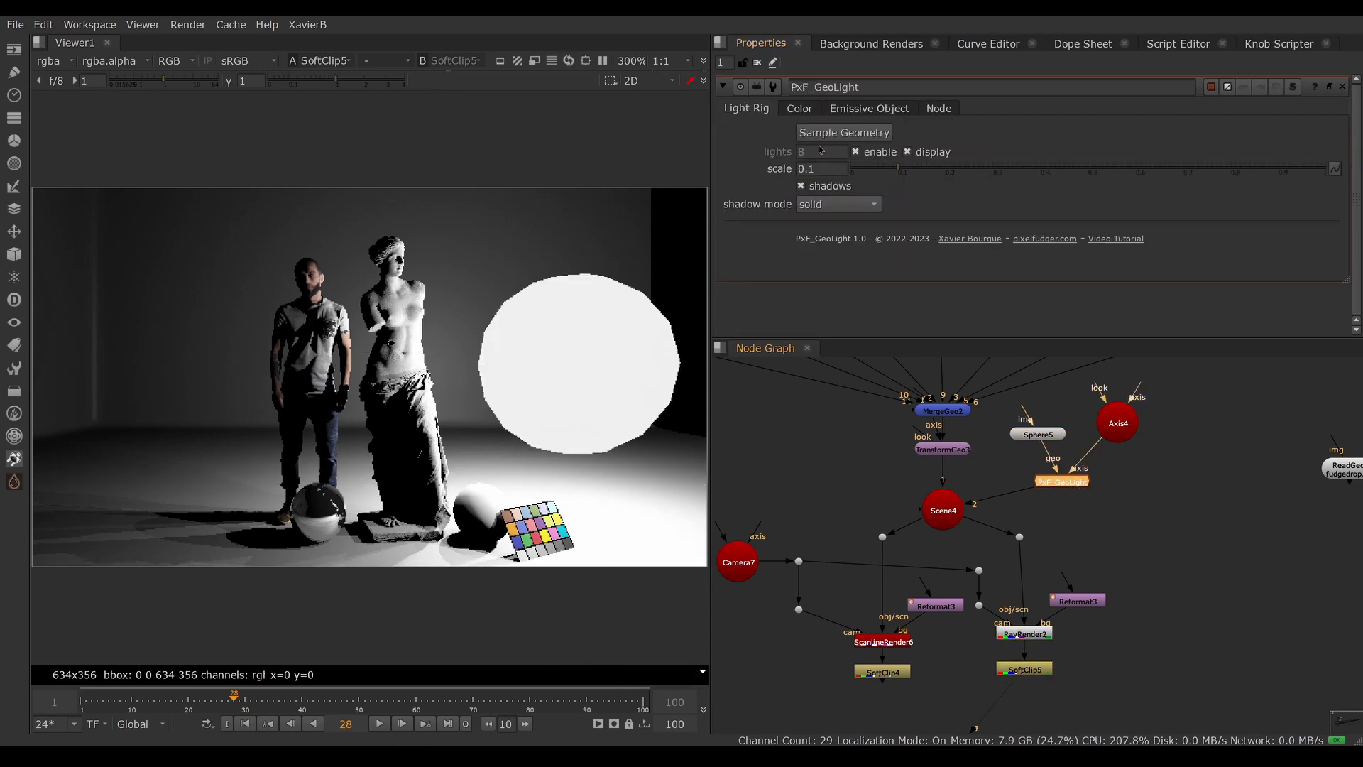
{"action": "type", "text": "58"}
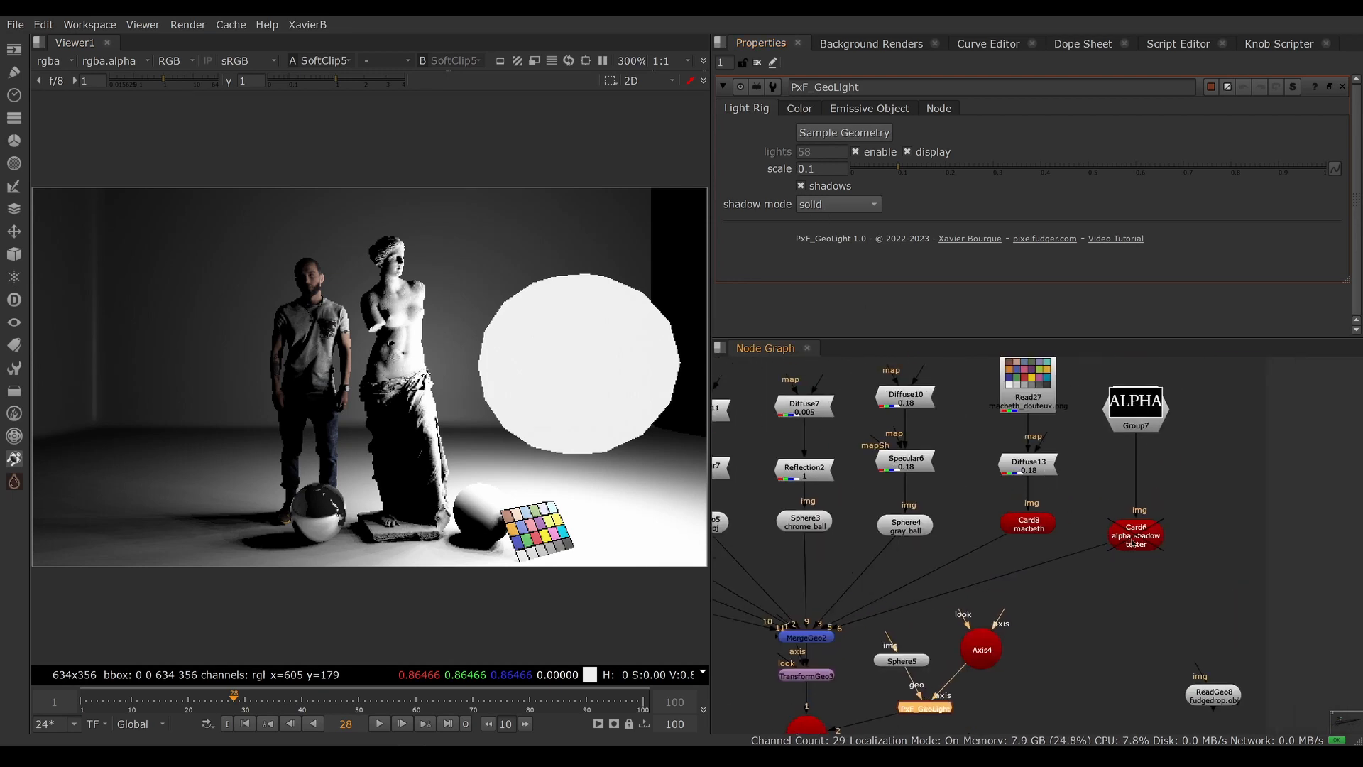
Enable the Card6 alpha shadow tester and keep the rig's shadow mode at solid.
{"action": "left_click", "coordinate": [1135, 538]}
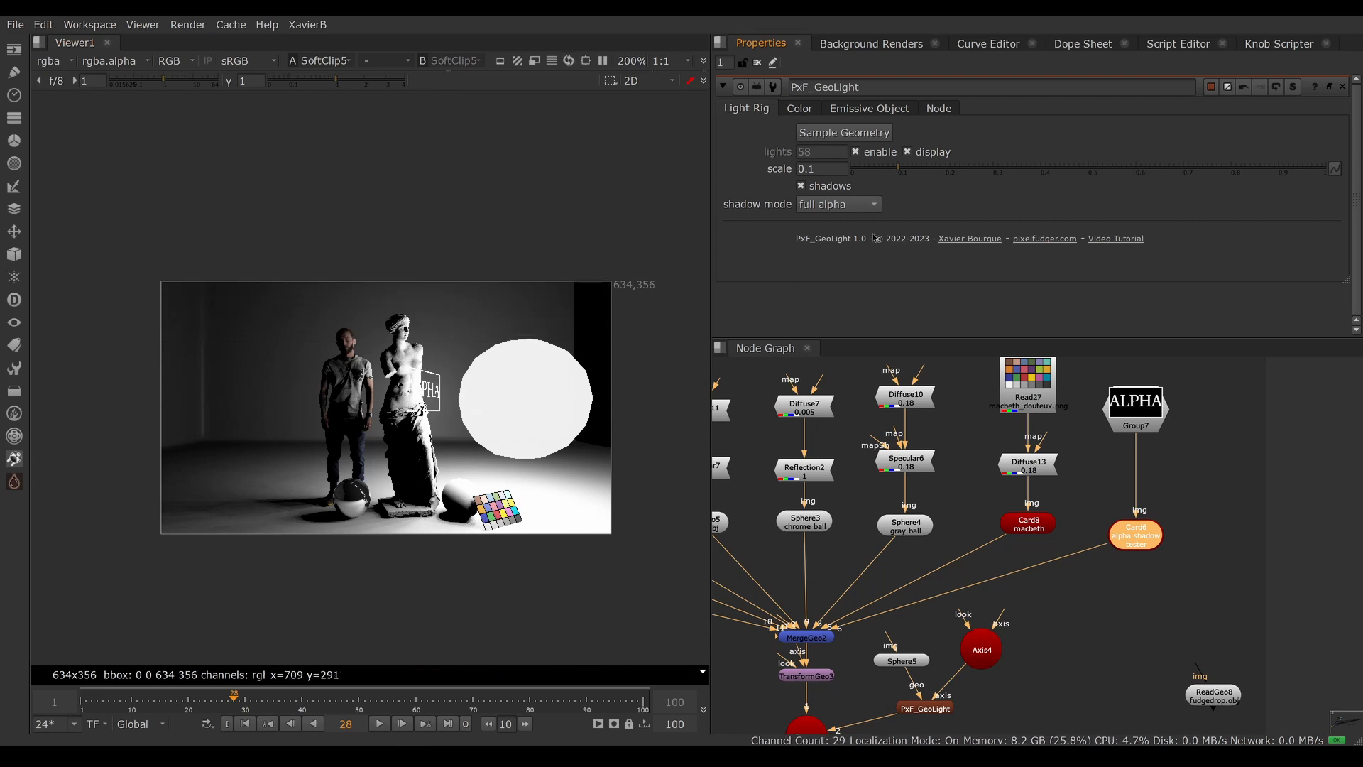
{"action": "left_click", "coordinate": [838, 204]}
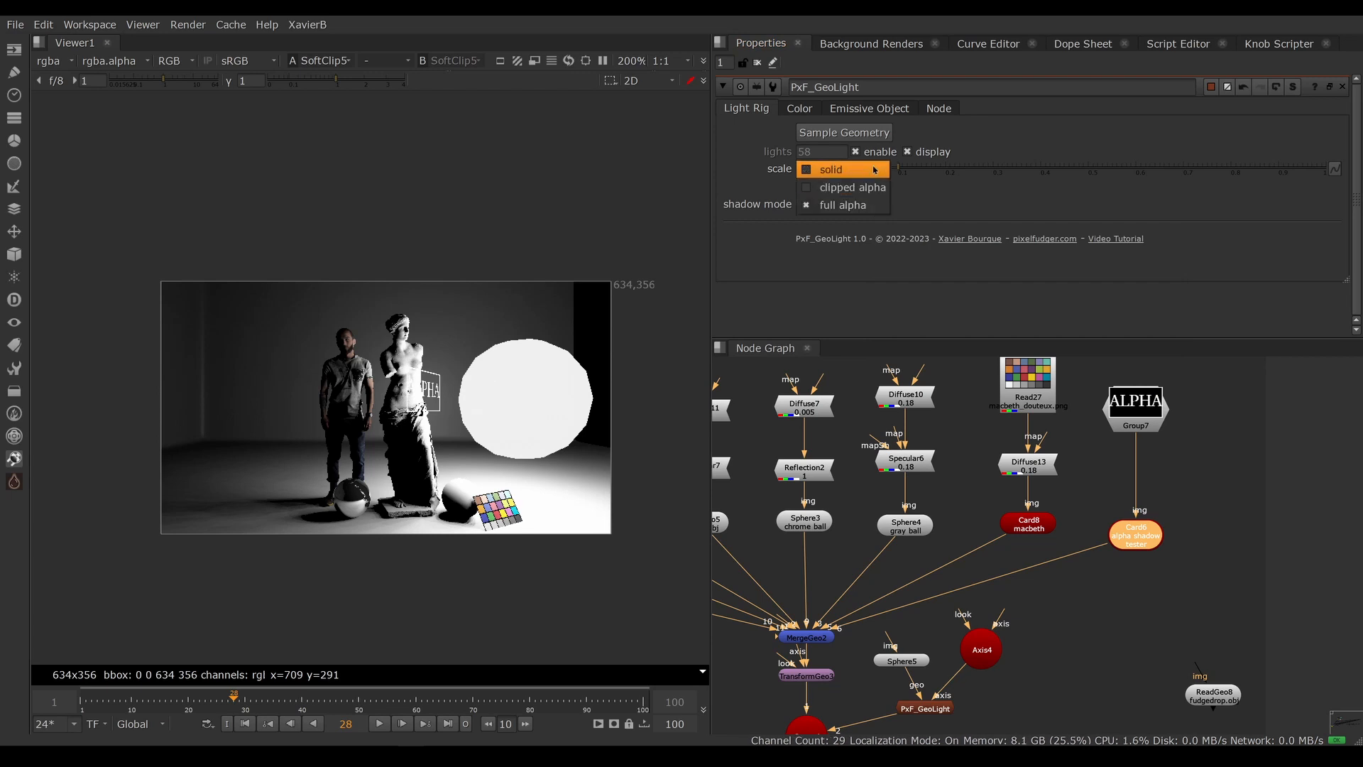
{"action": "left_click", "coordinate": [831, 169]}
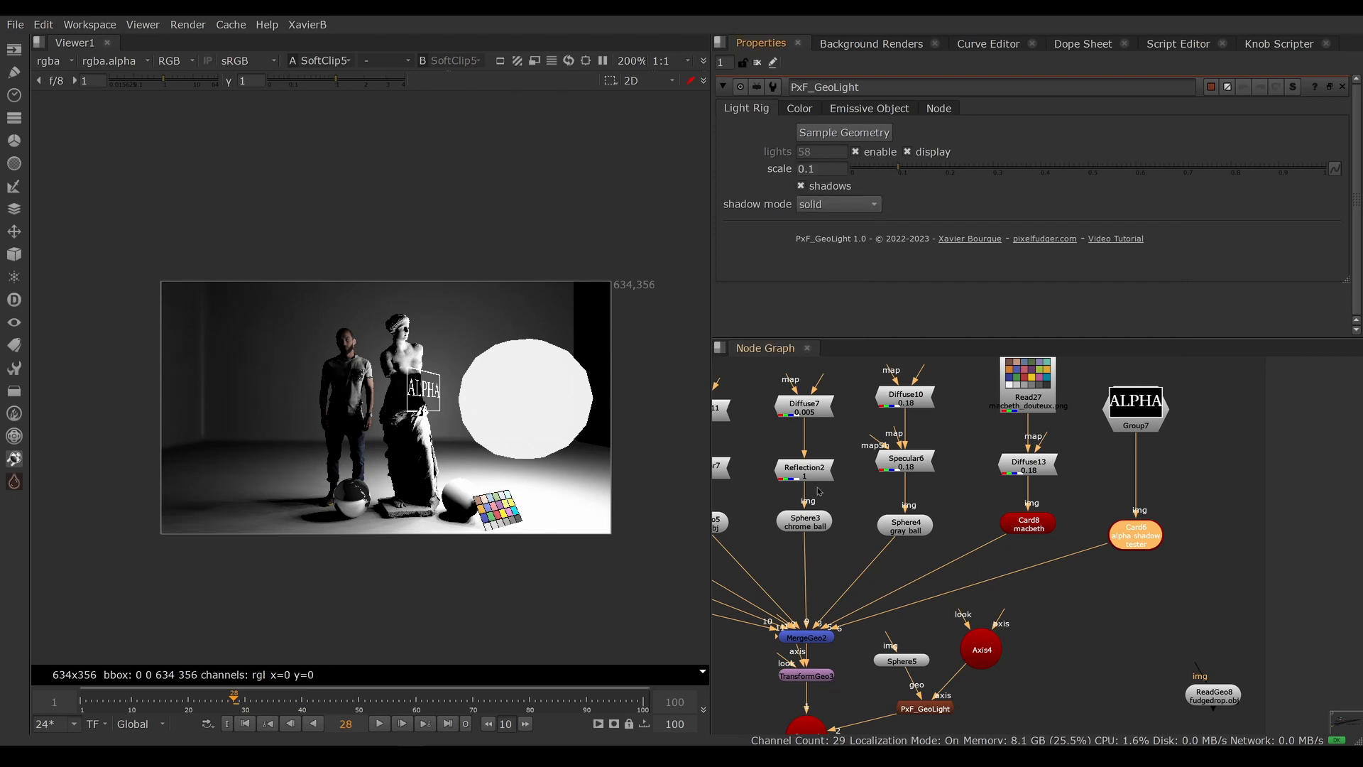
{"action": "mouse_move", "coordinate": [568, 451]}
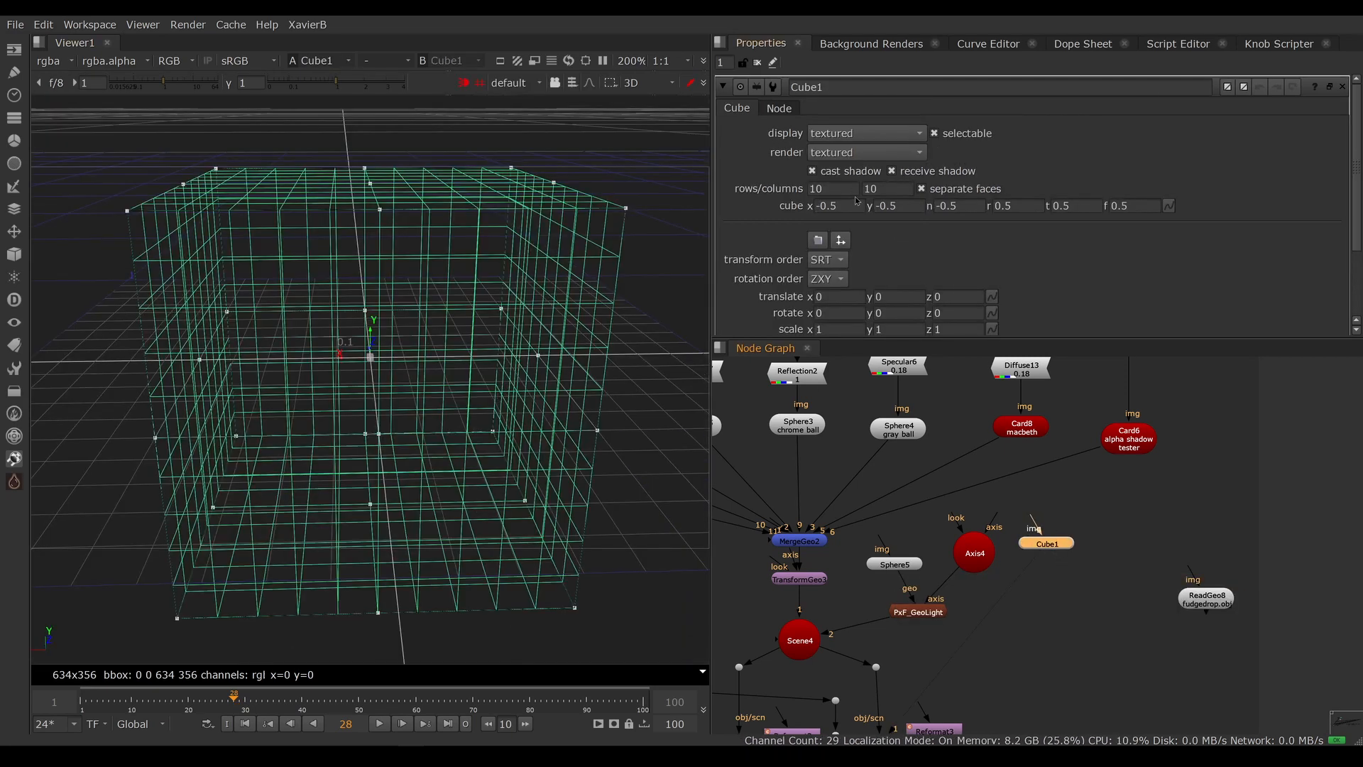
Feed a Cube with 2 rows and columns into the GeoLight and view SoftClip6.
{"action": "type", "text": "3"}
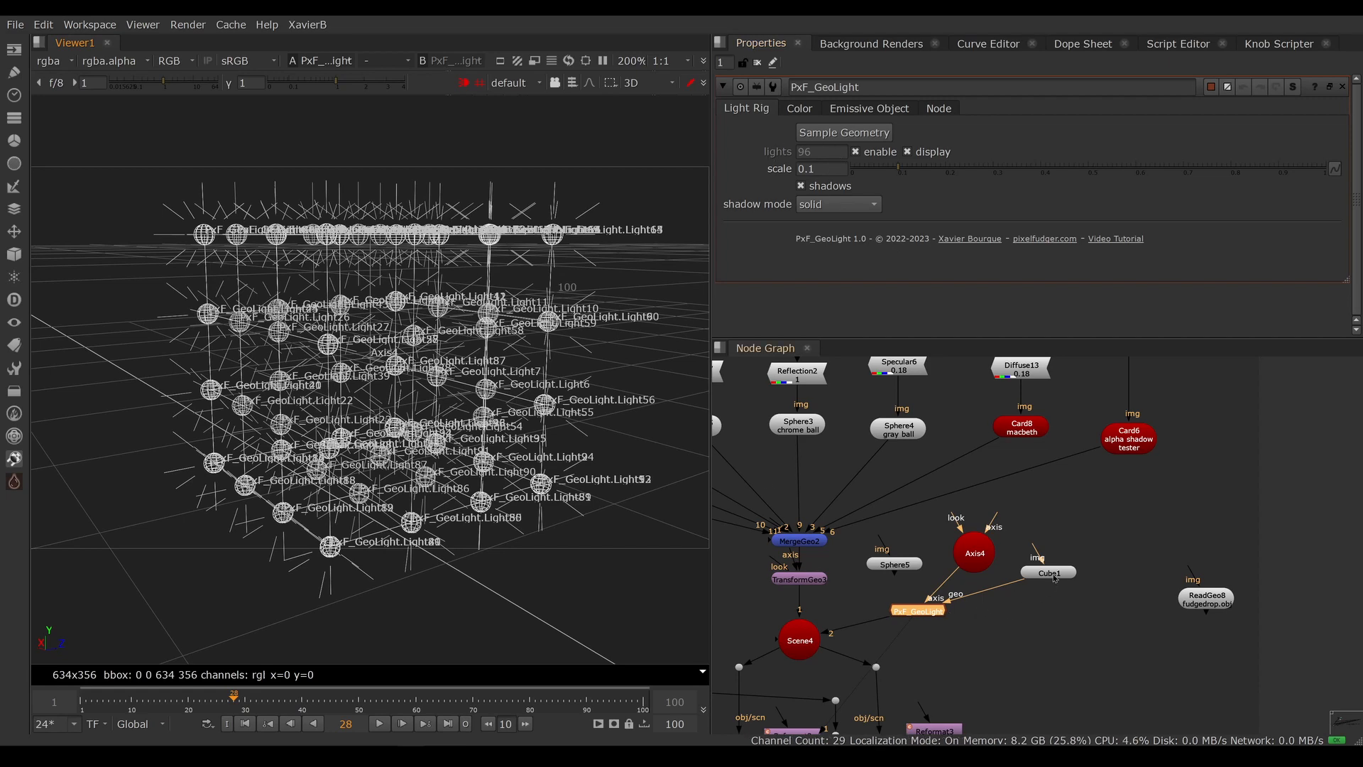
{"action": "left_click", "coordinate": [1049, 572]}
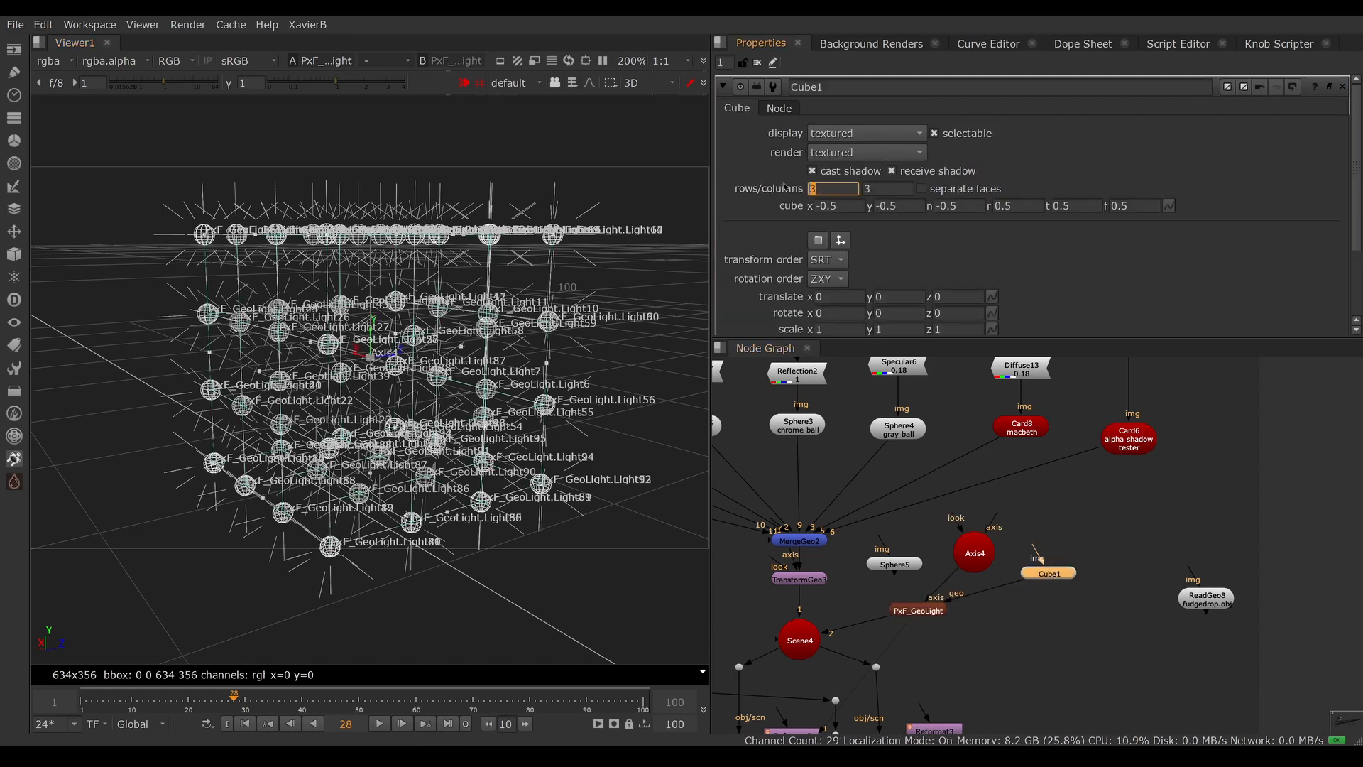
{"action": "type", "text": "2"}
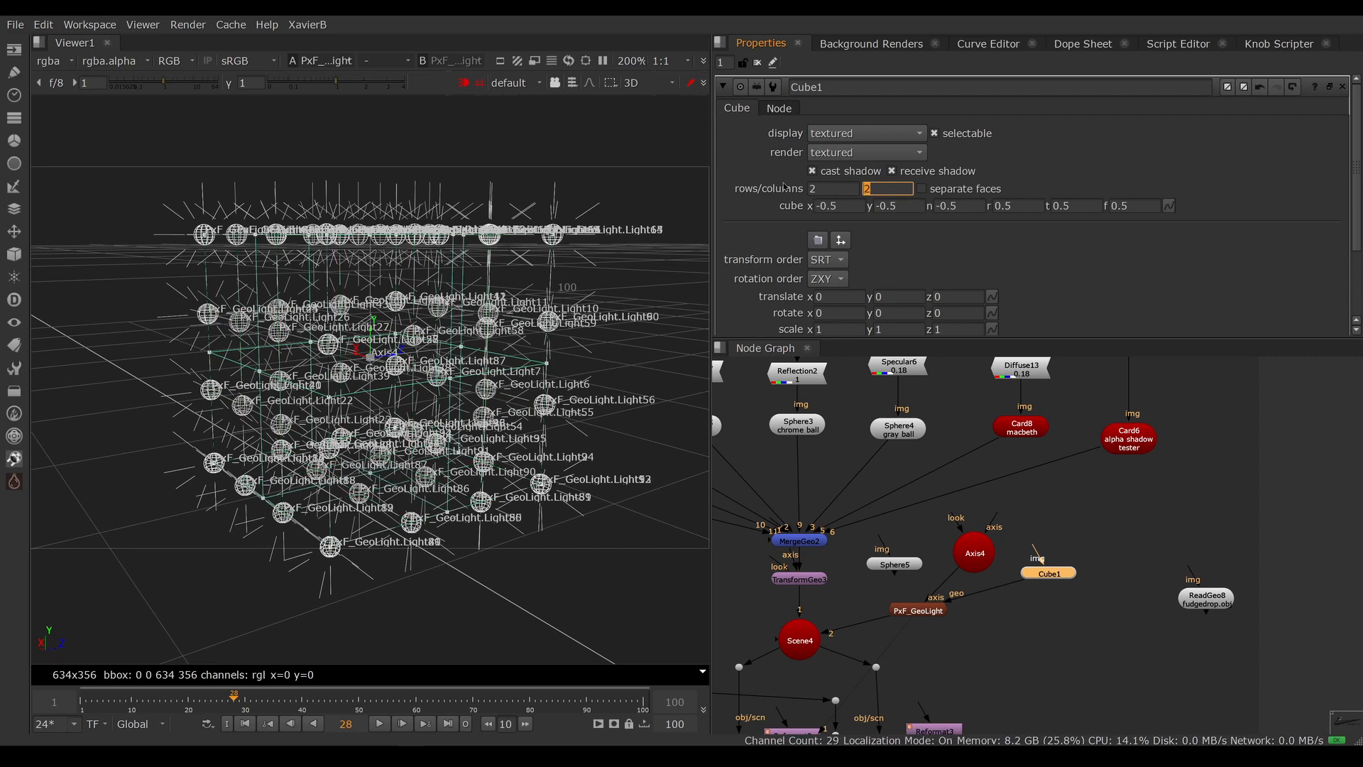
{"action": "left_click", "coordinate": [919, 610]}
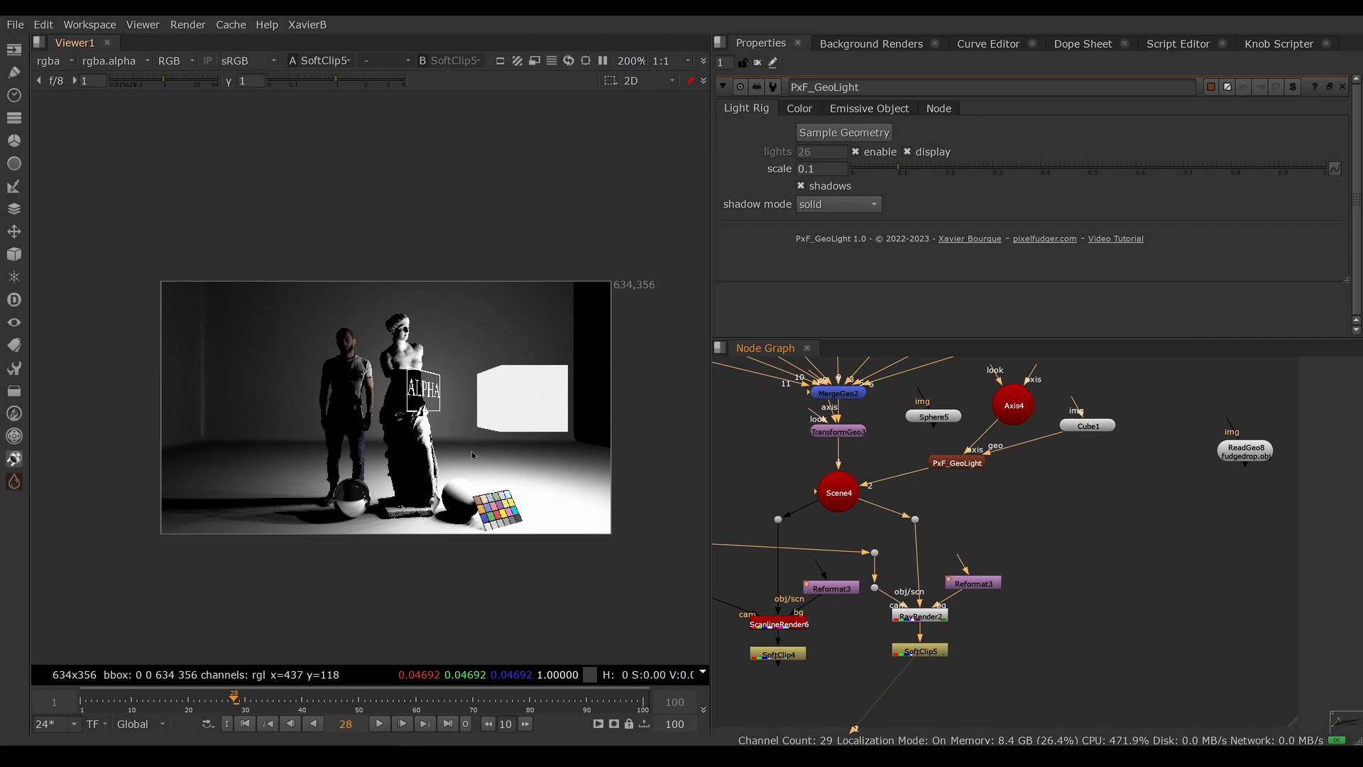
View the drop-shaped model and enter 90 as the Axis4 rotation.
{"action": "left_click", "coordinate": [958, 464]}
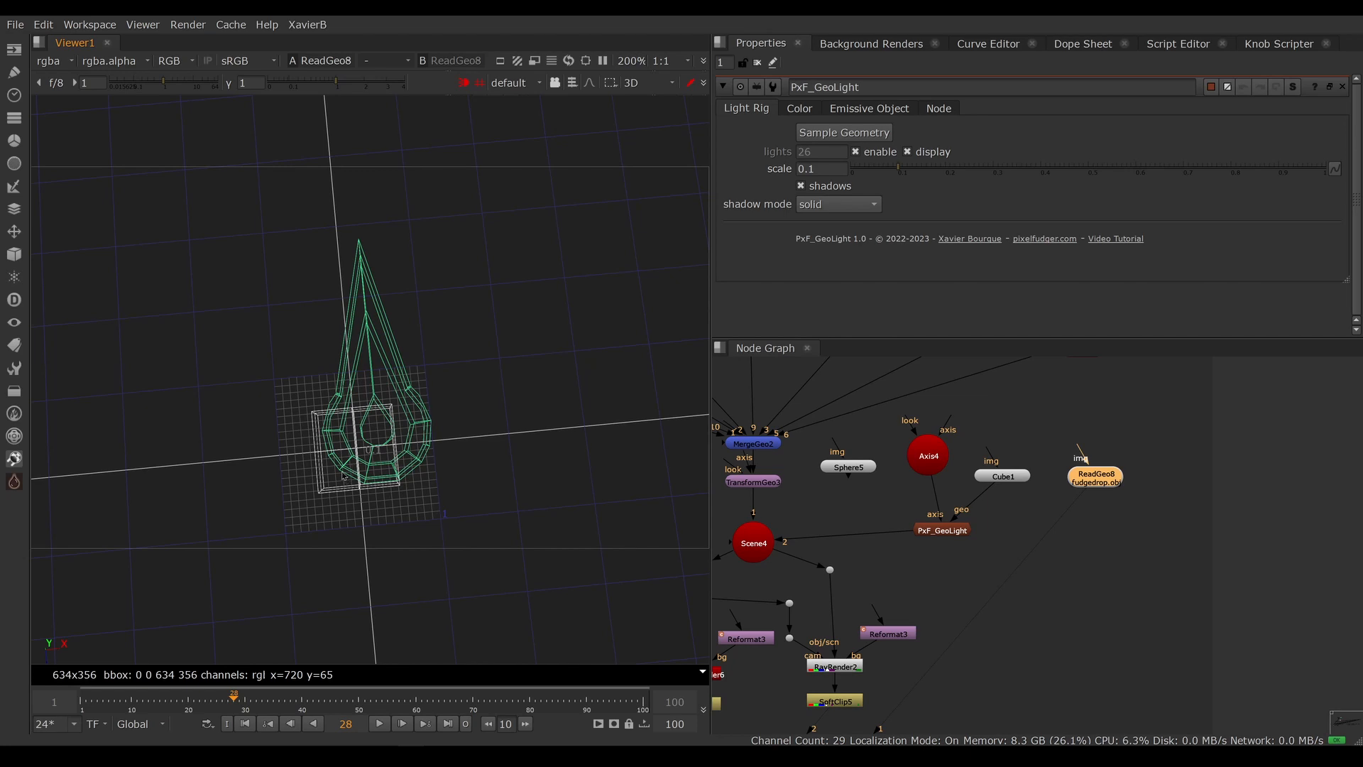
{"action": "mouse_move", "coordinate": [393, 547]}
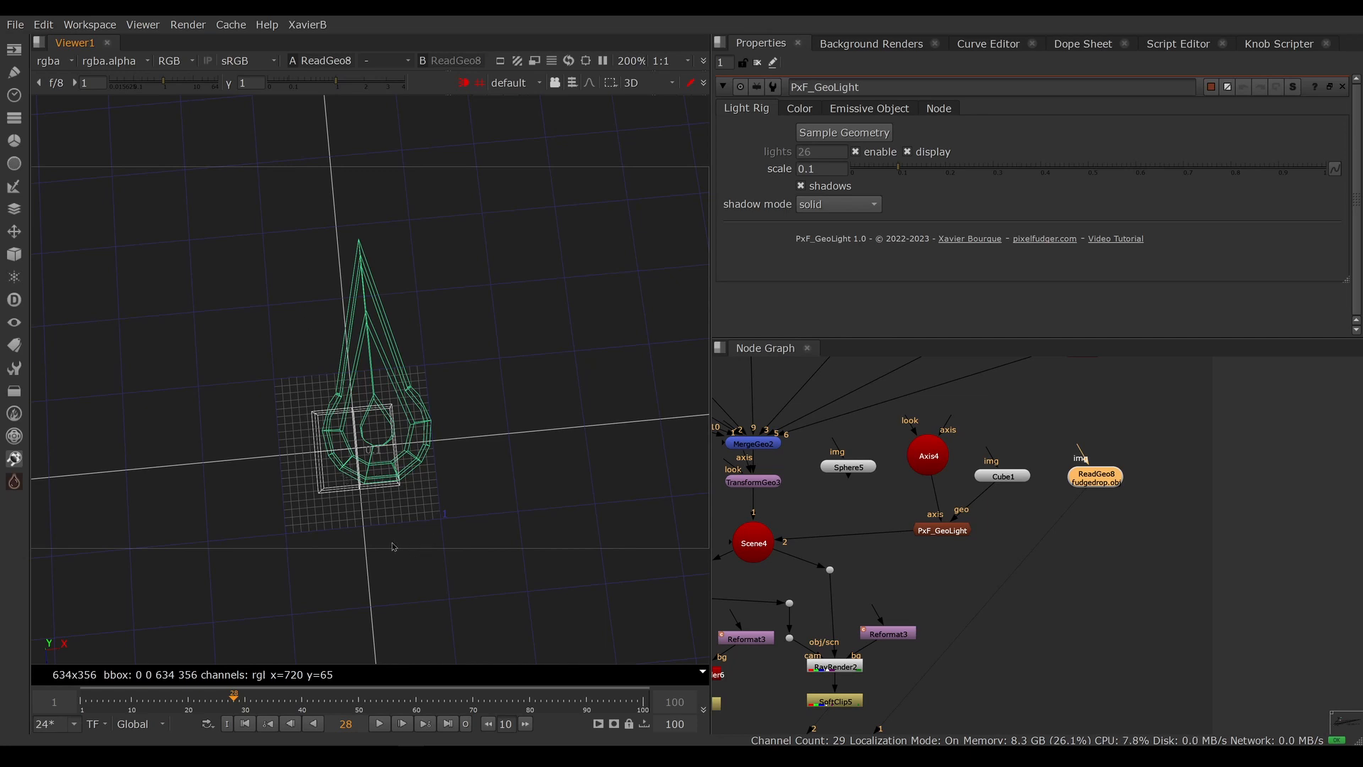
{"action": "mouse_move", "coordinate": [390, 497]}
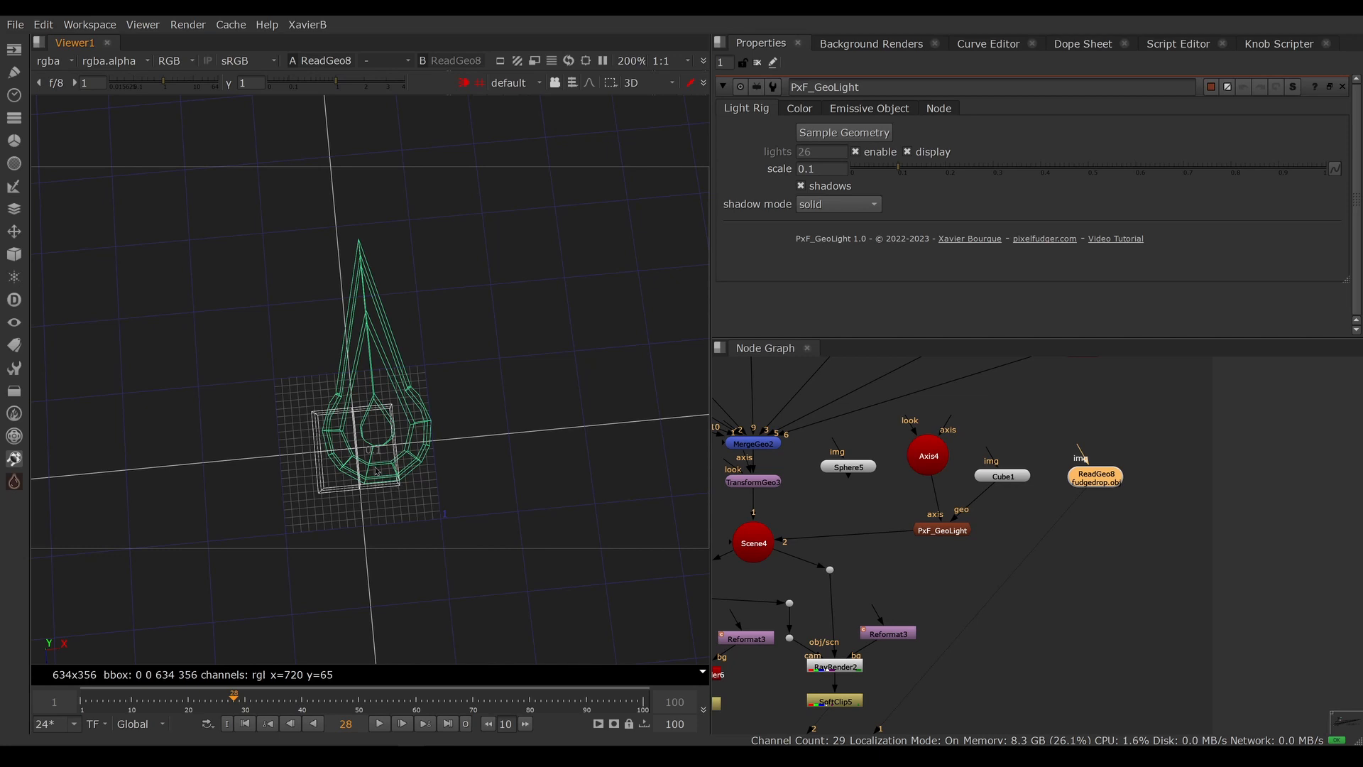
{"action": "mouse_move", "coordinate": [399, 479]}
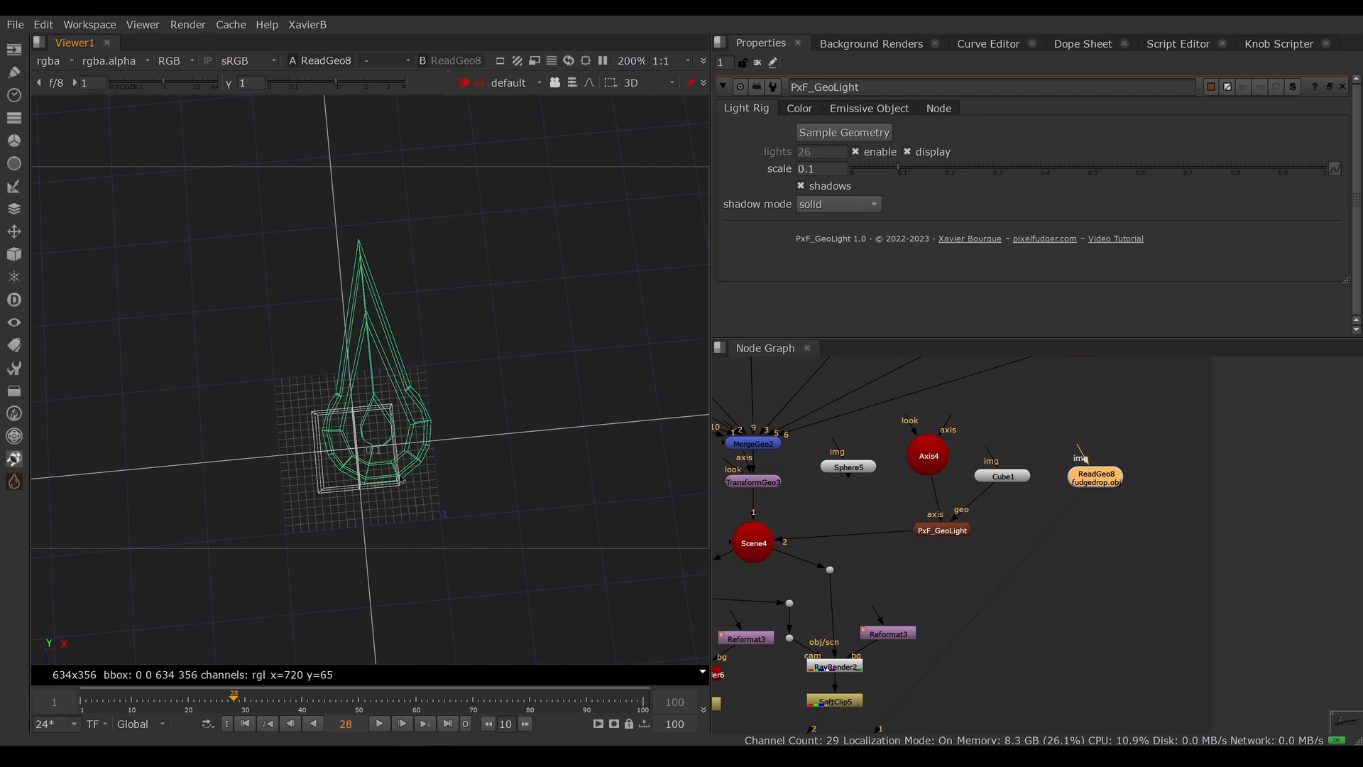
{"action": "mouse_move", "coordinate": [984, 492]}
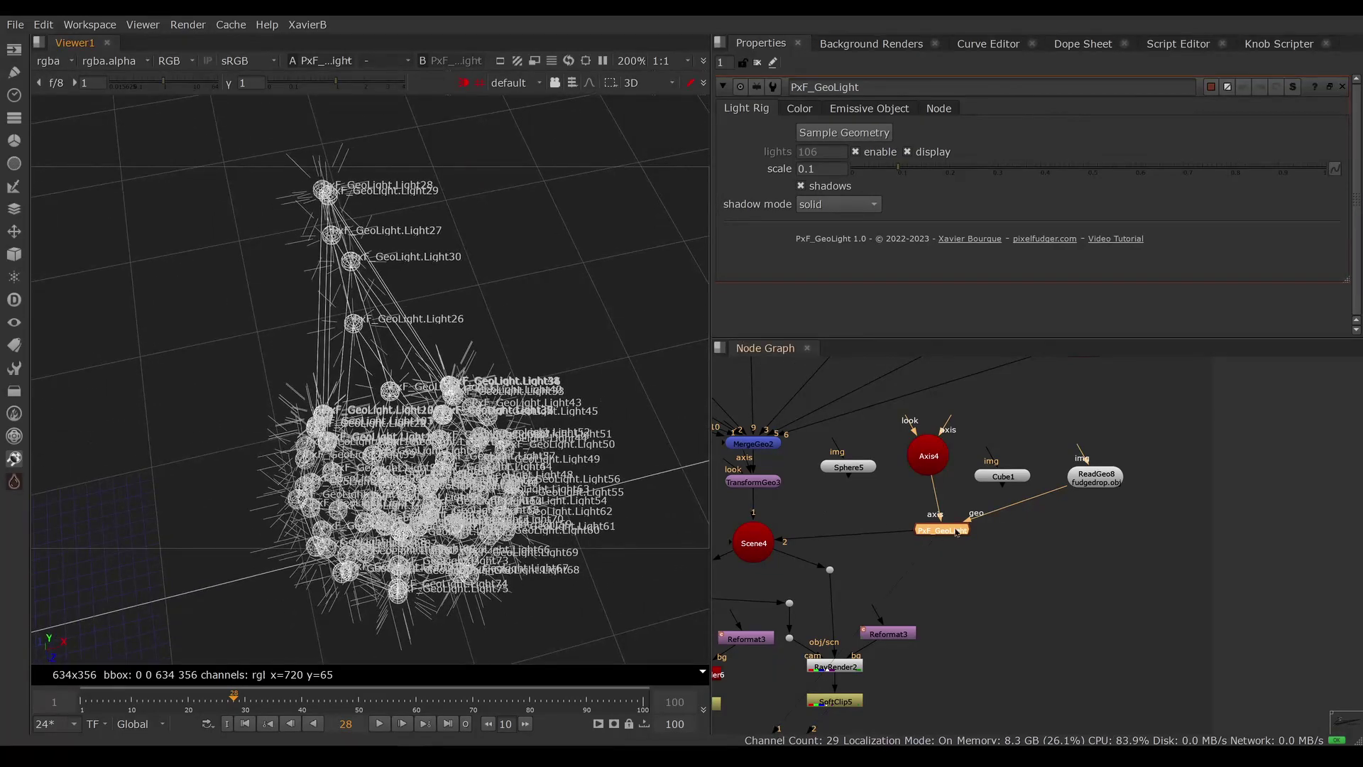
{"action": "left_click", "coordinate": [1095, 477]}
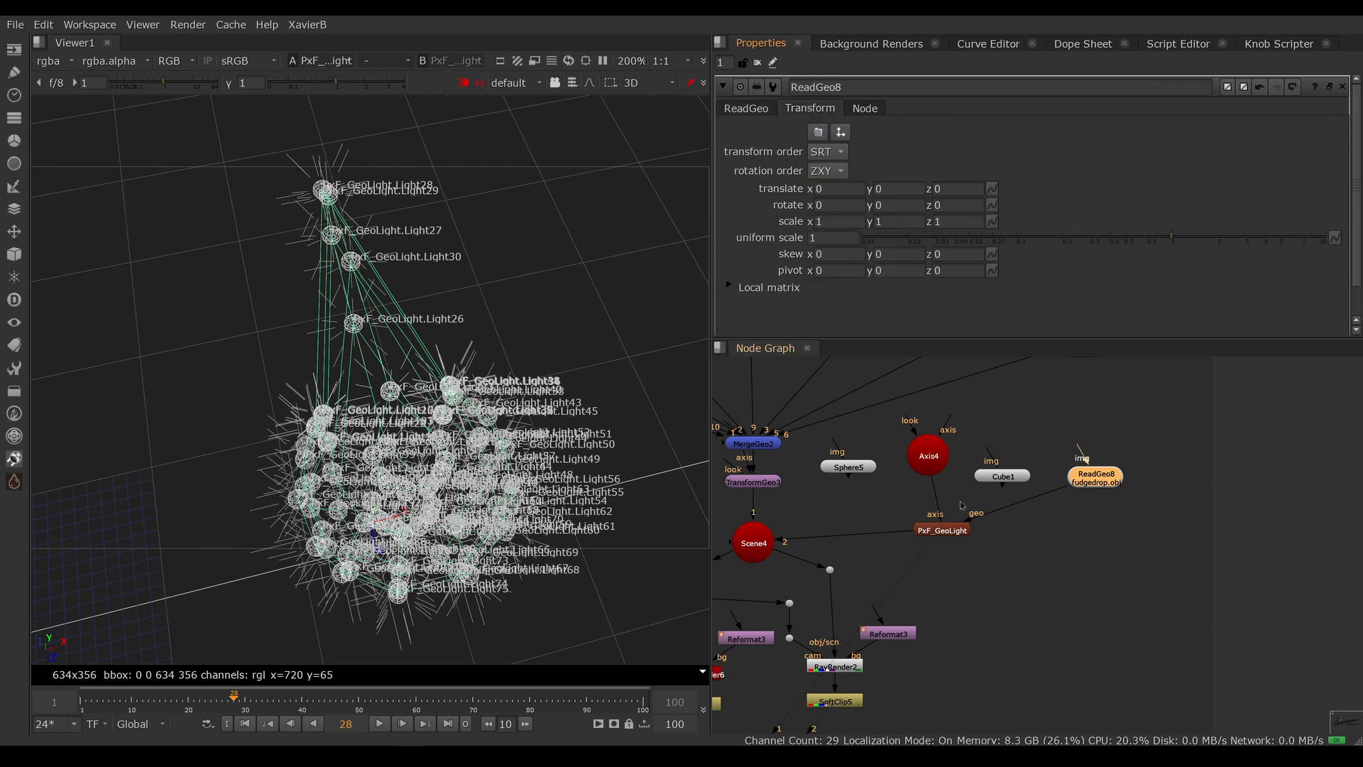
{"action": "left_click", "coordinate": [927, 455]}
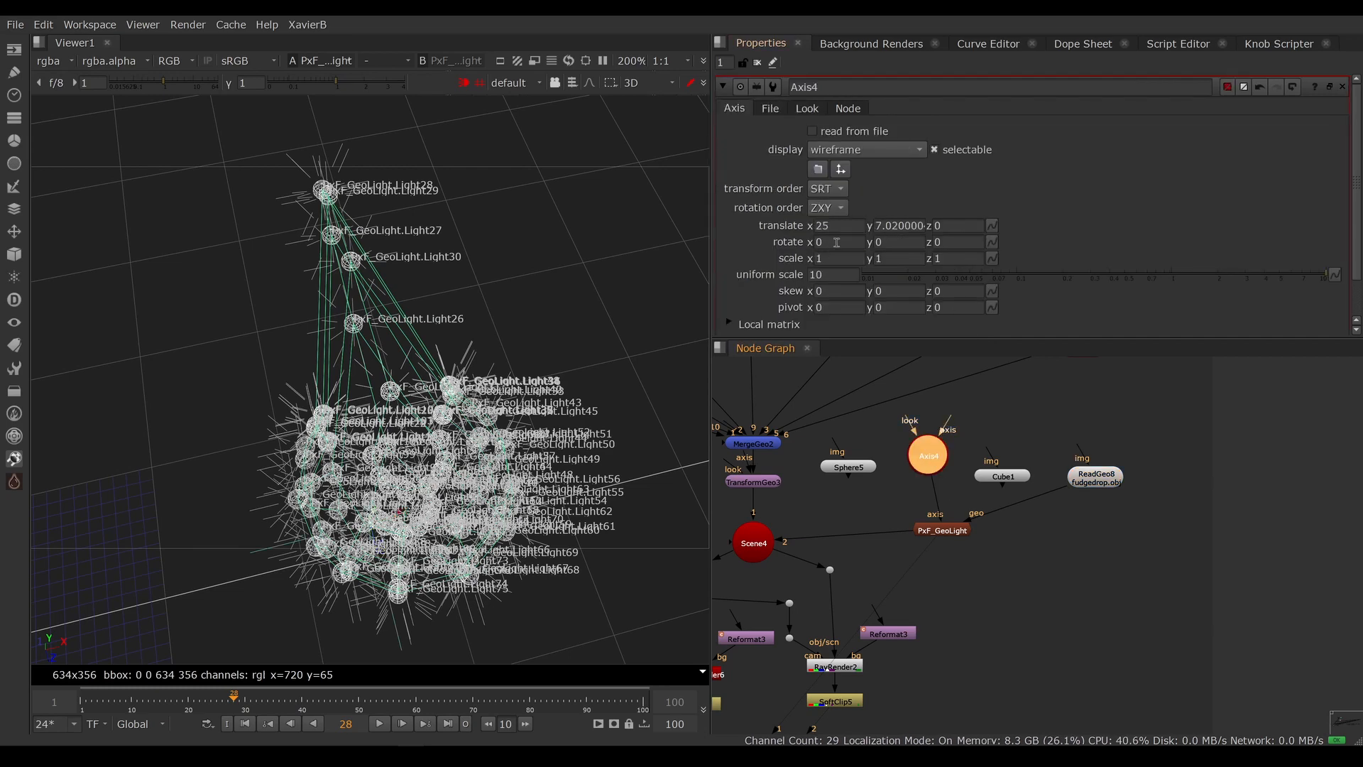
{"action": "type", "text": "90"}
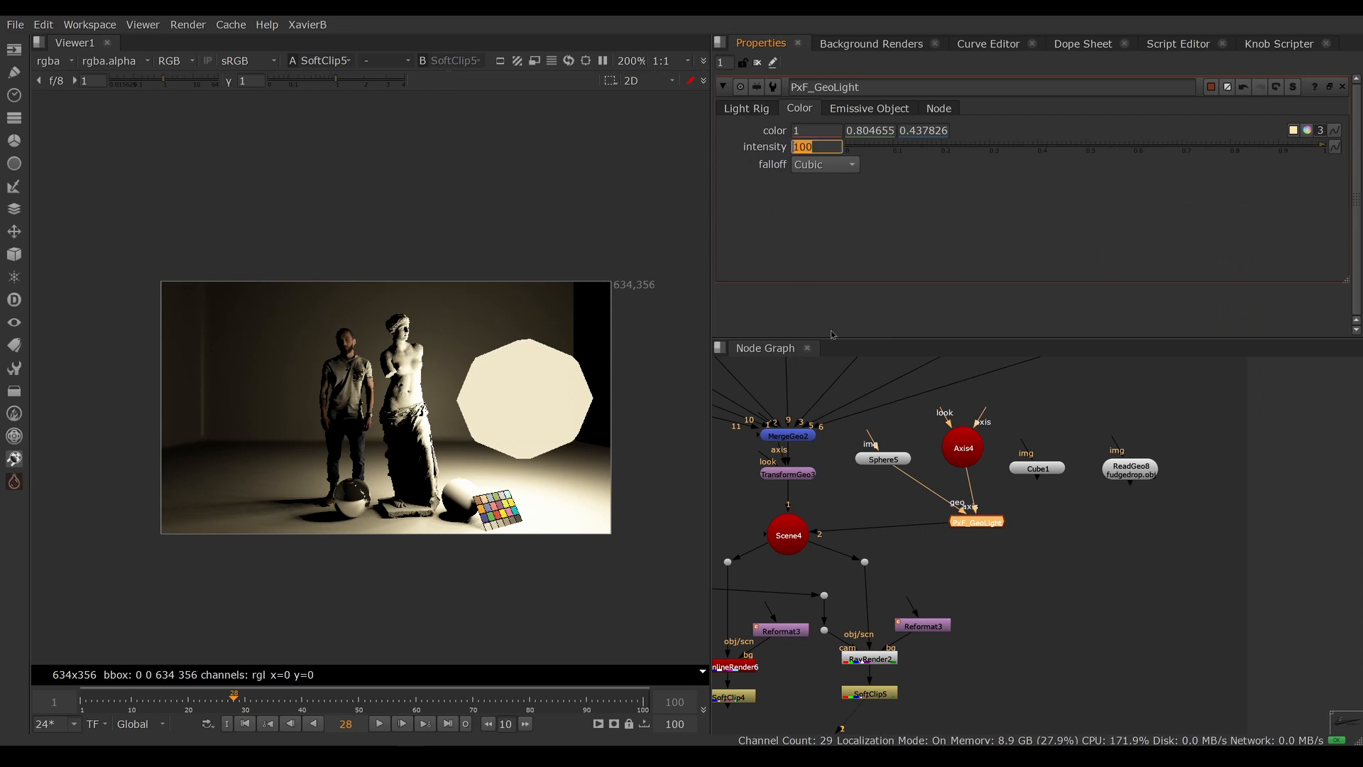
Set the GeoLight intensity to 50 and check the Falloff options.
{"action": "type", "text": "50"}
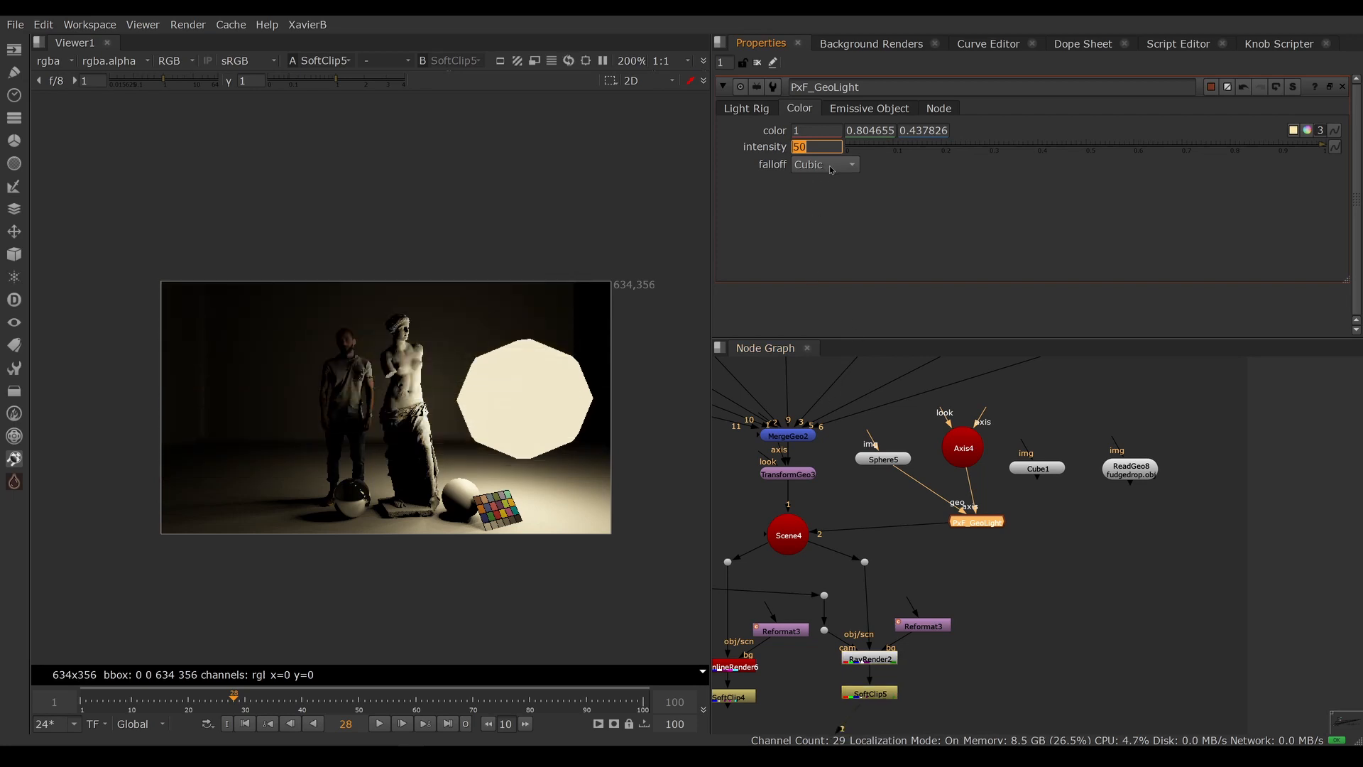
{"action": "mouse_move", "coordinate": [553, 457]}
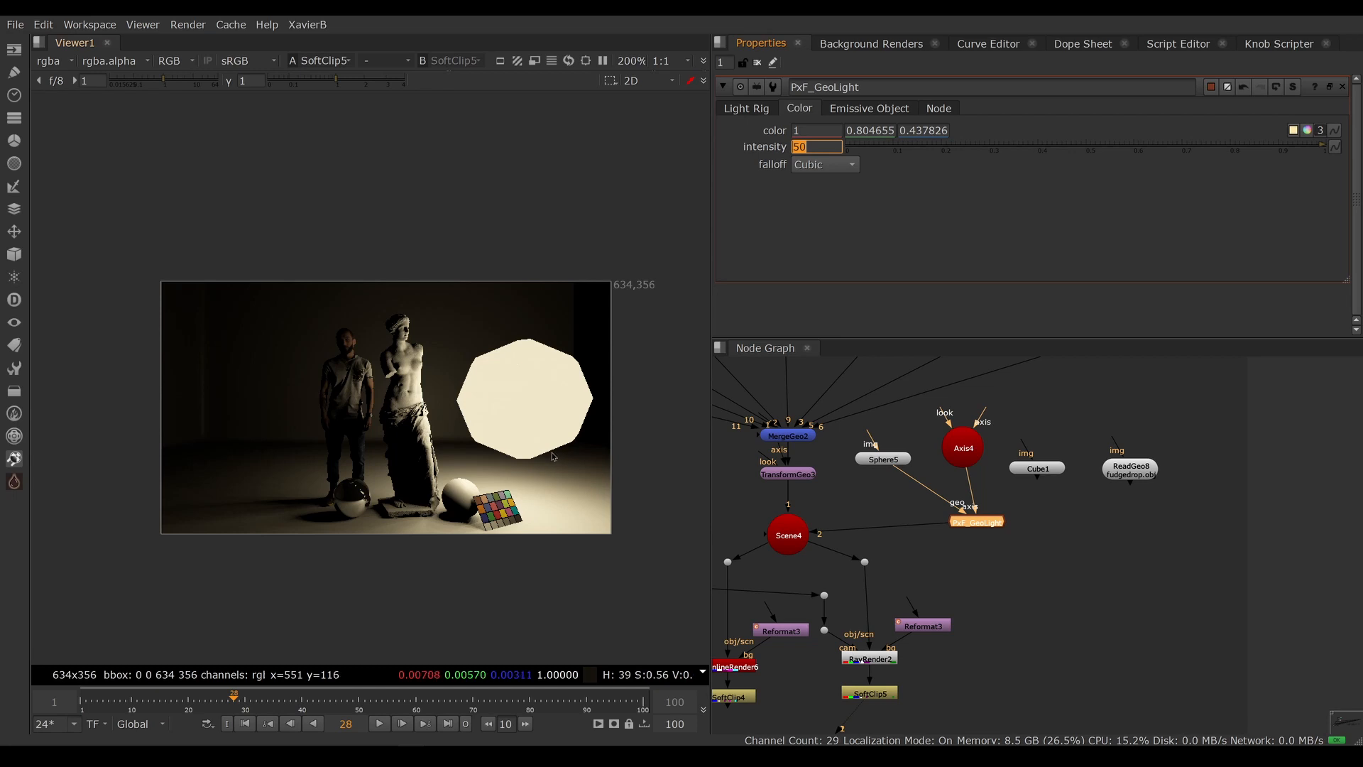
{"action": "mouse_move", "coordinate": [506, 471]}
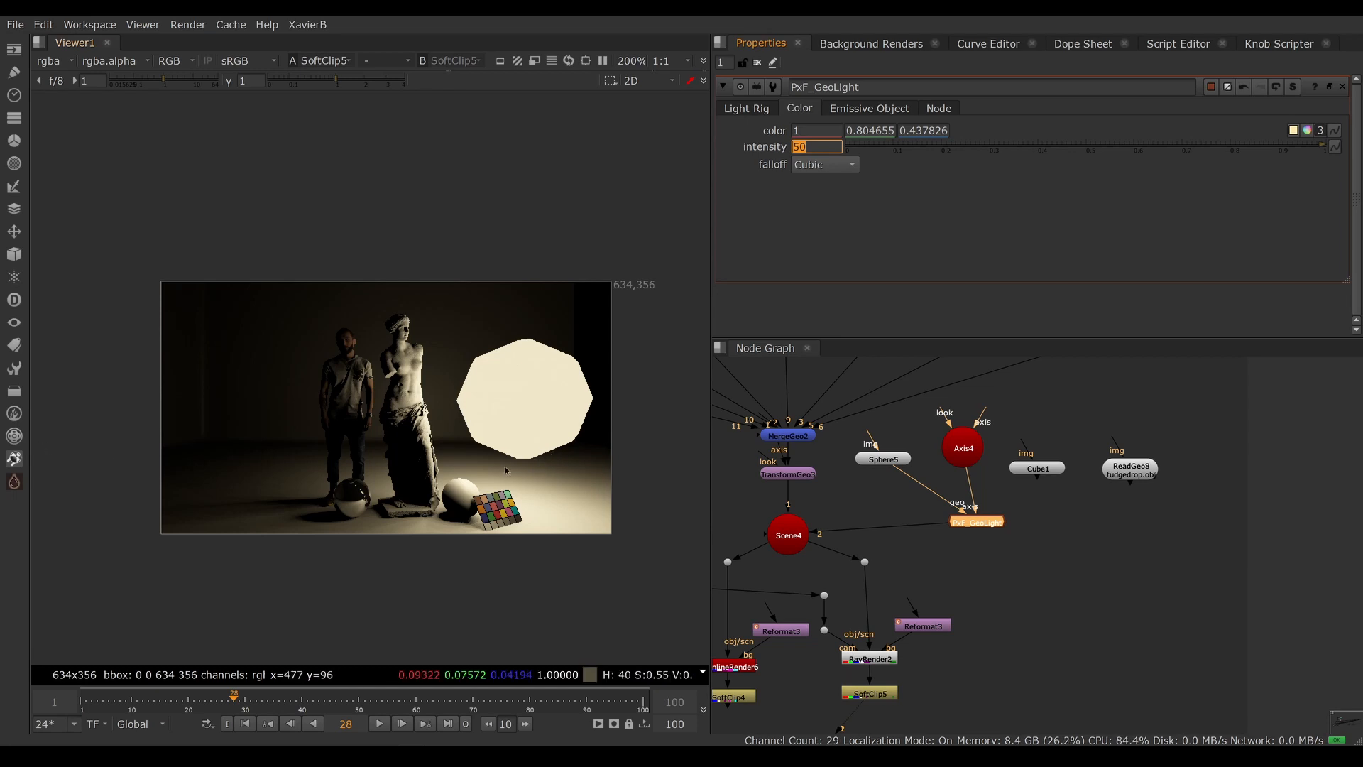
{"action": "mouse_move", "coordinate": [851, 167]}
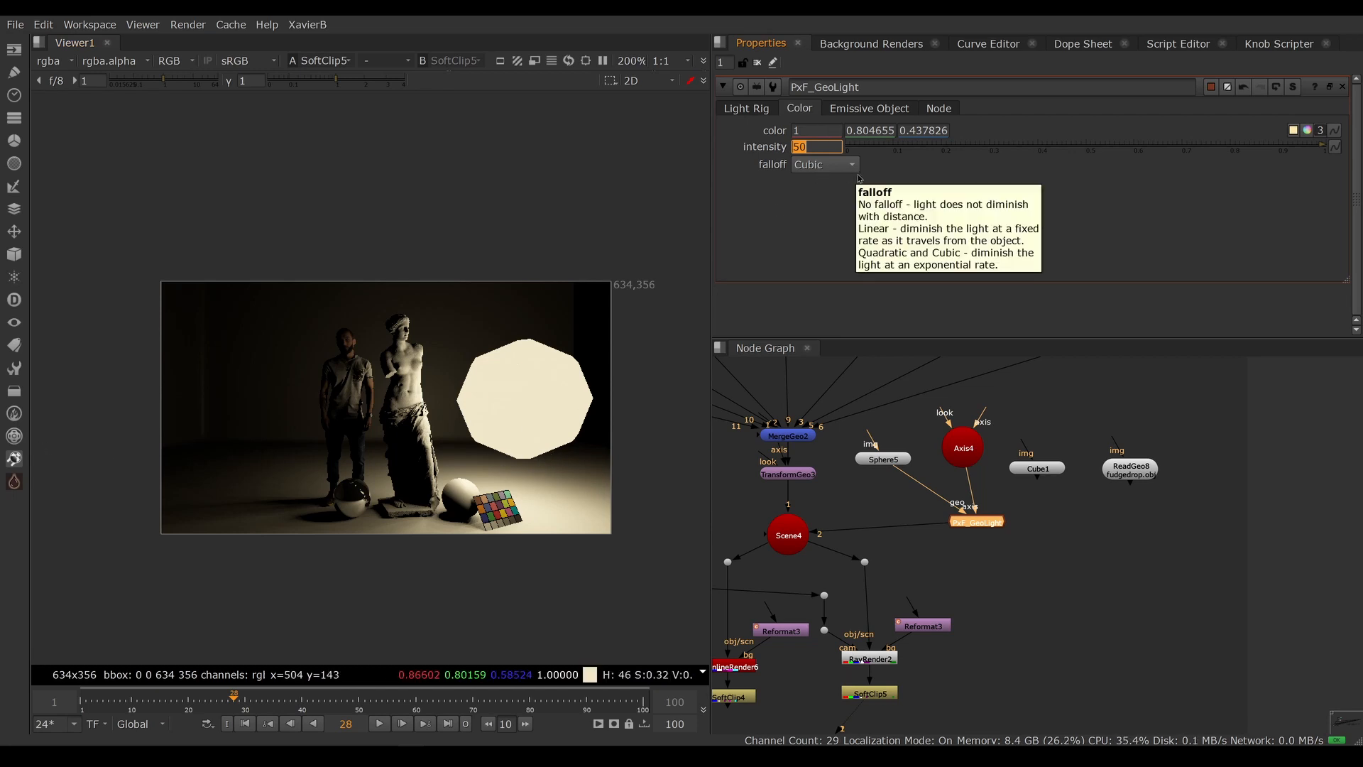
{"action": "left_click", "coordinate": [824, 164]}
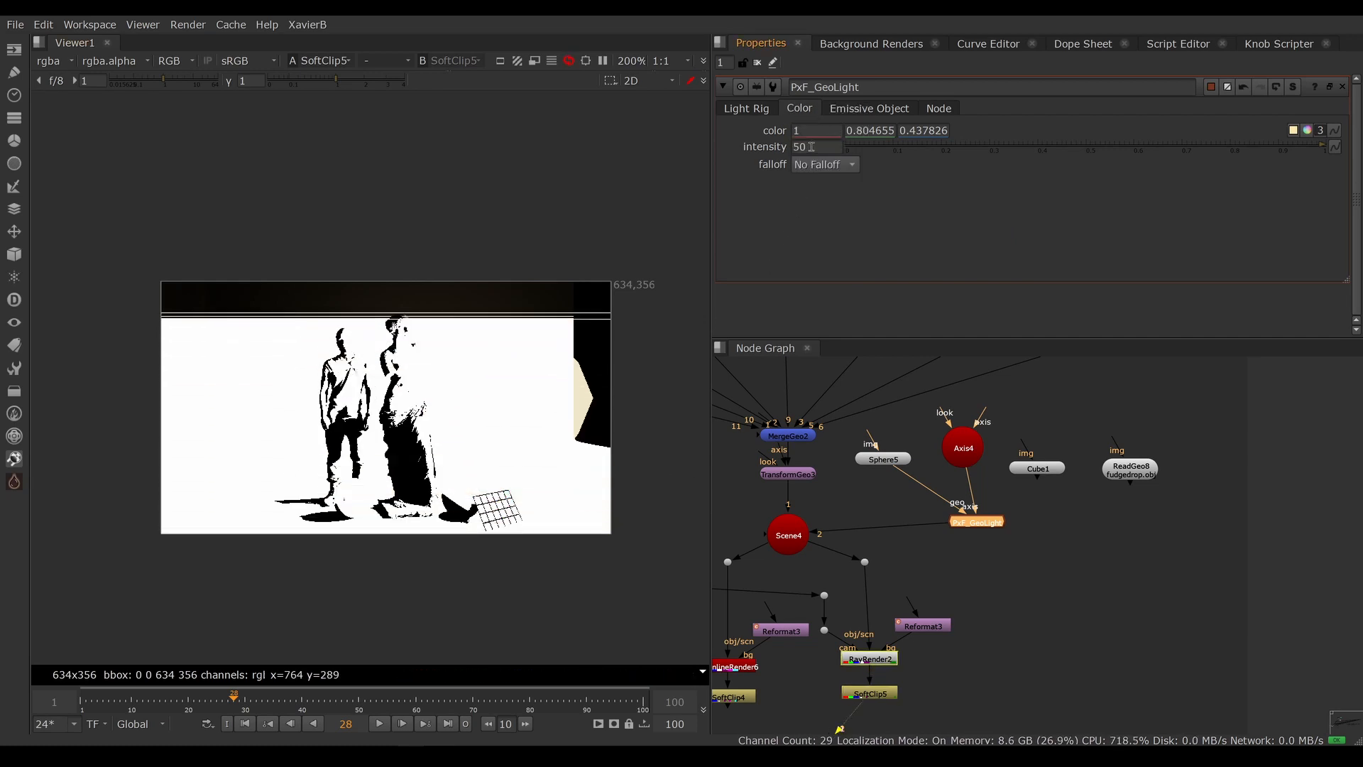
Make the light colour 1, try Linear falloff at intensity 2, then switch to Cubic.
{"action": "type", "text": "1"}
{"action": "type", "text": "0.5"}
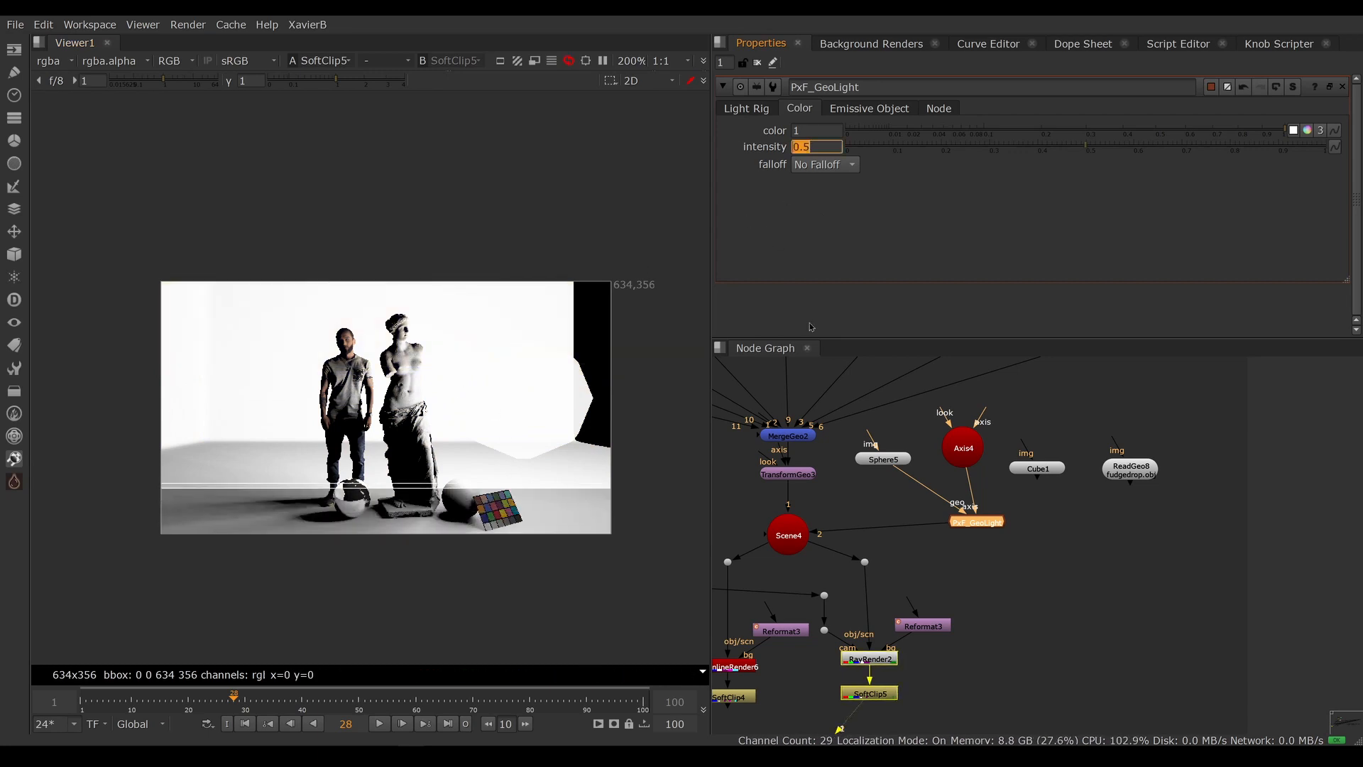
{"action": "left_click", "coordinate": [825, 164]}
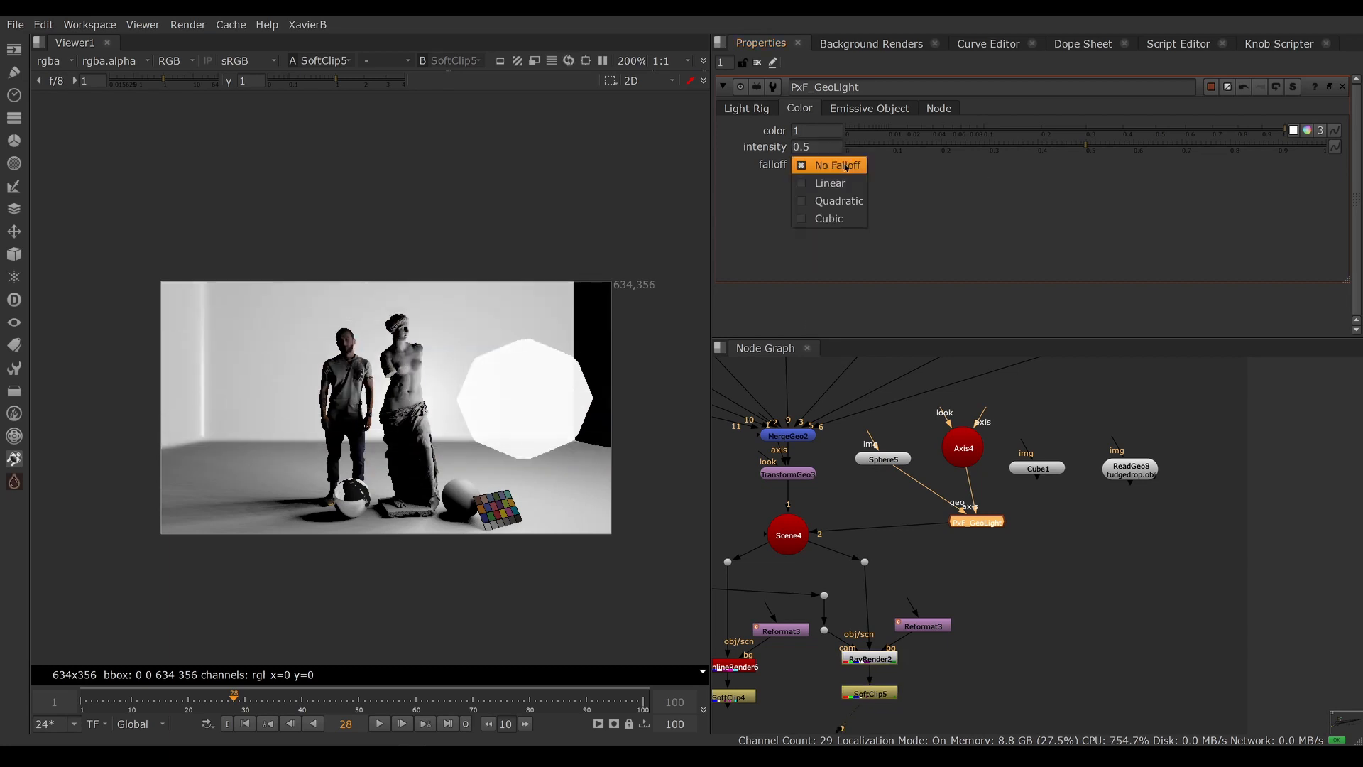
{"action": "left_click", "coordinate": [829, 183]}
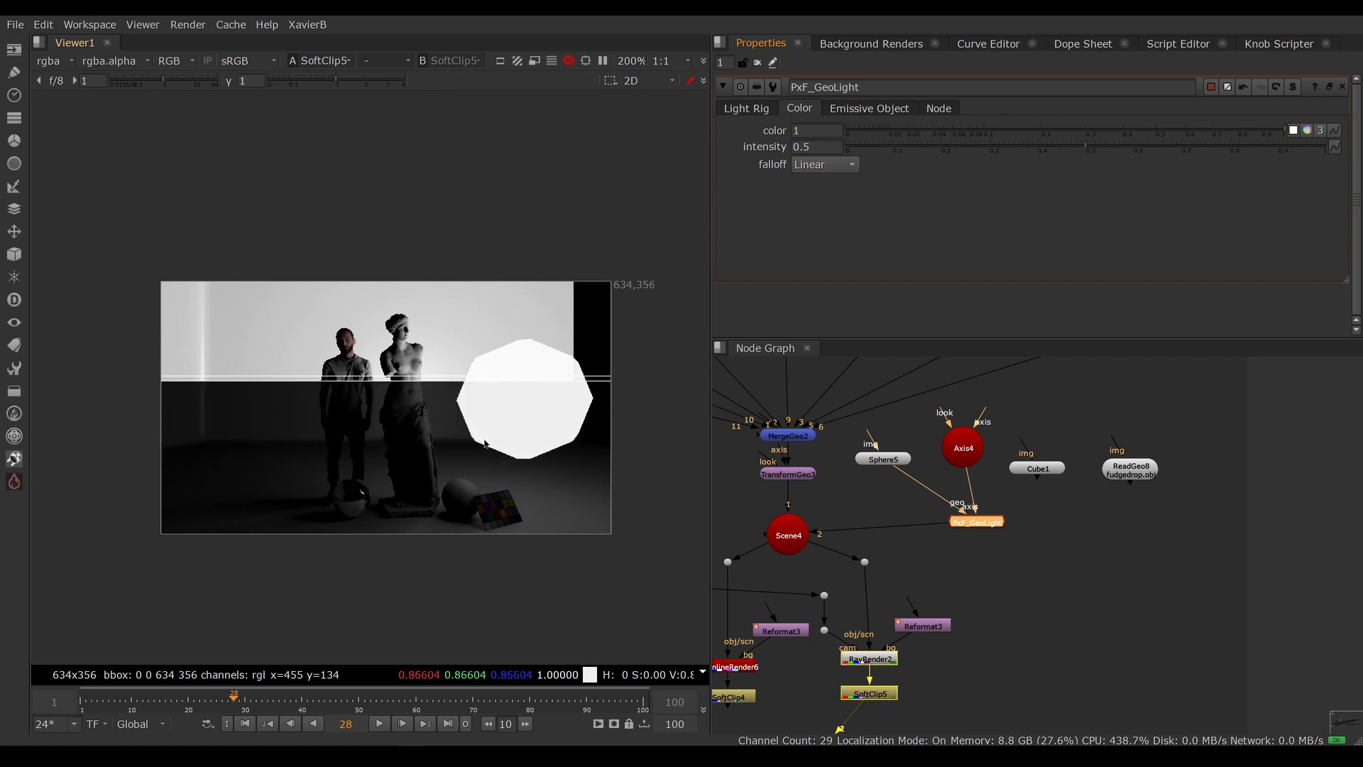
{"action": "type", "text": "2"}
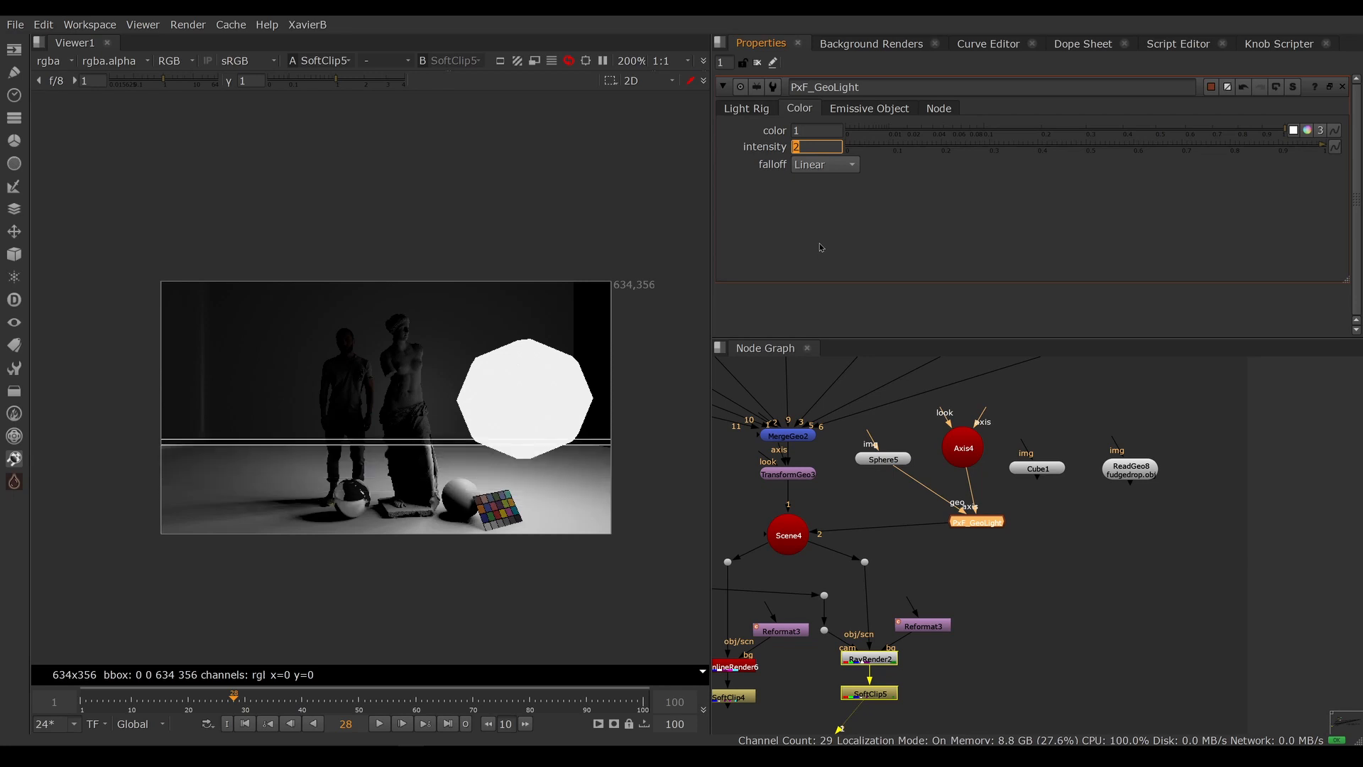
{"action": "left_click", "coordinate": [825, 164]}
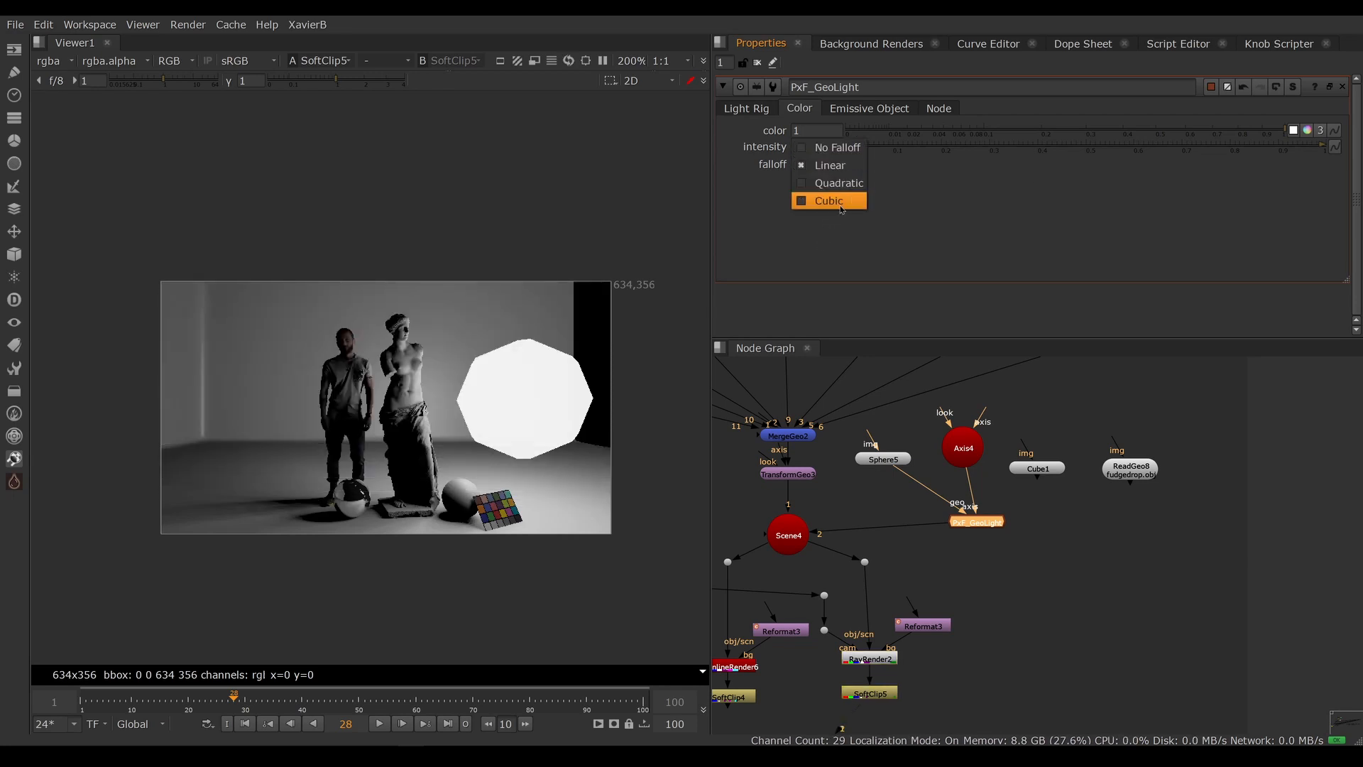
{"action": "left_click", "coordinate": [829, 200]}
{"action": "type", "text": "50"}
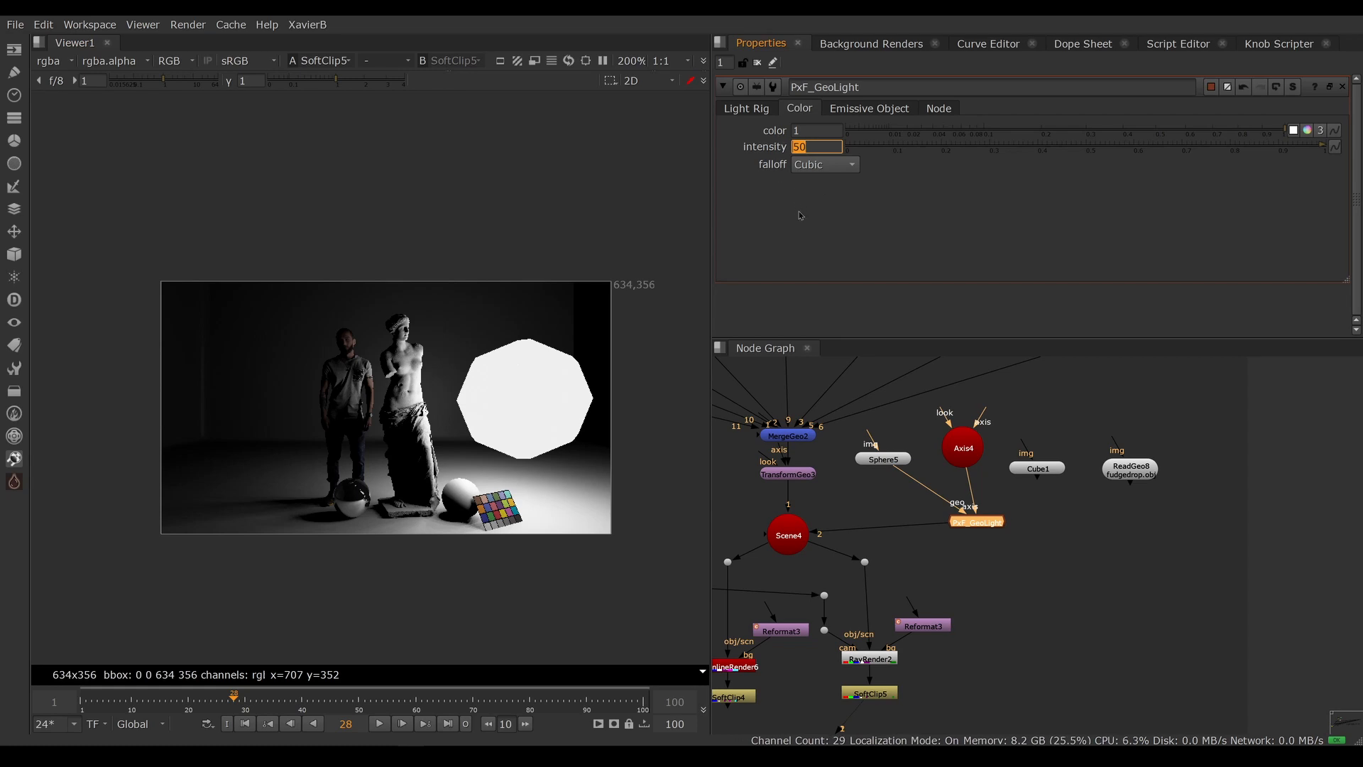
{"action": "mouse_move", "coordinate": [815, 205]}
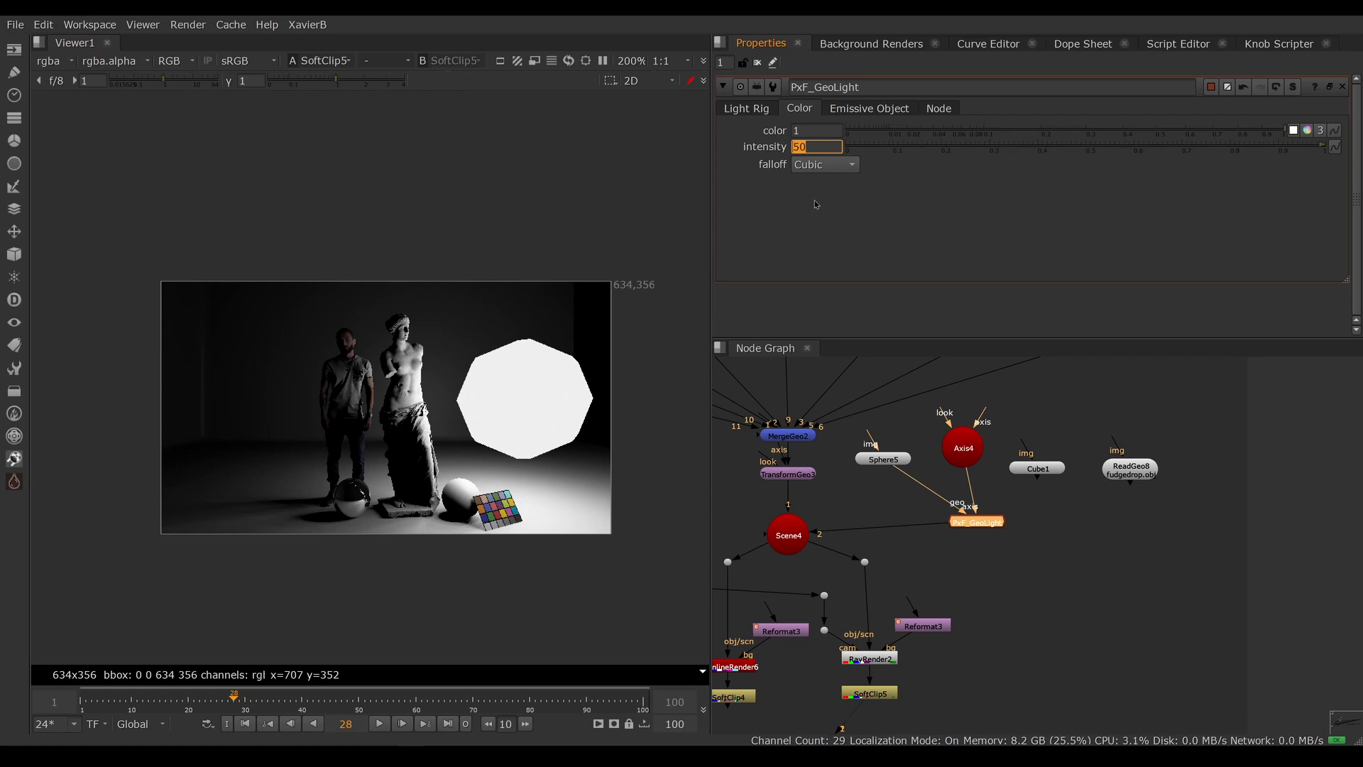
{"action": "mouse_move", "coordinate": [257, 478]}
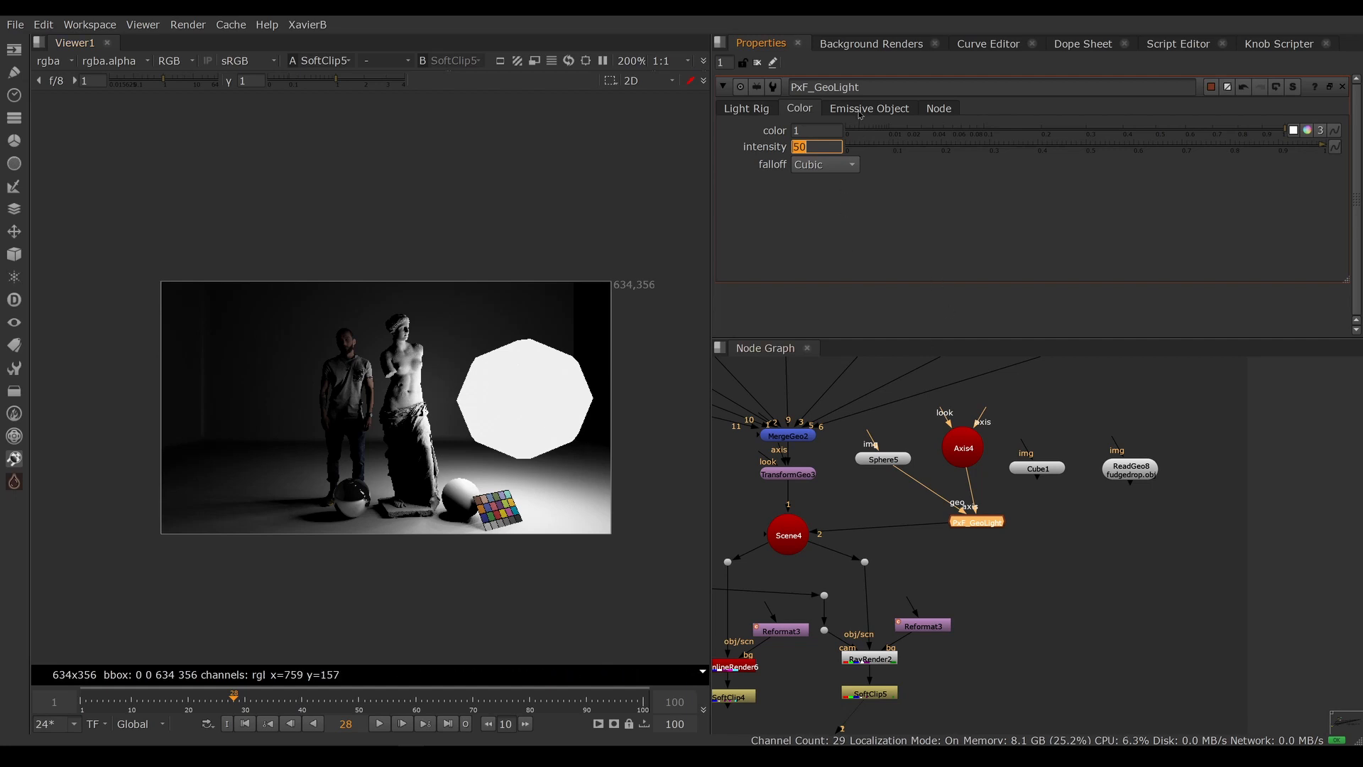
Toggle the emissive object off and on, set shadows to solid, and turn off transparency.
{"action": "left_click", "coordinate": [869, 108]}
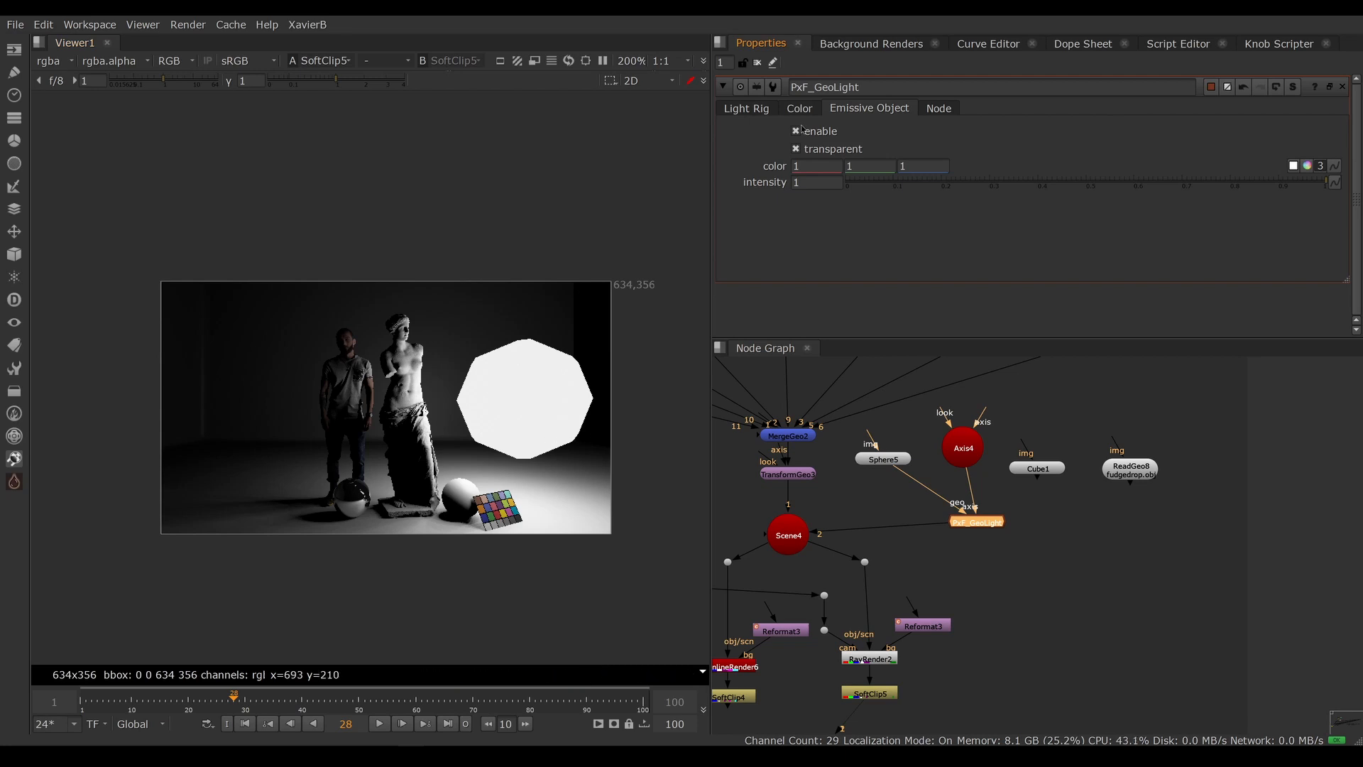
{"action": "left_click", "coordinate": [793, 131]}
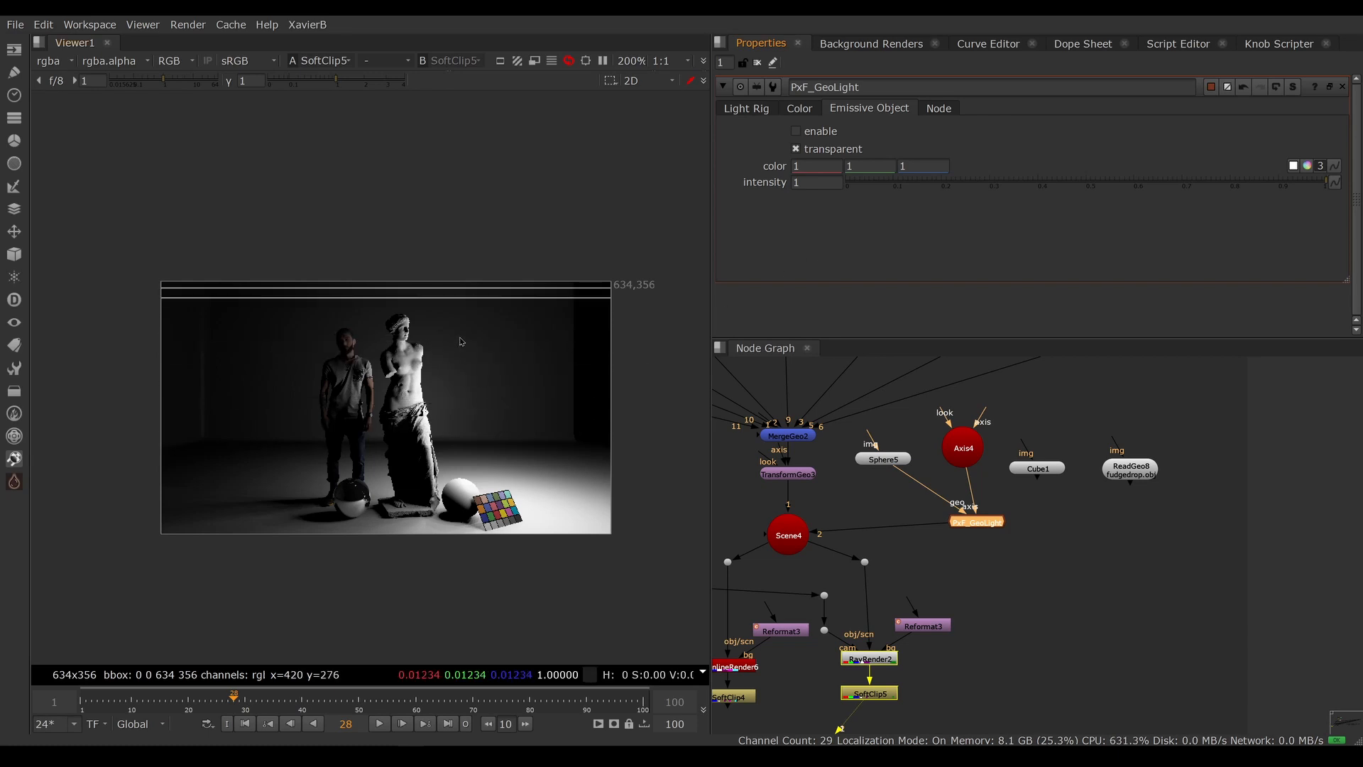
{"action": "mouse_move", "coordinate": [337, 479]}
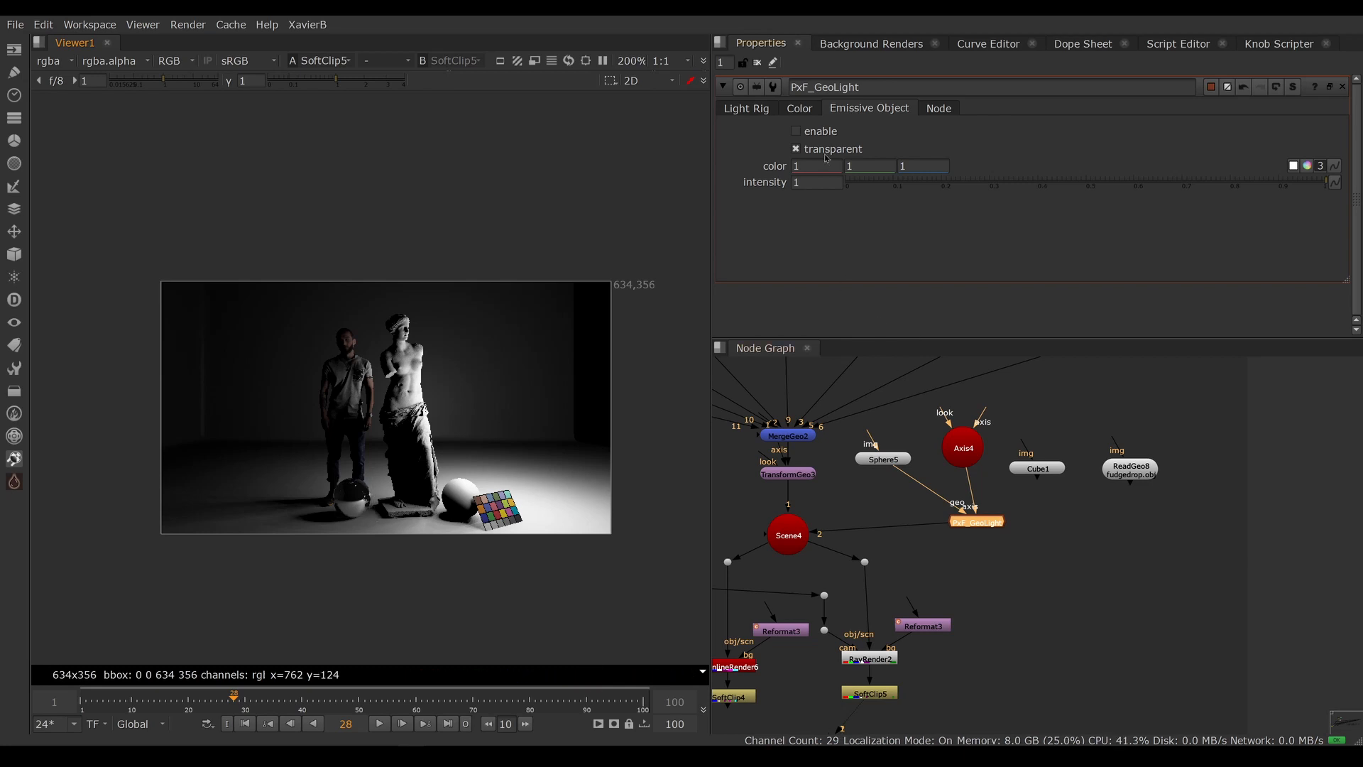
{"action": "left_click", "coordinate": [796, 130]}
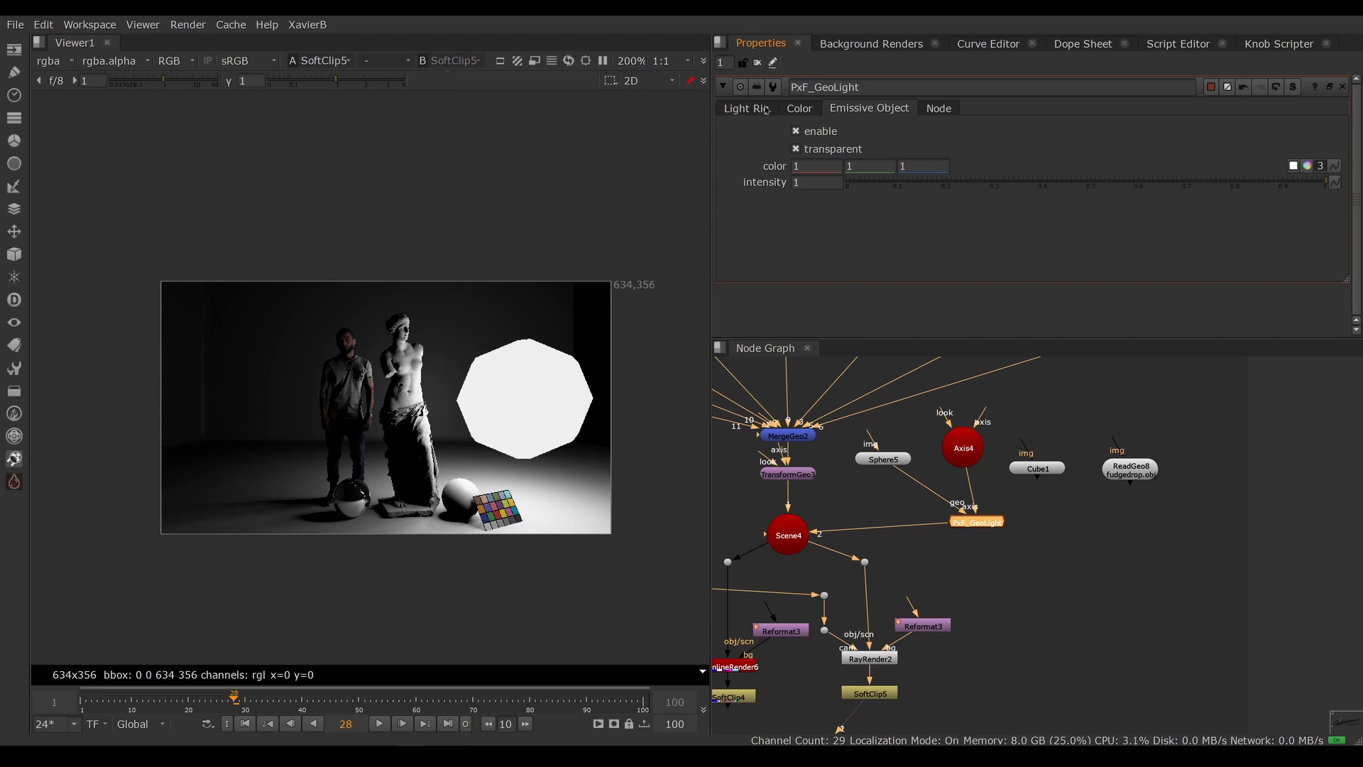
{"action": "left_click", "coordinate": [746, 107]}
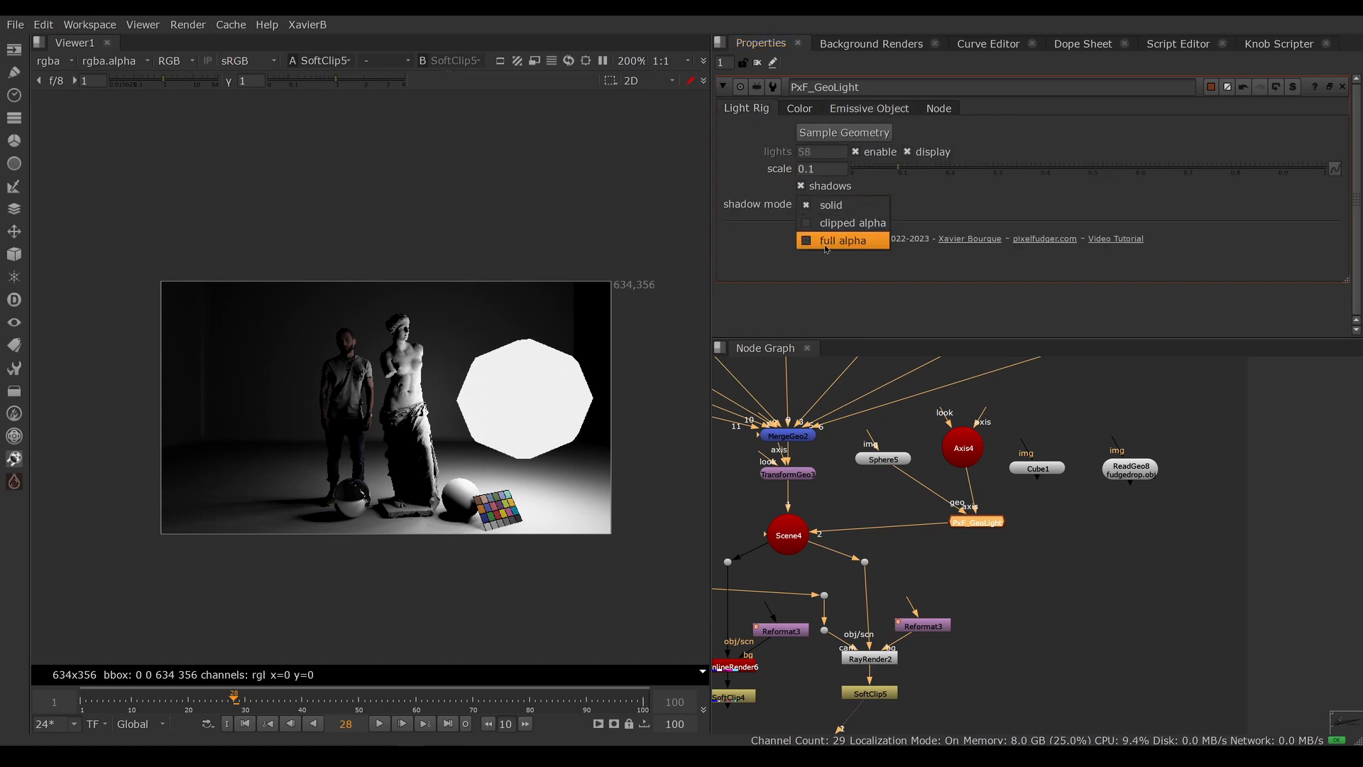
{"action": "left_click", "coordinate": [831, 205]}
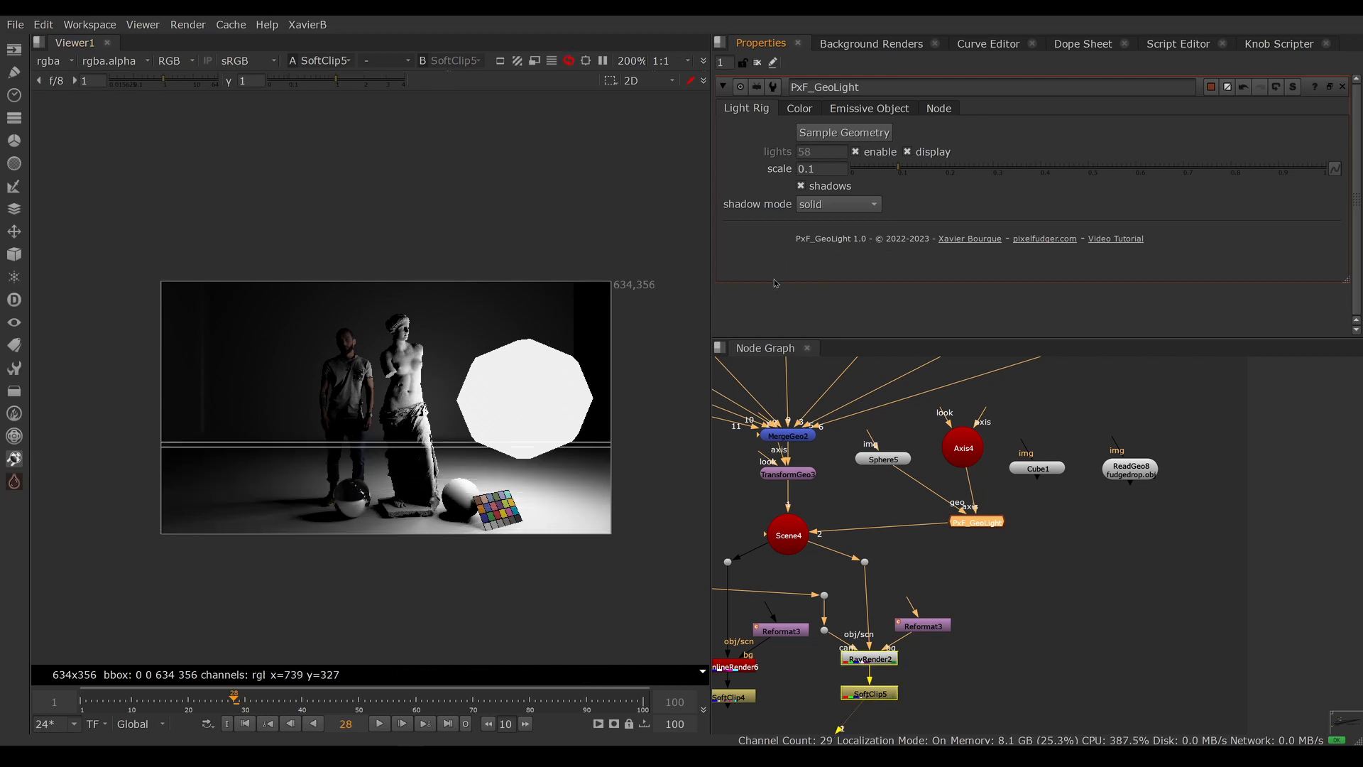
{"action": "left_click", "coordinate": [869, 108]}
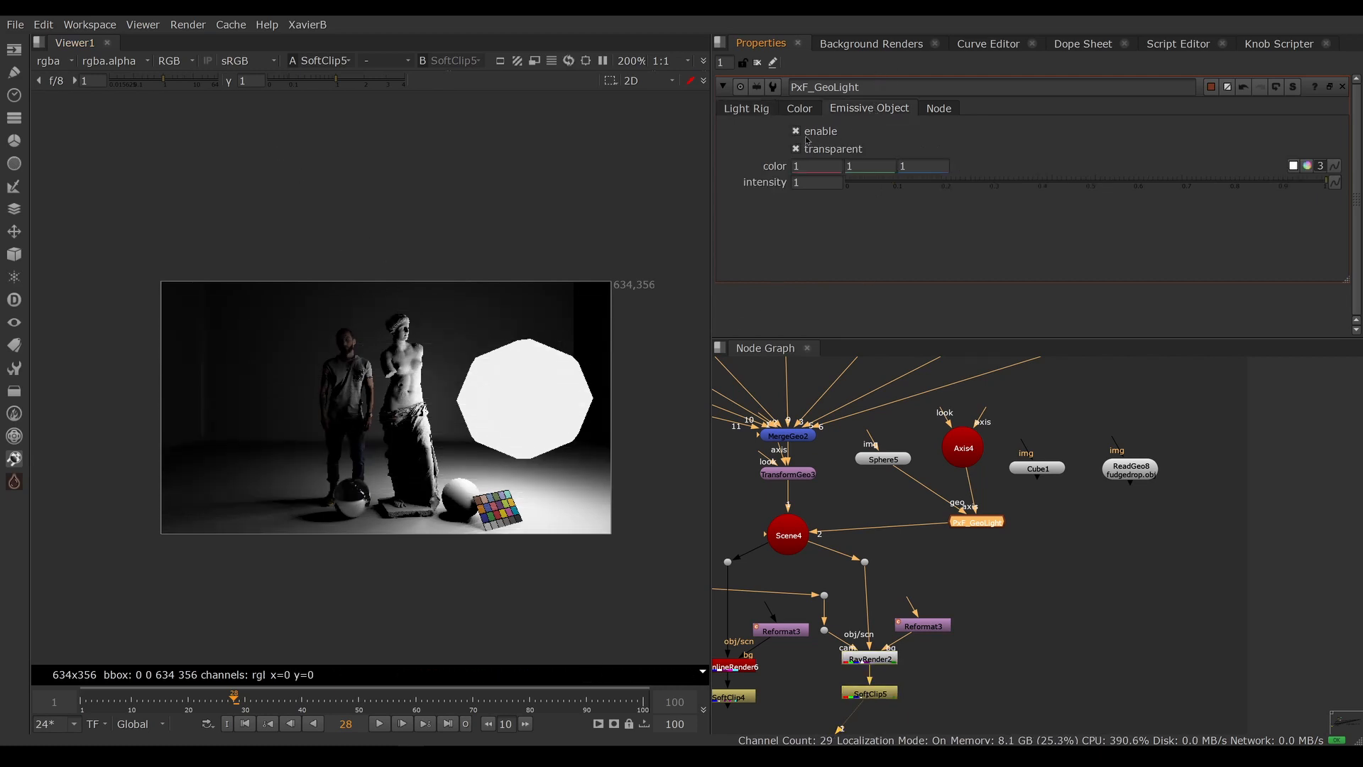
{"action": "left_click", "coordinate": [796, 148]}
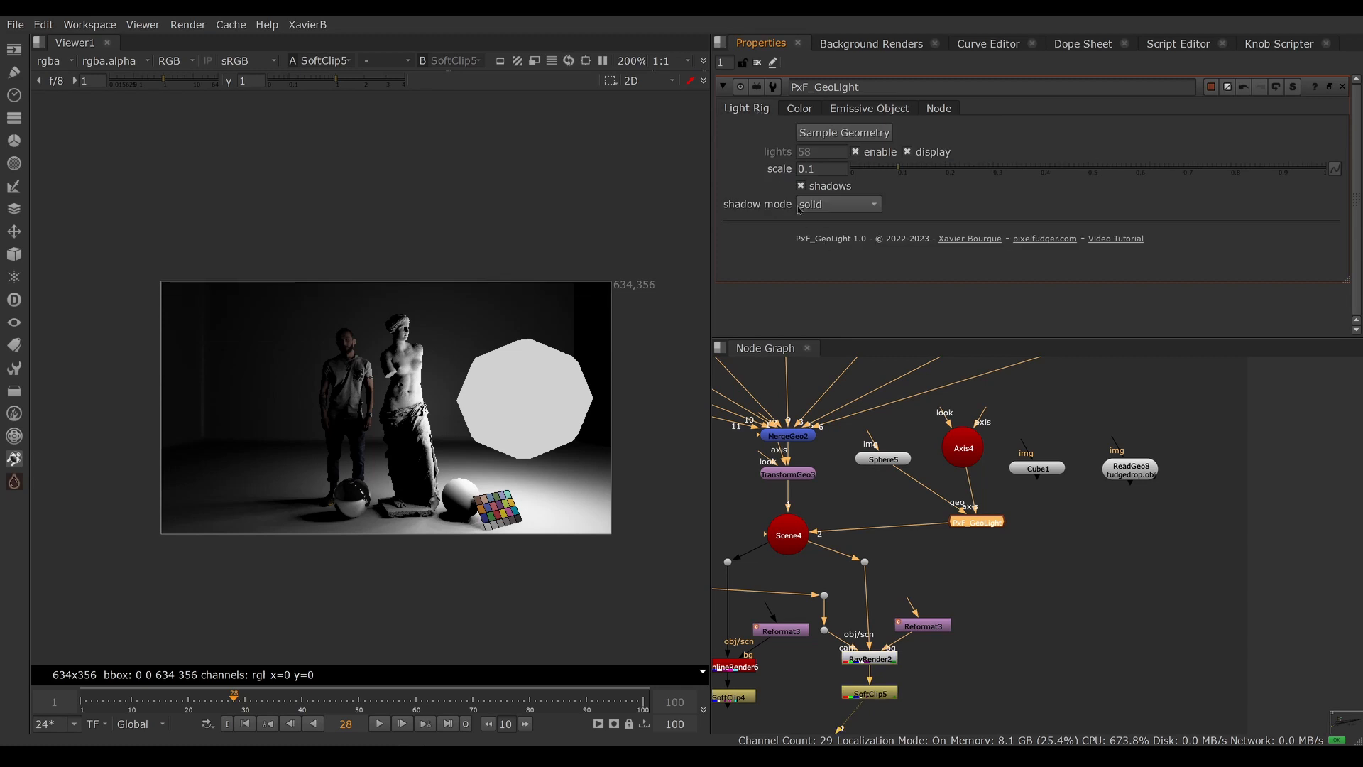
{"action": "left_click", "coordinate": [869, 108]}
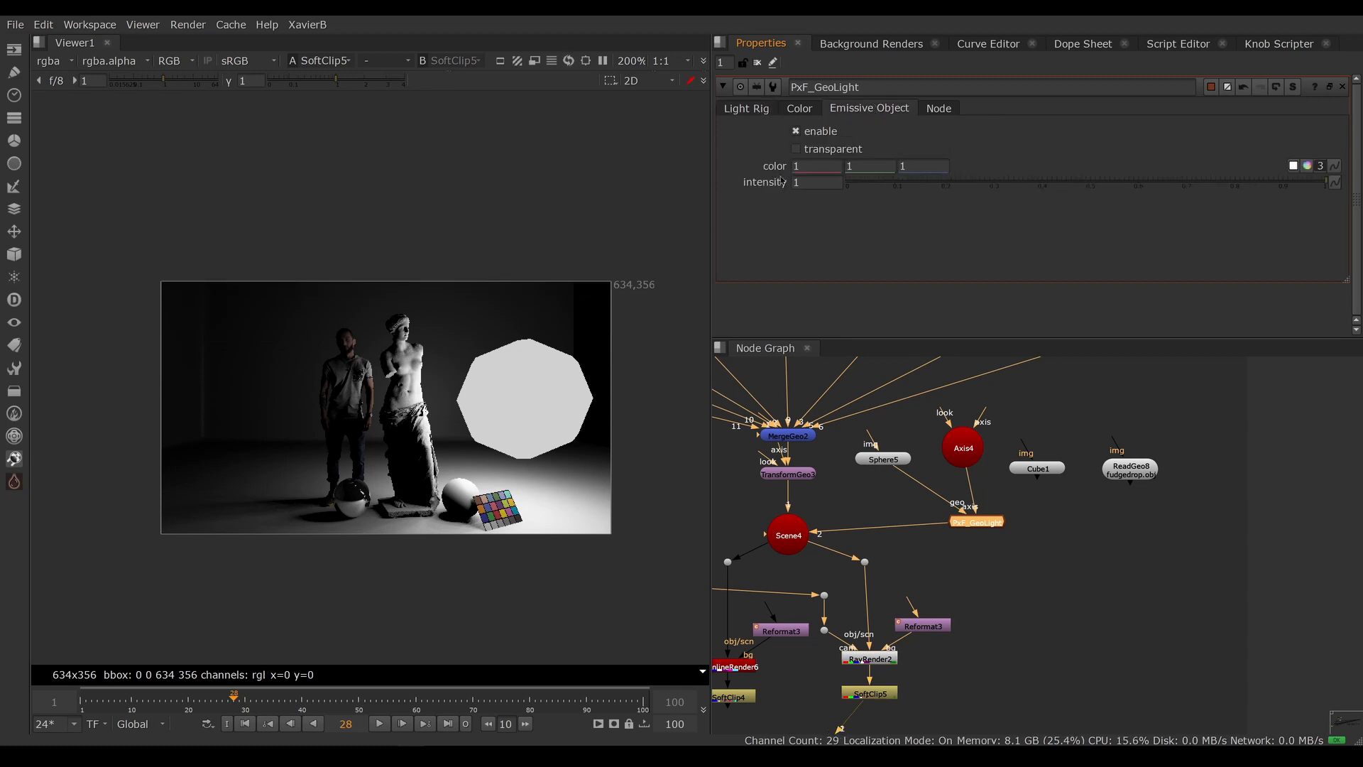
{"action": "mouse_move", "coordinate": [513, 436]}
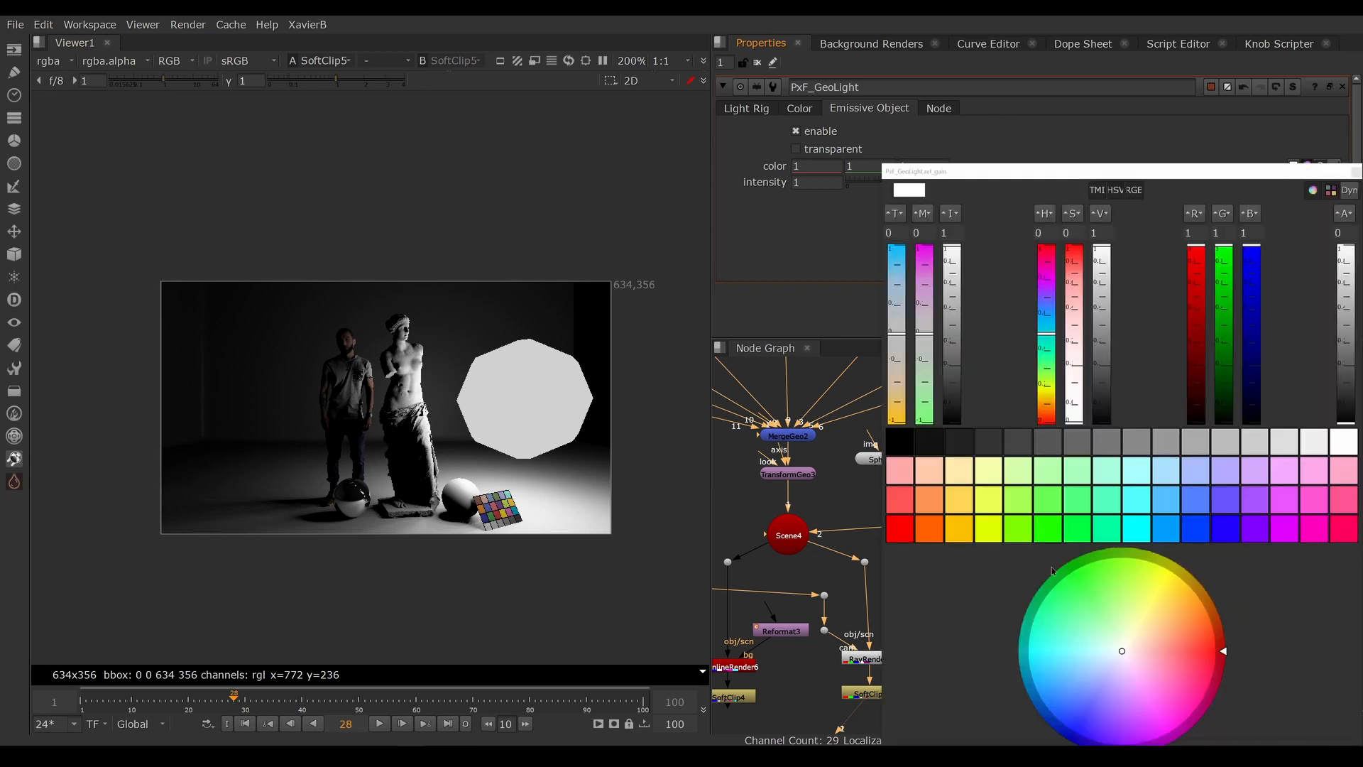
Tint the emissive octagon pink (1, 0.574, 0.522) with intensity 2.
{"action": "left_click_drag", "start_coordinate": [1122, 650], "coordinate": [1165, 647]}
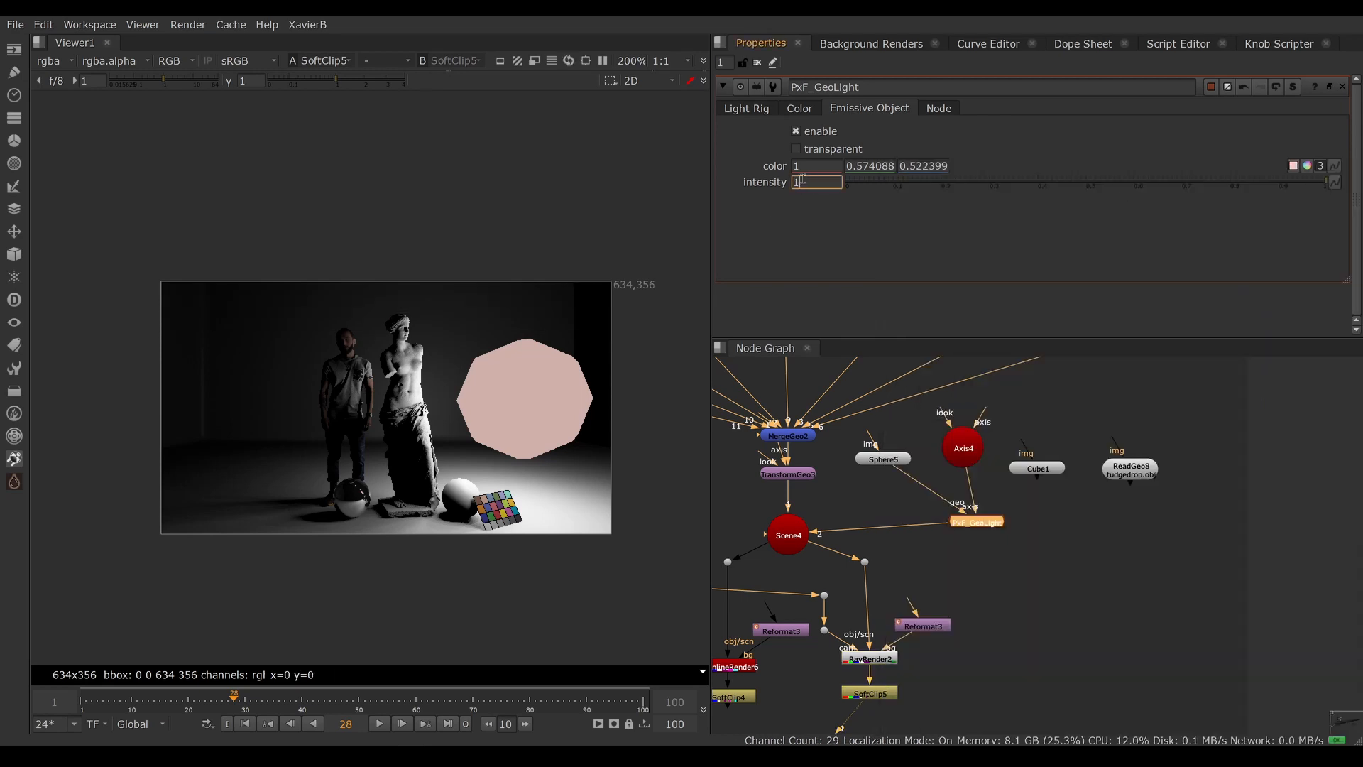
{"action": "type", "text": "2"}
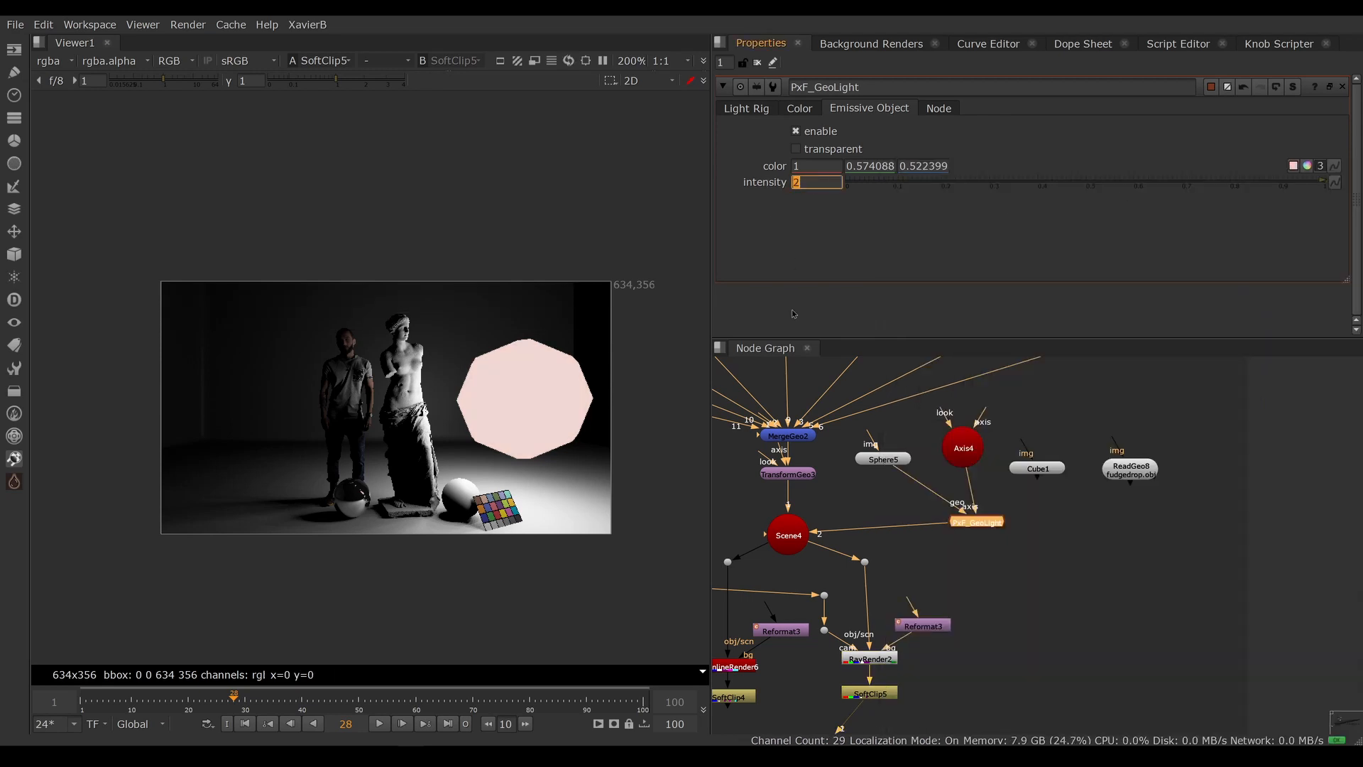